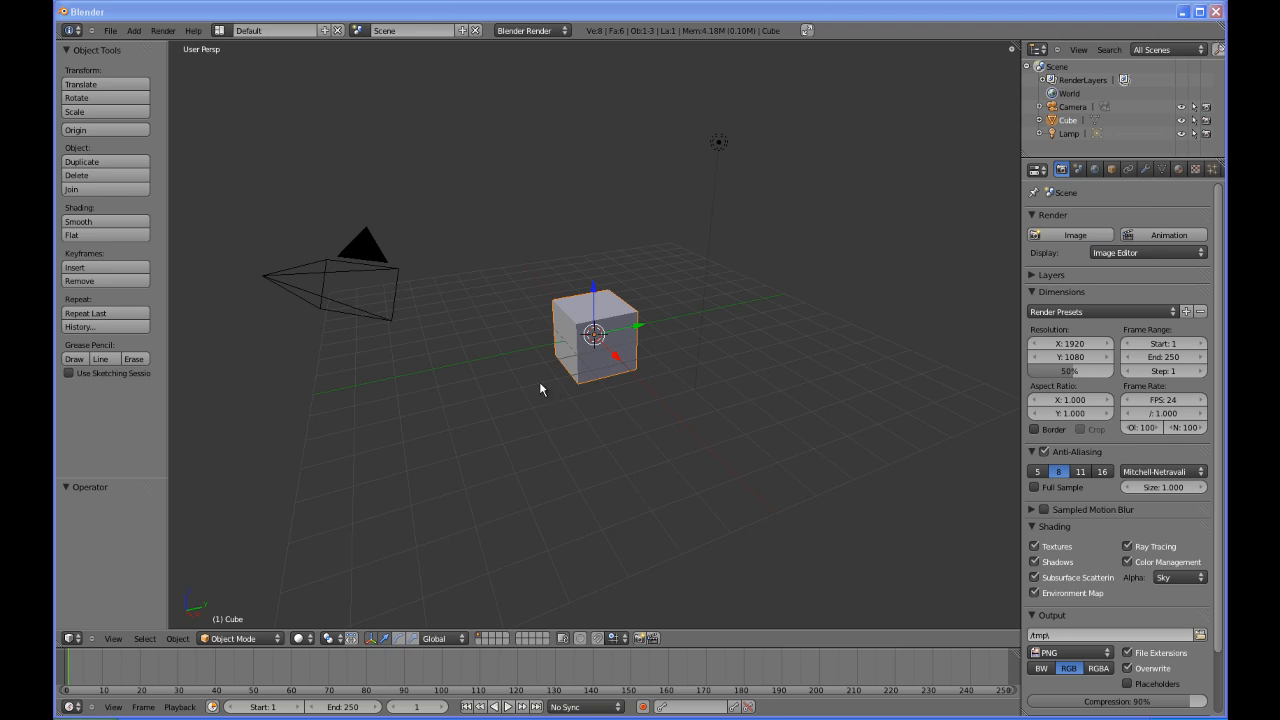
mouse_move(516, 390)
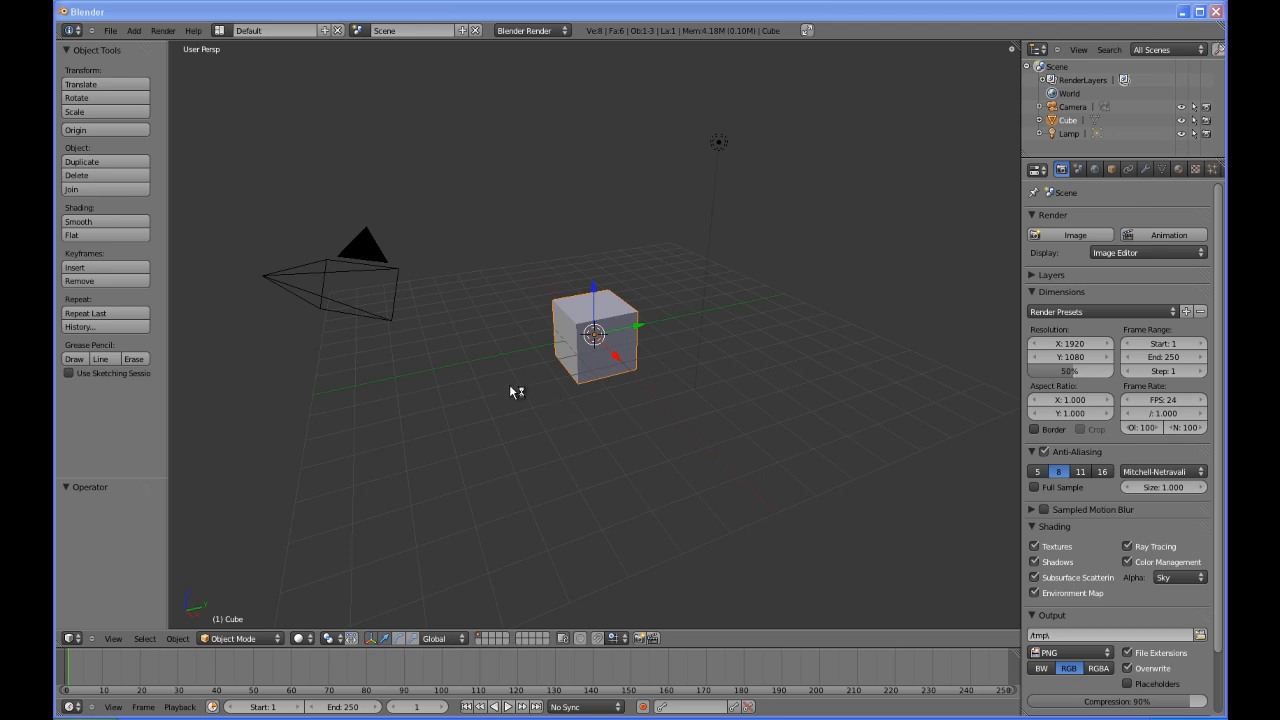
mouse_move(518, 390)
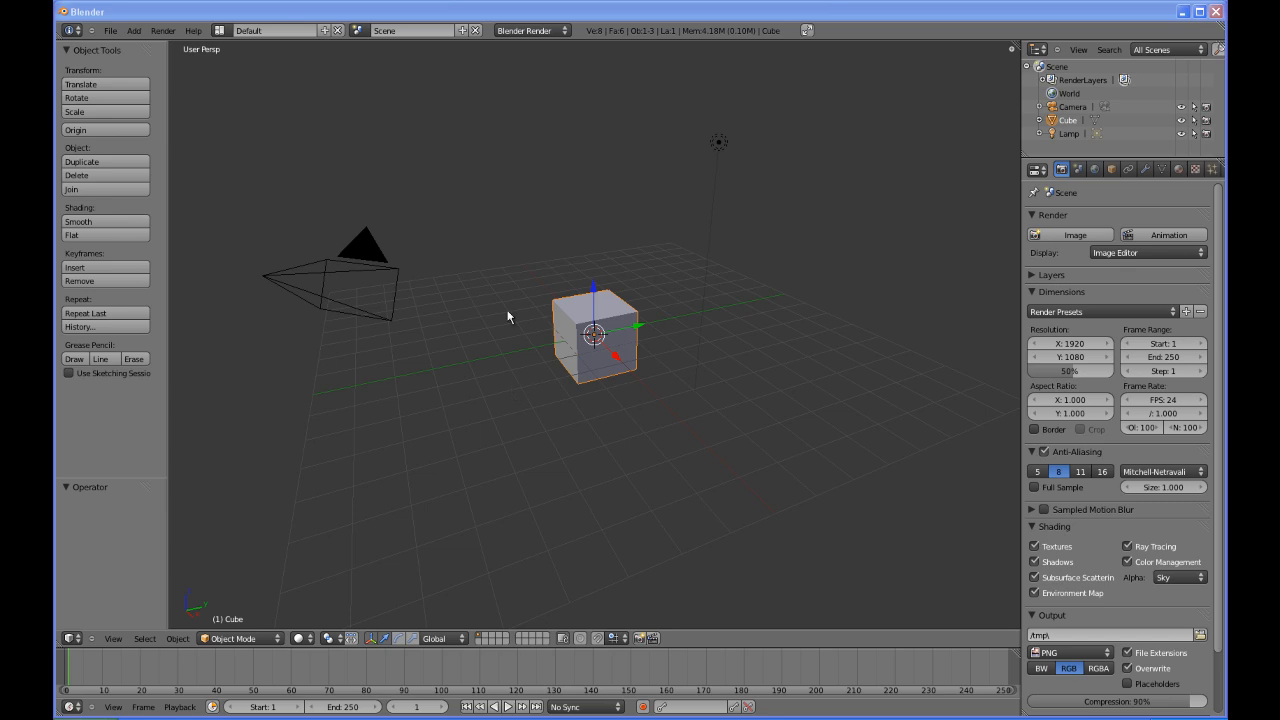
mouse_move(656, 364)
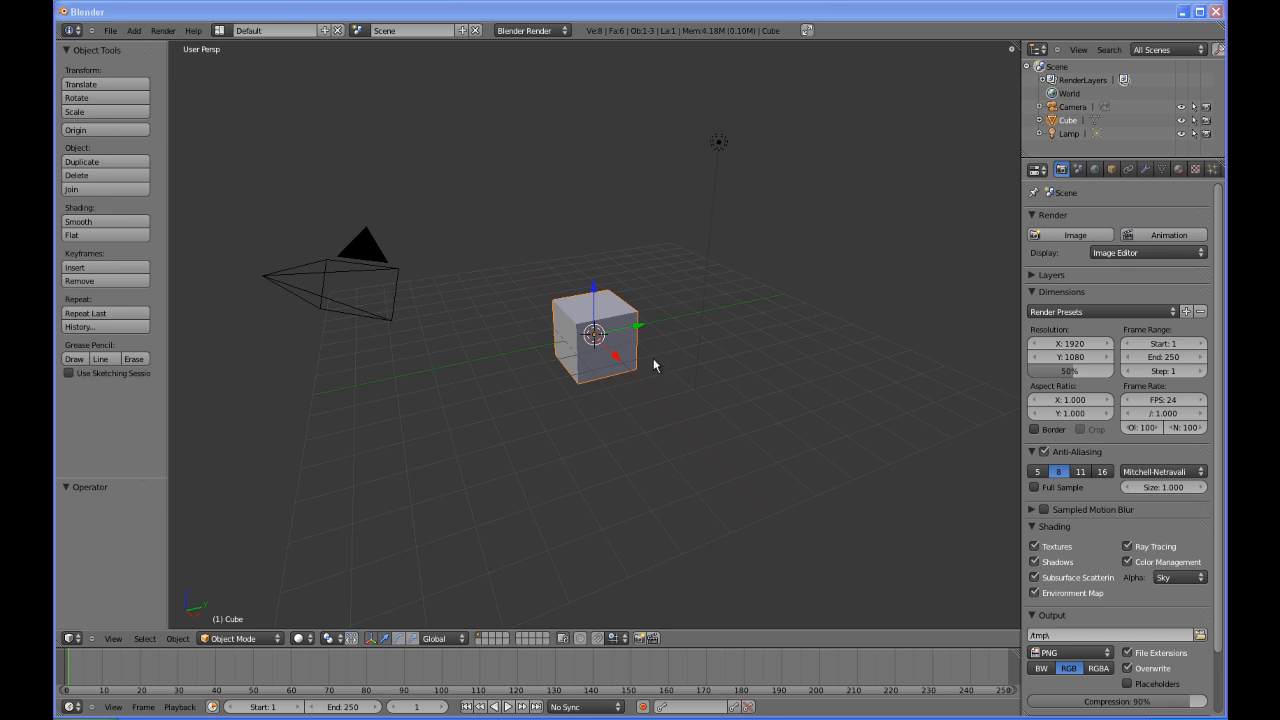
mouse_move(624, 348)
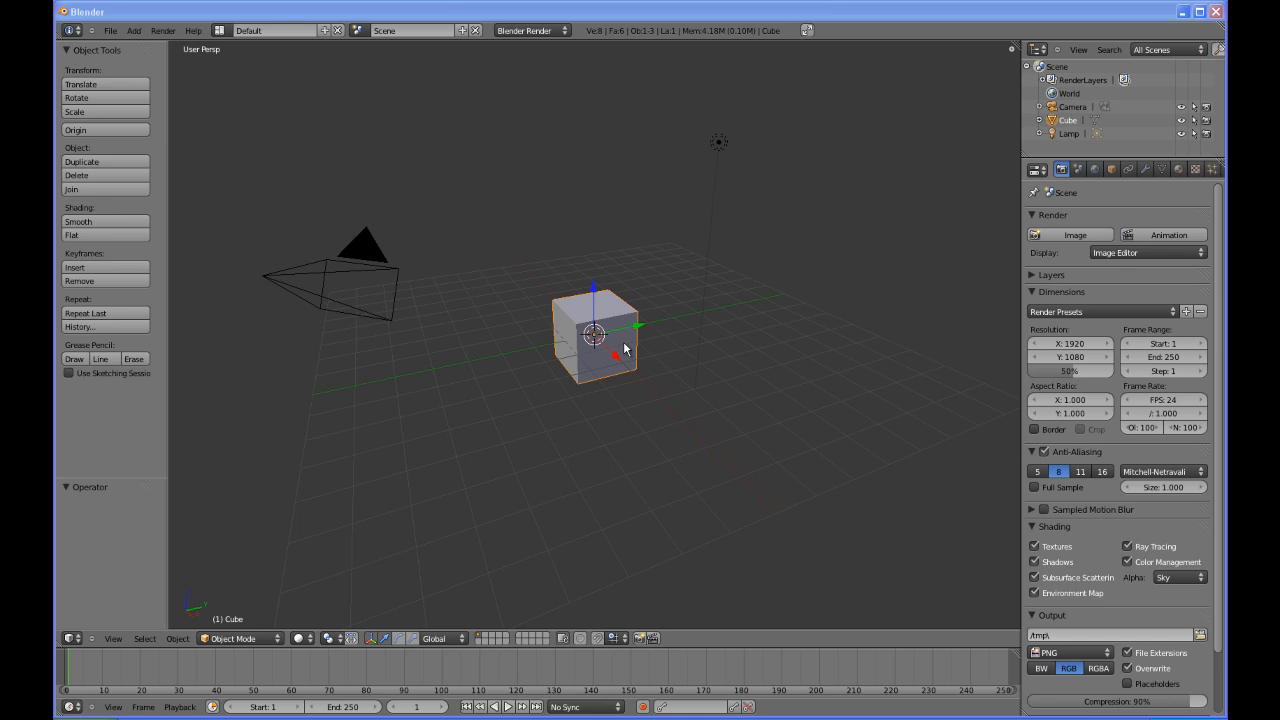
mouse_move(612, 344)
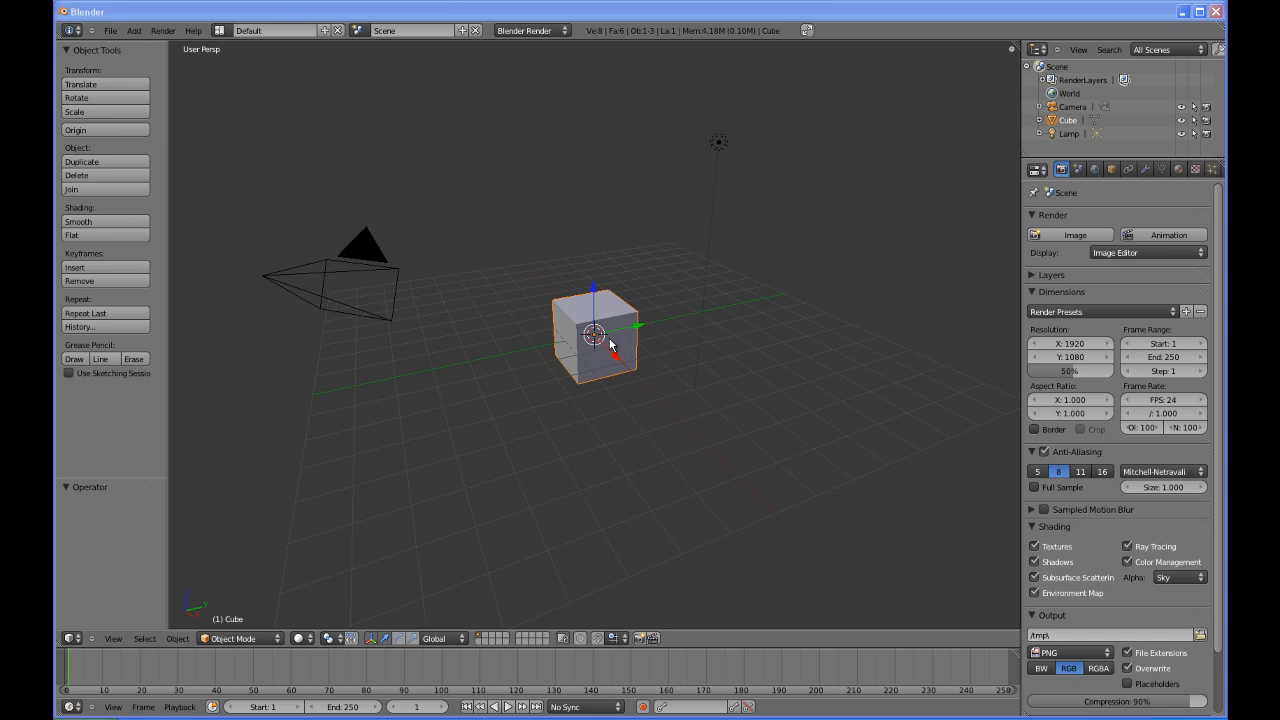
mouse_move(576, 364)
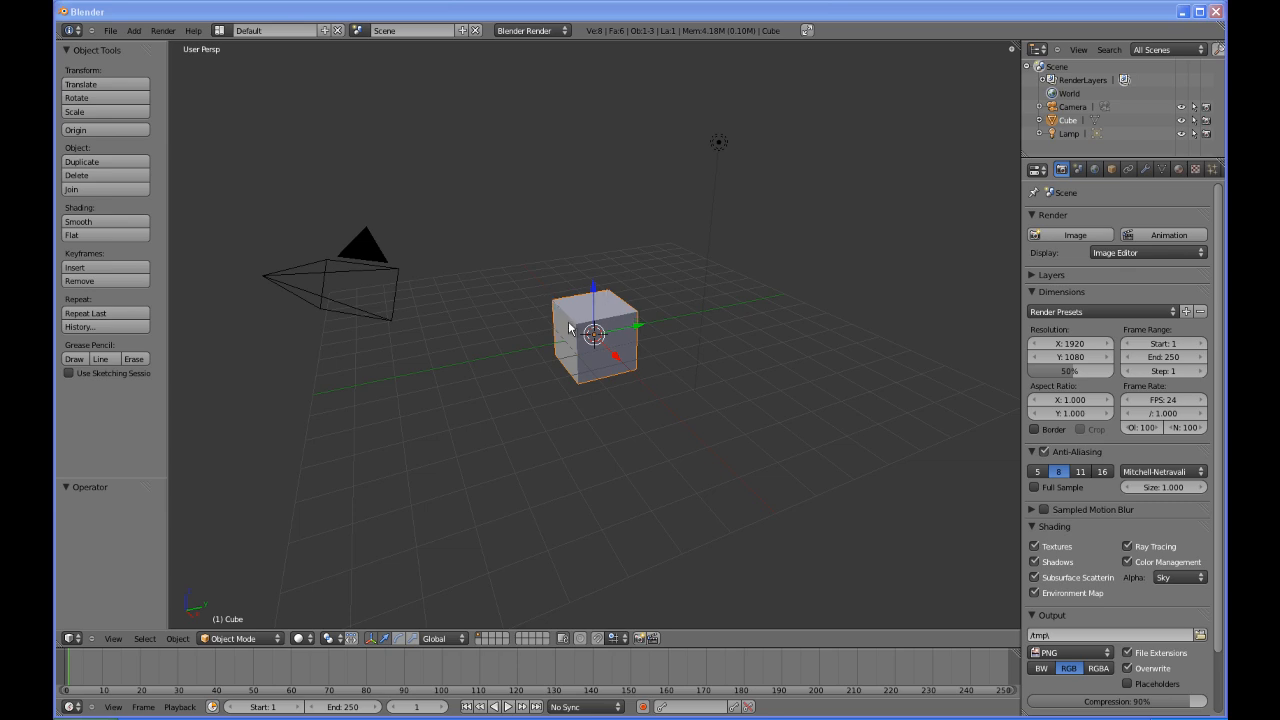
mouse_move(640, 316)
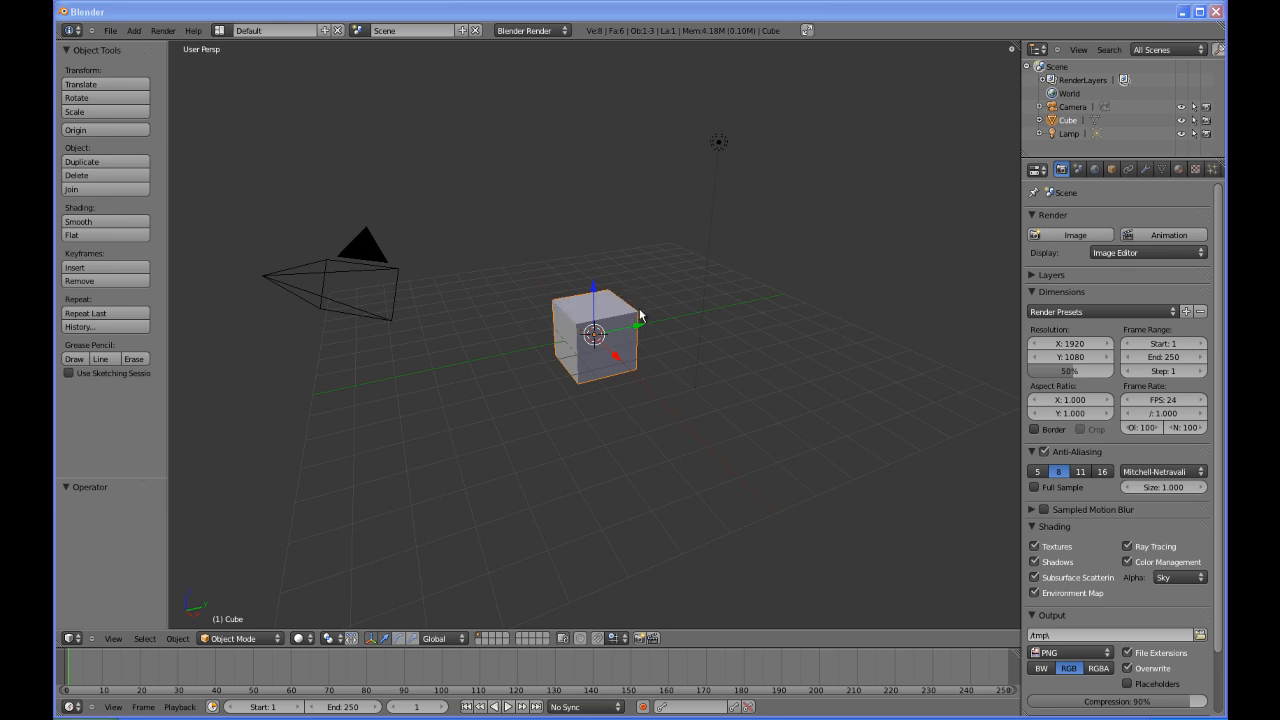
mouse_move(608, 292)
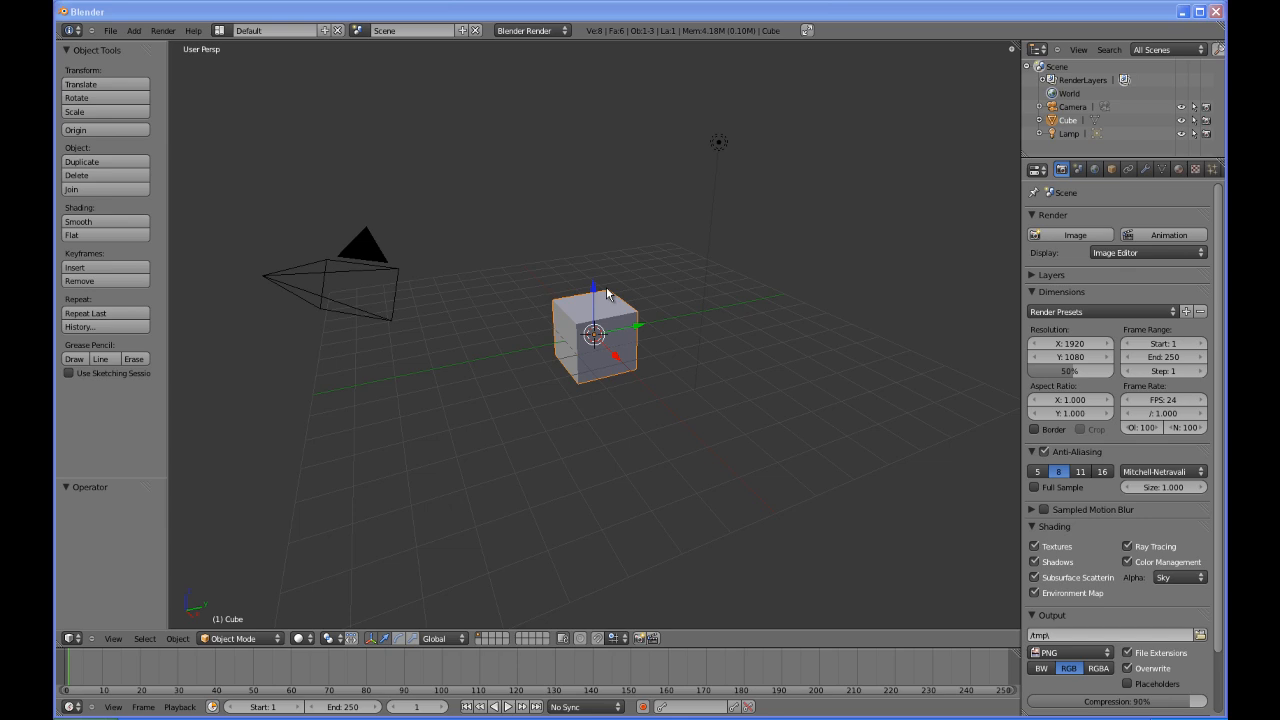
mouse_move(558, 302)
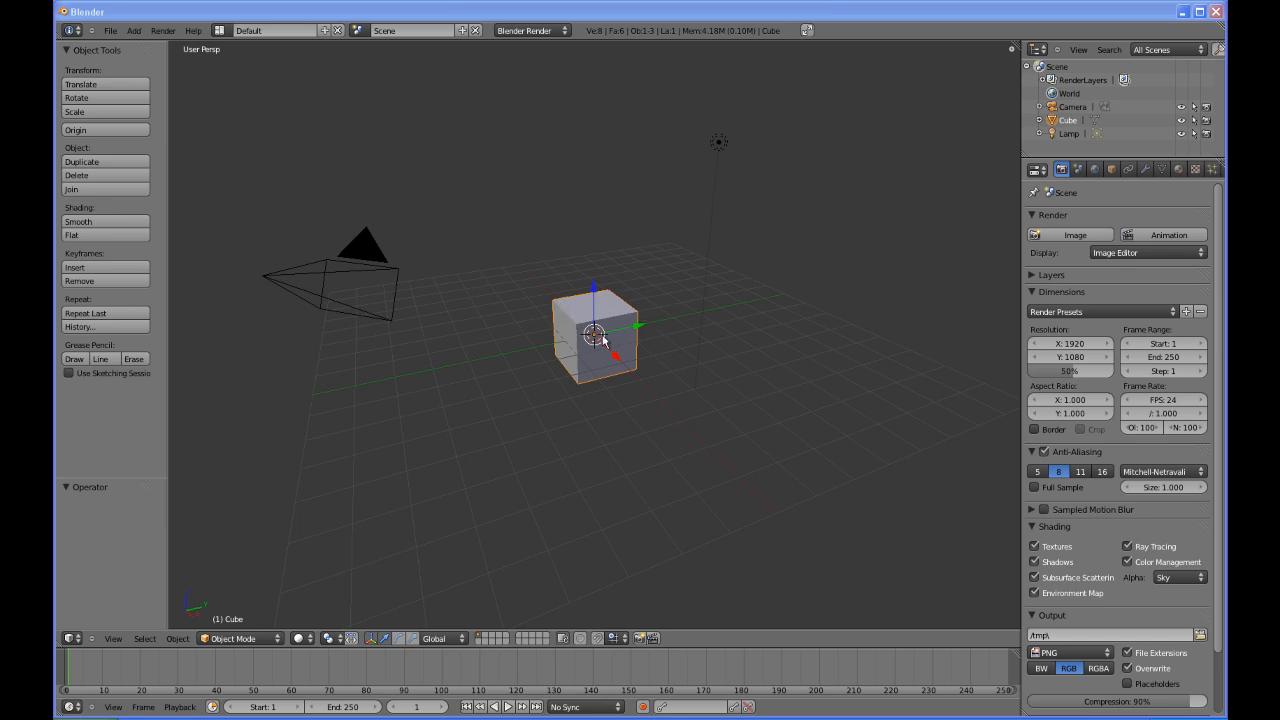
mouse_move(476, 284)
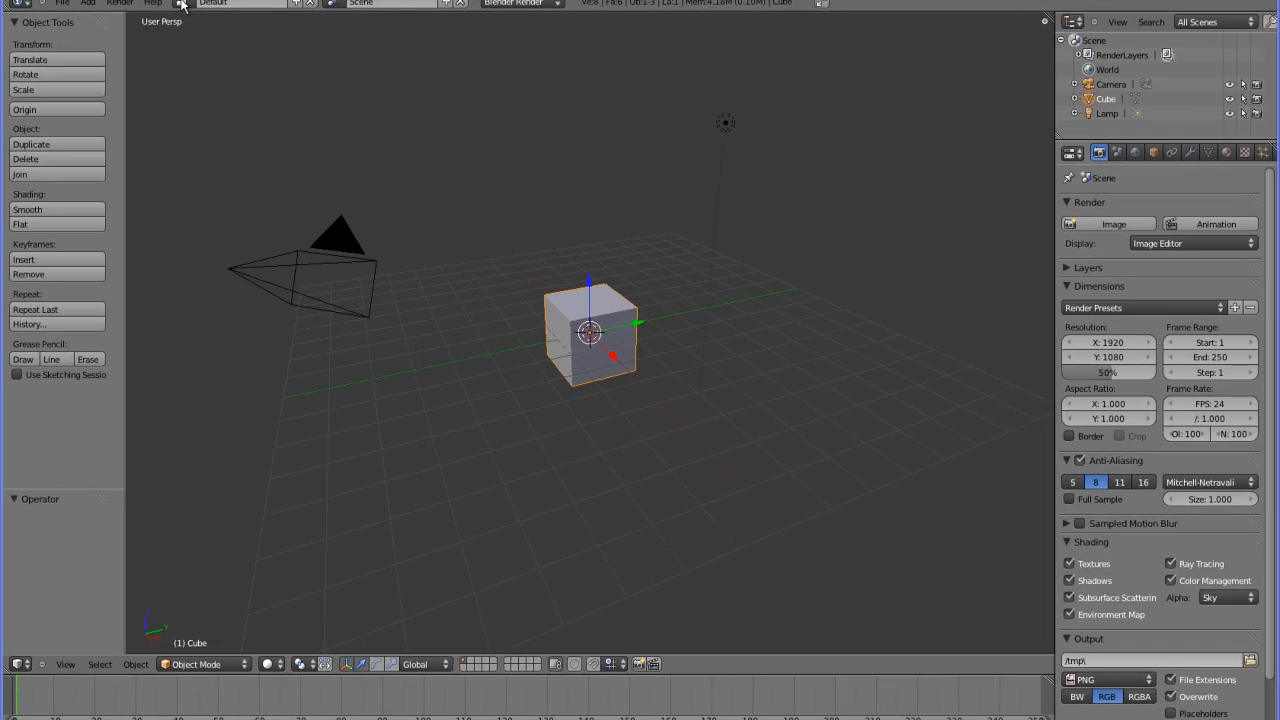
Step: Switch the screen layout to UV Editing from the Info header dropdown
click(236, 4)
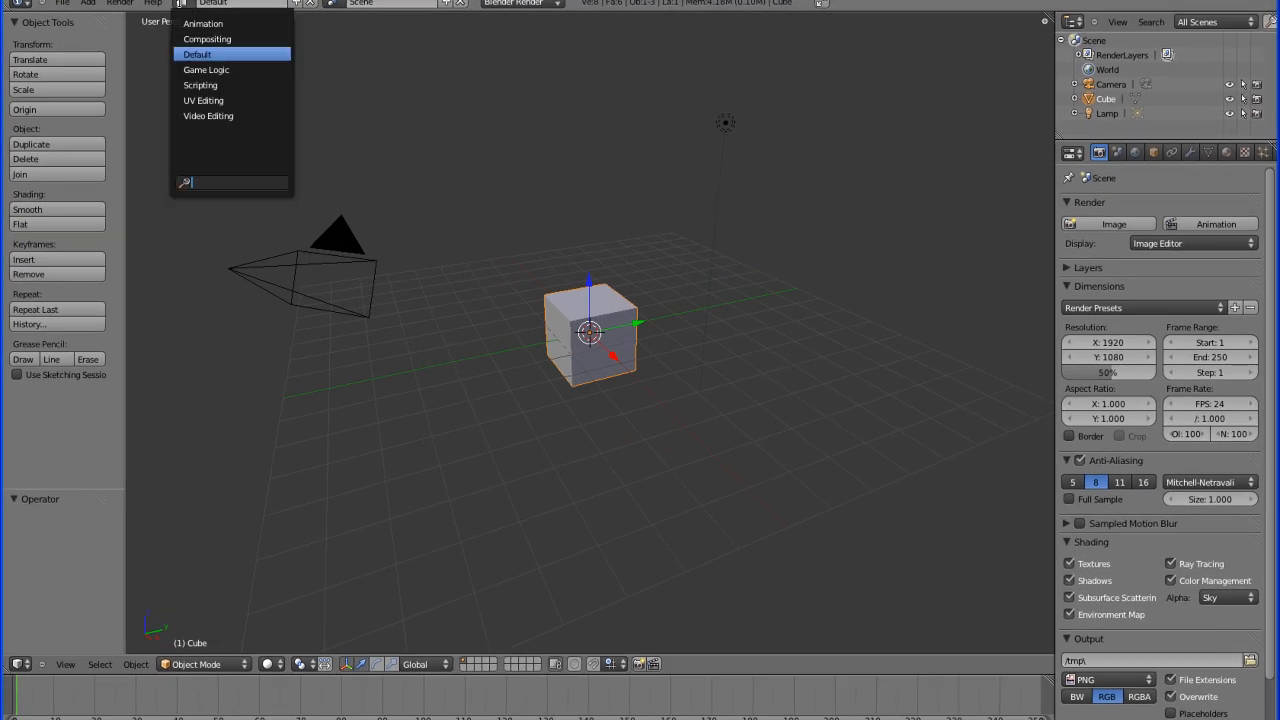
click(204, 100)
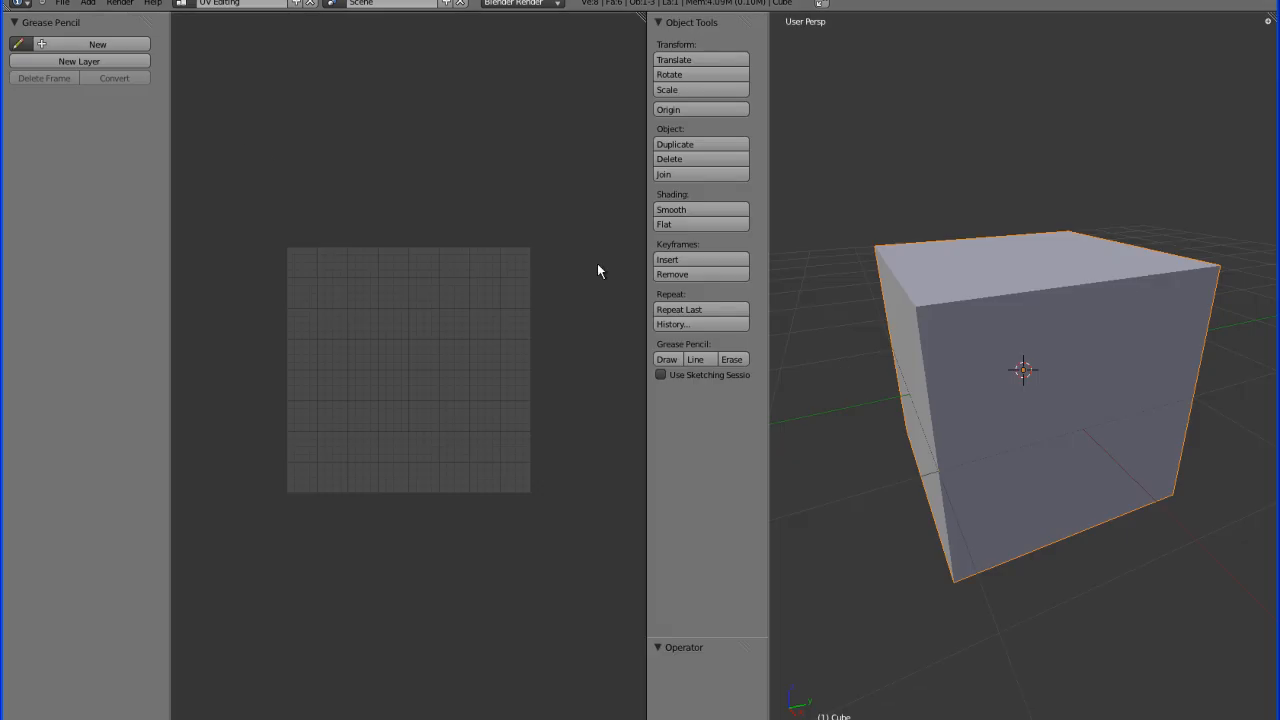
mouse_move(456, 320)
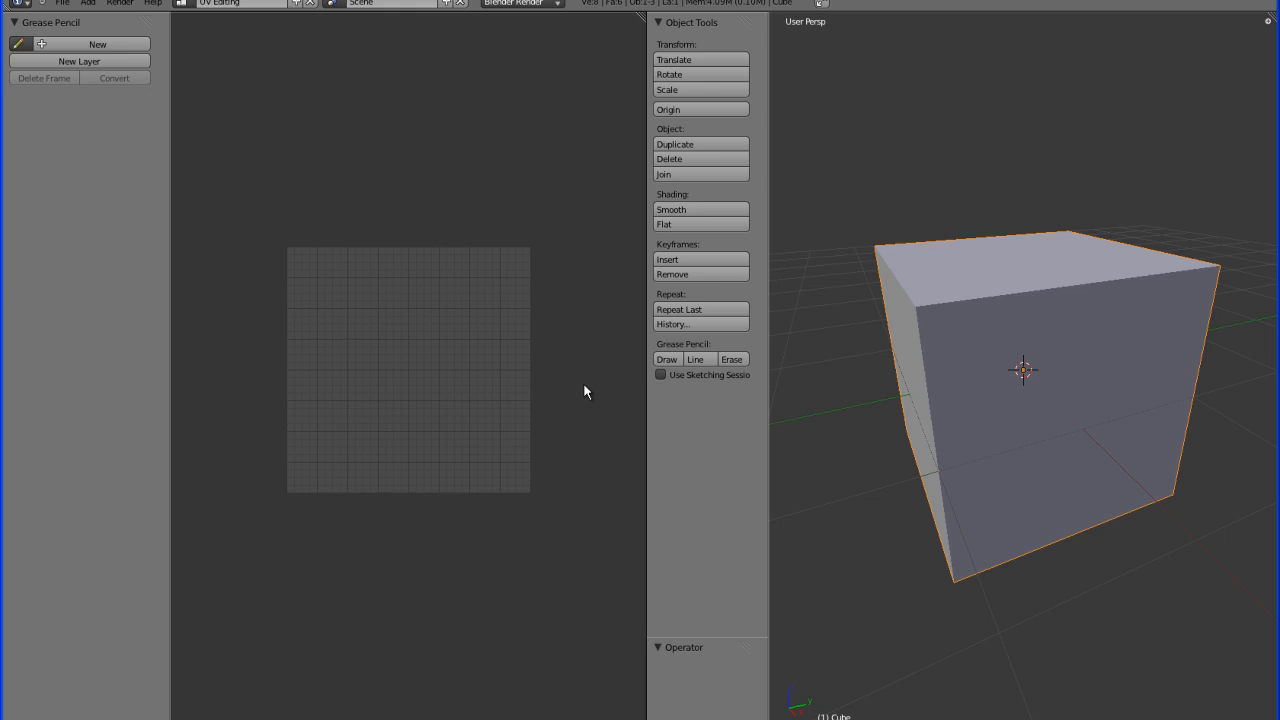
mouse_move(968, 330)
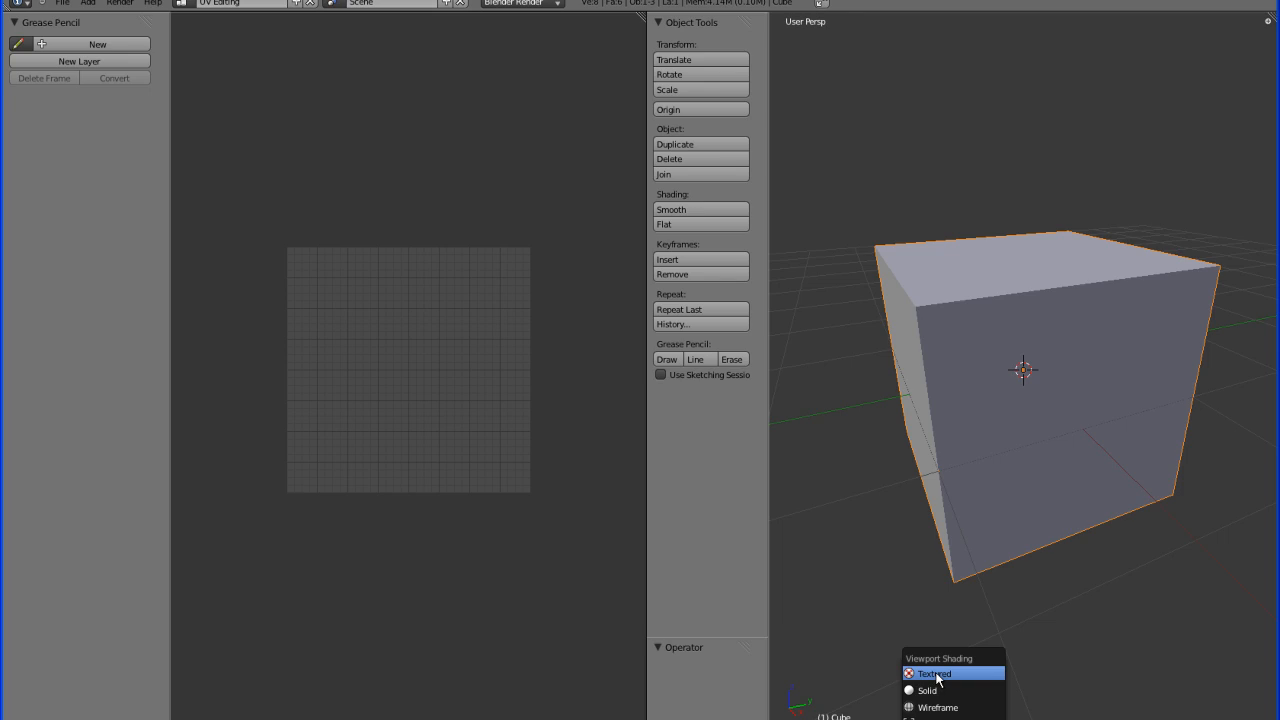
Step: Set the 3D view's viewport shading to Textured
click(932, 672)
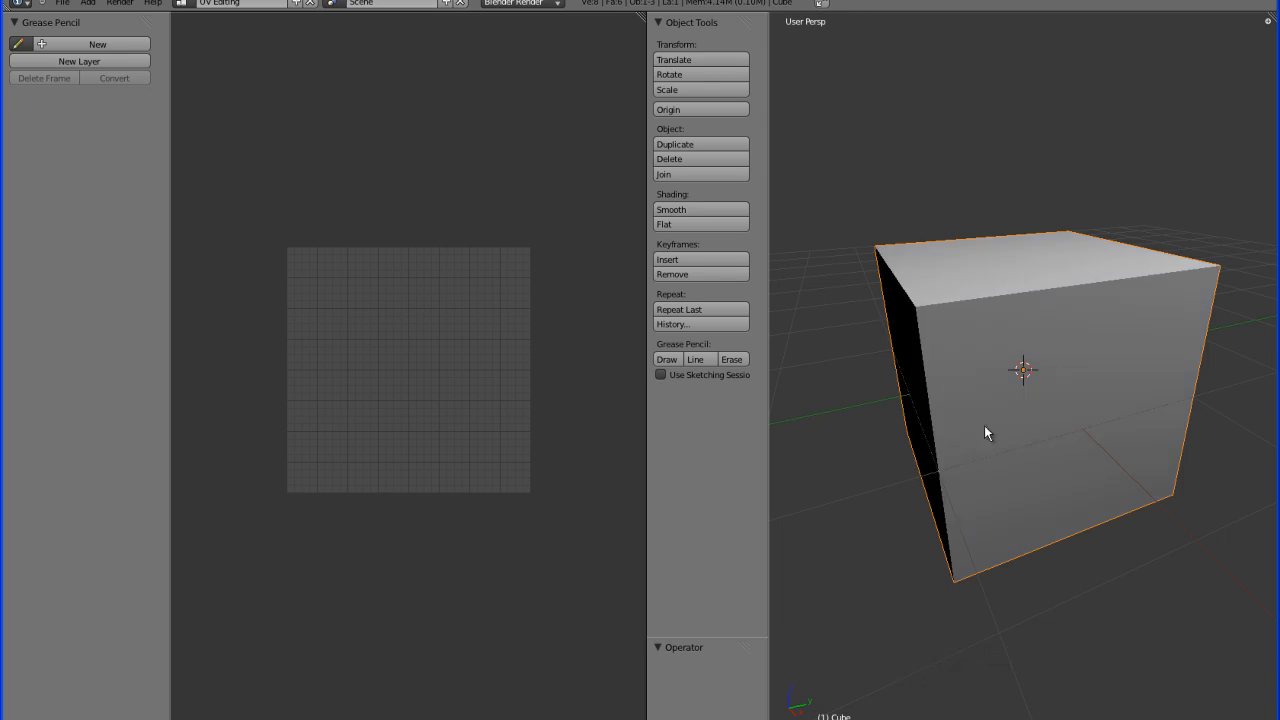
mouse_move(452, 370)
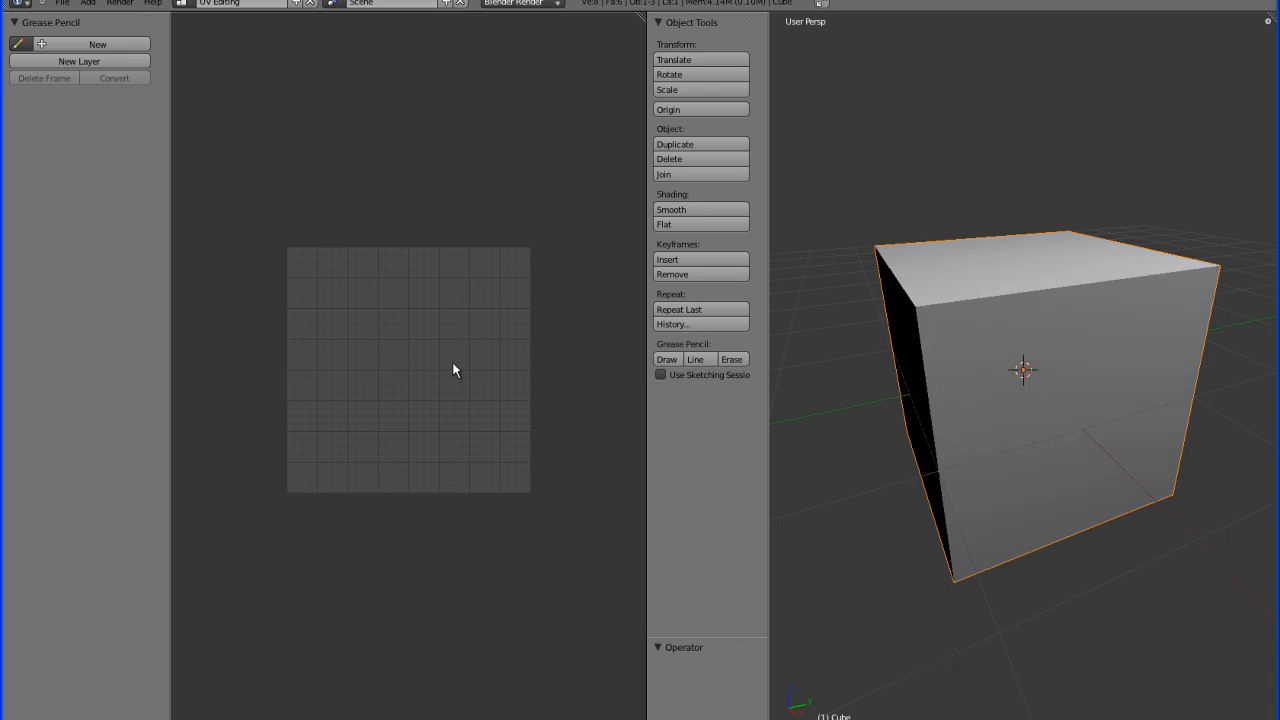
mouse_move(488, 370)
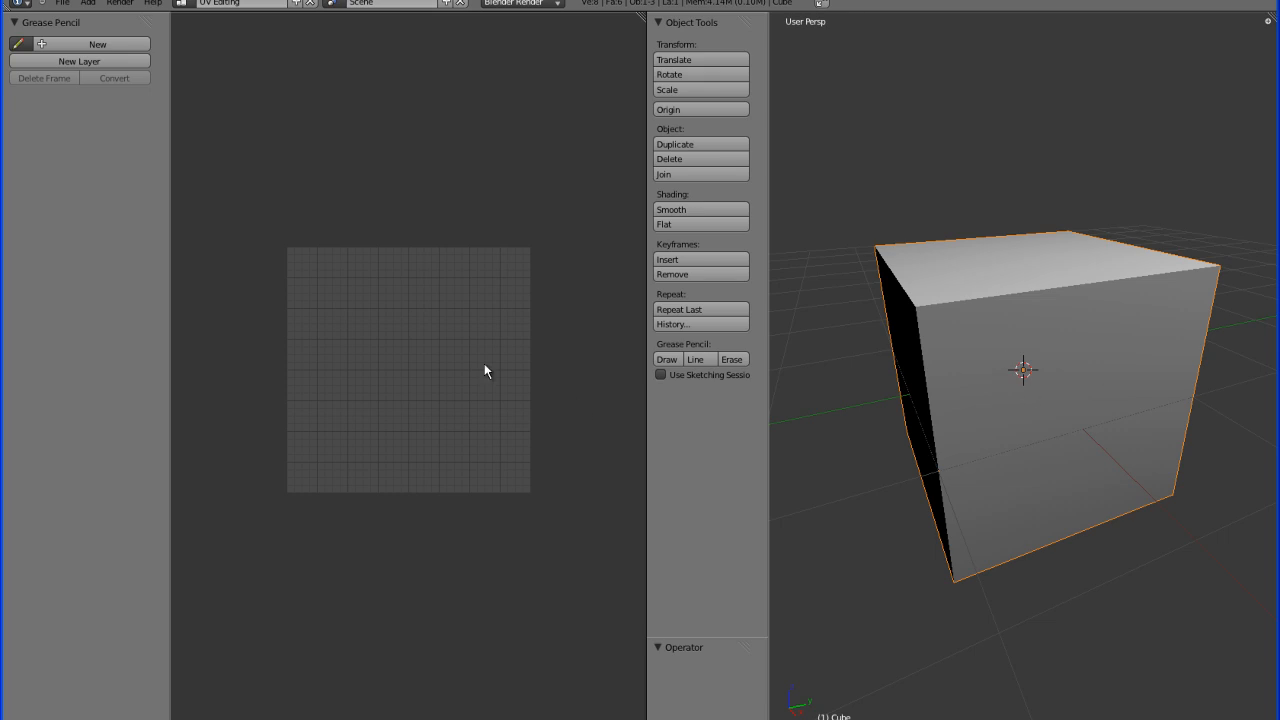
mouse_move(280, 520)
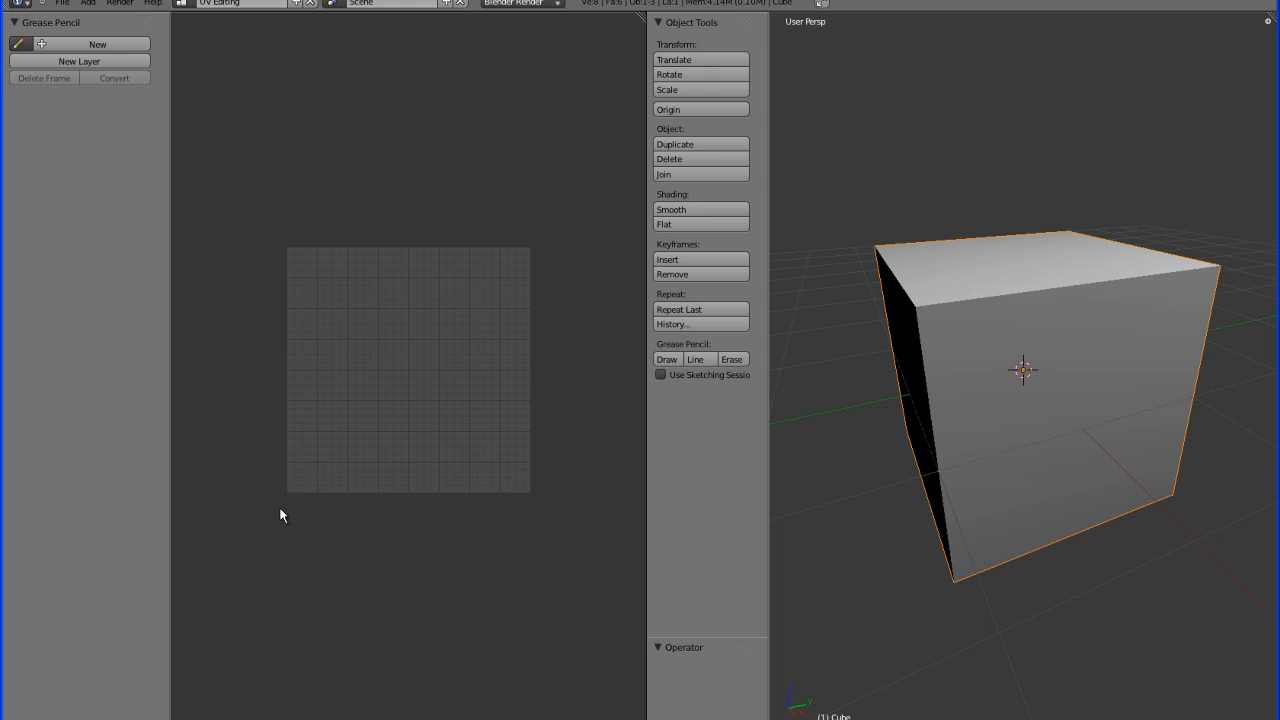
mouse_move(968, 360)
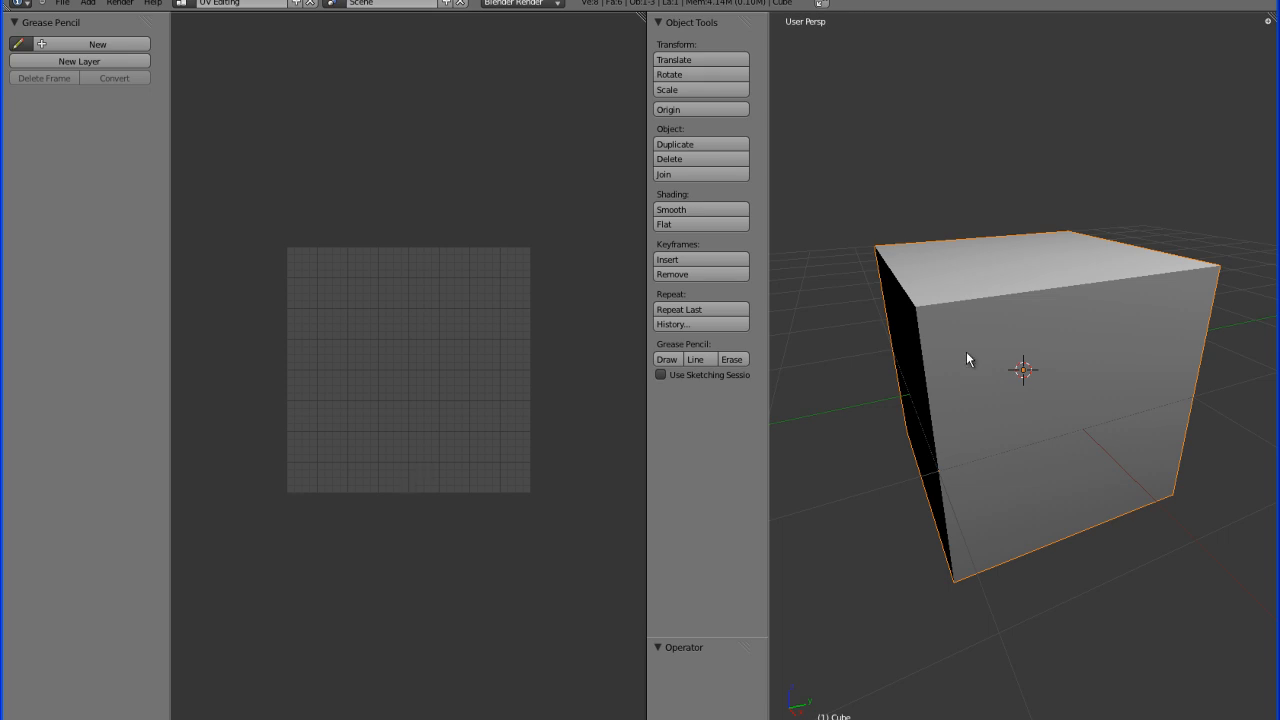
mouse_move(296, 424)
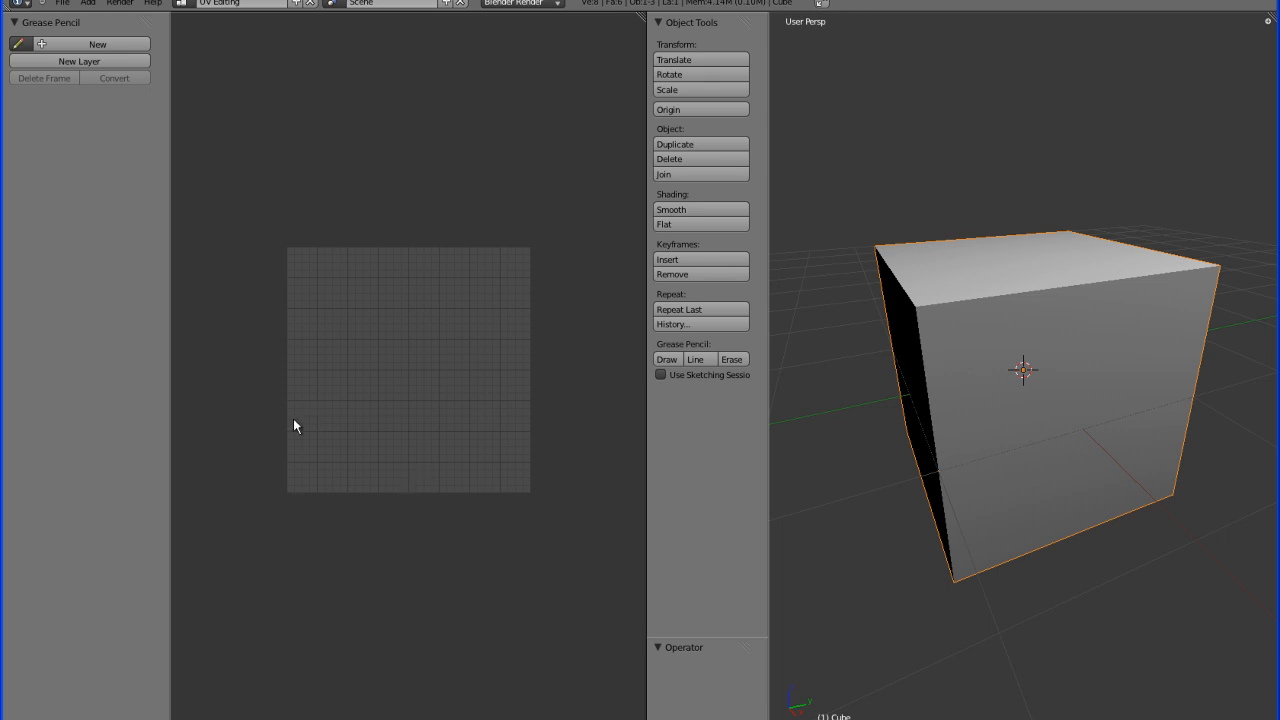
mouse_move(308, 418)
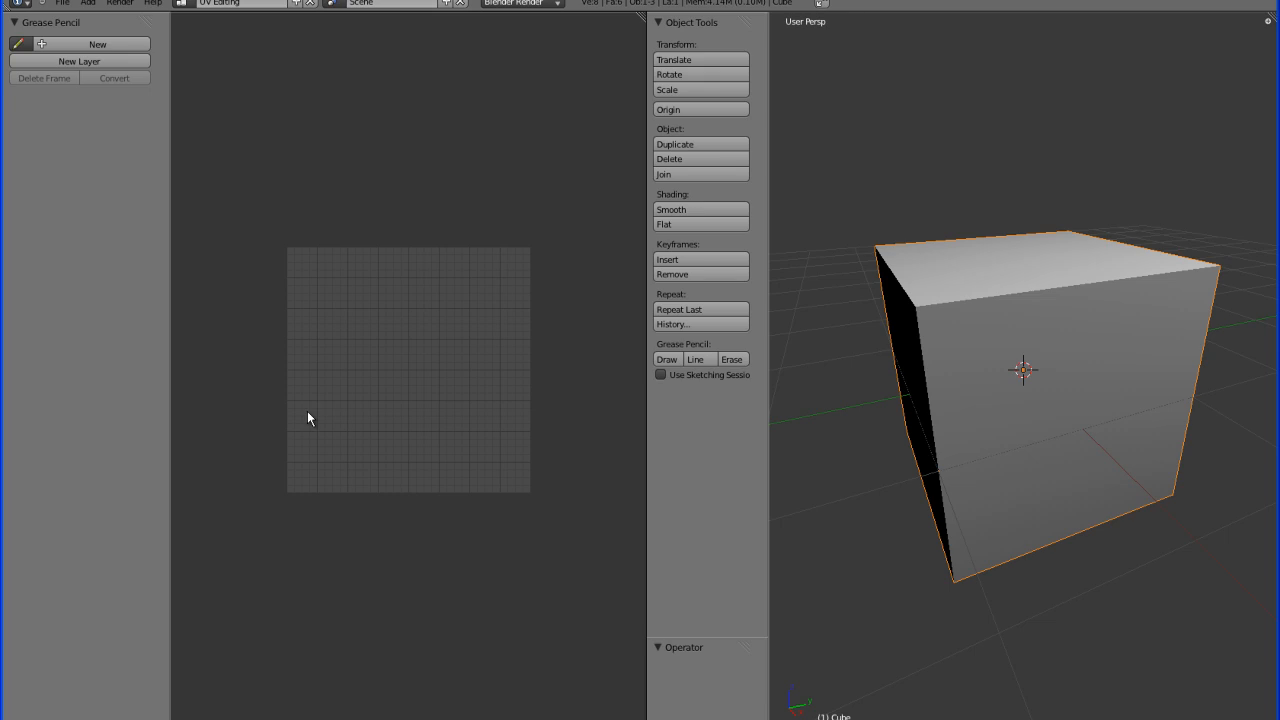
mouse_move(176, 688)
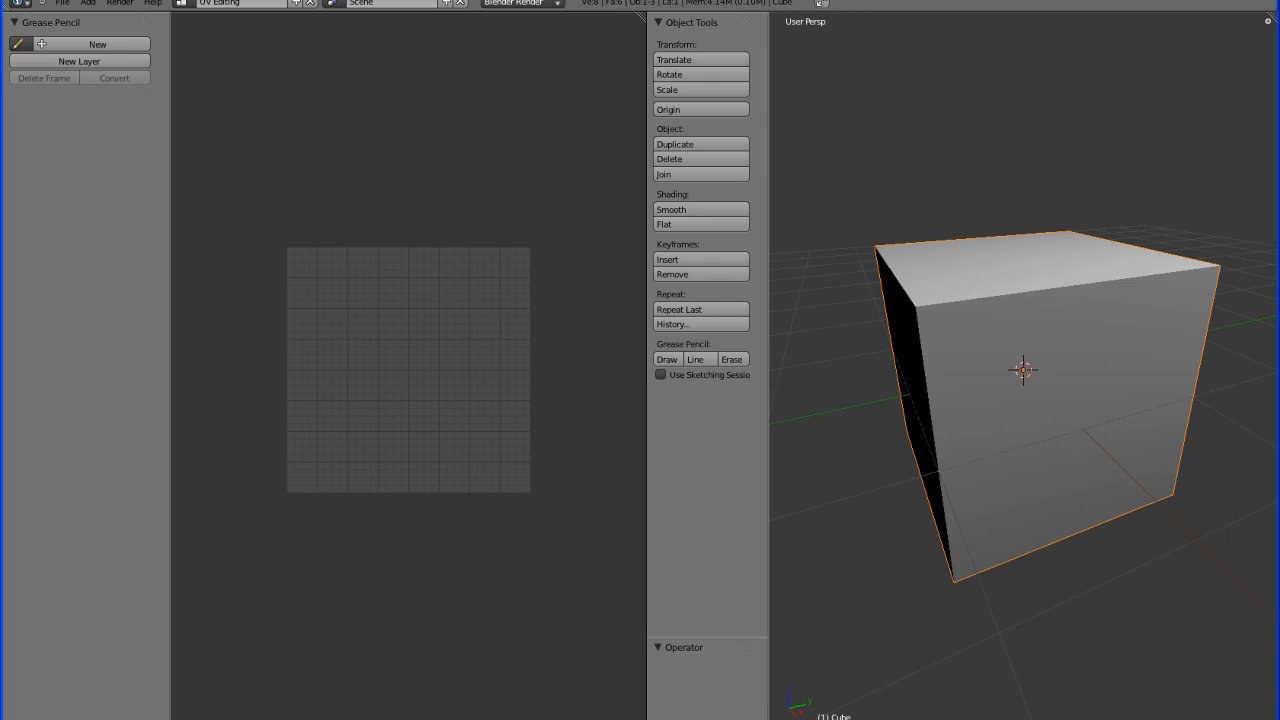
mouse_move(104, 708)
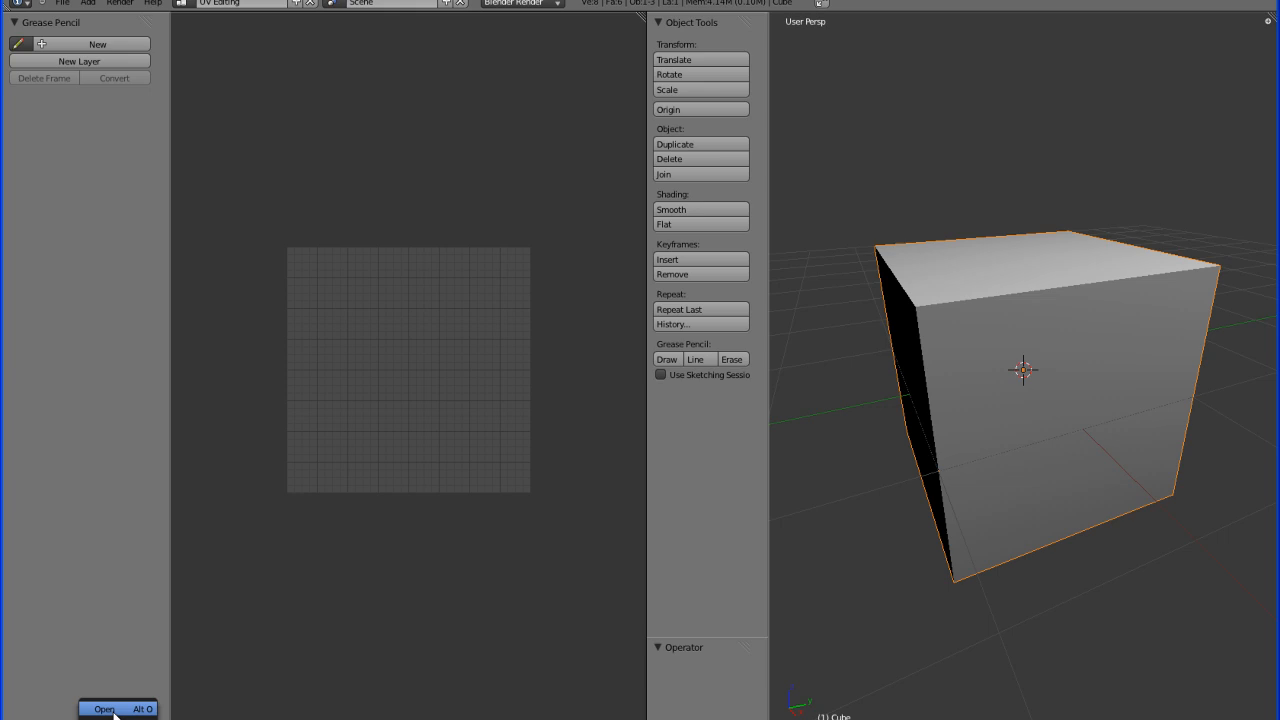
Step: Start loading an image via Image > Open and browse up into the home folder
click(104, 708)
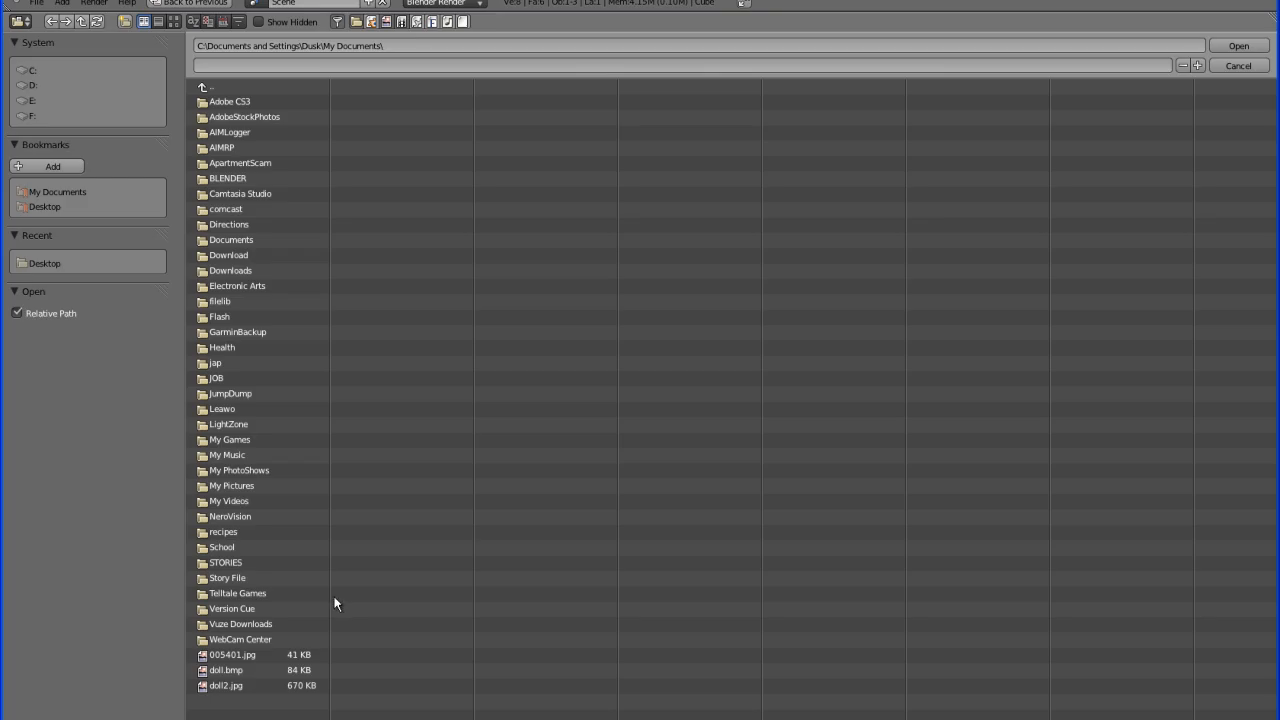
click(210, 88)
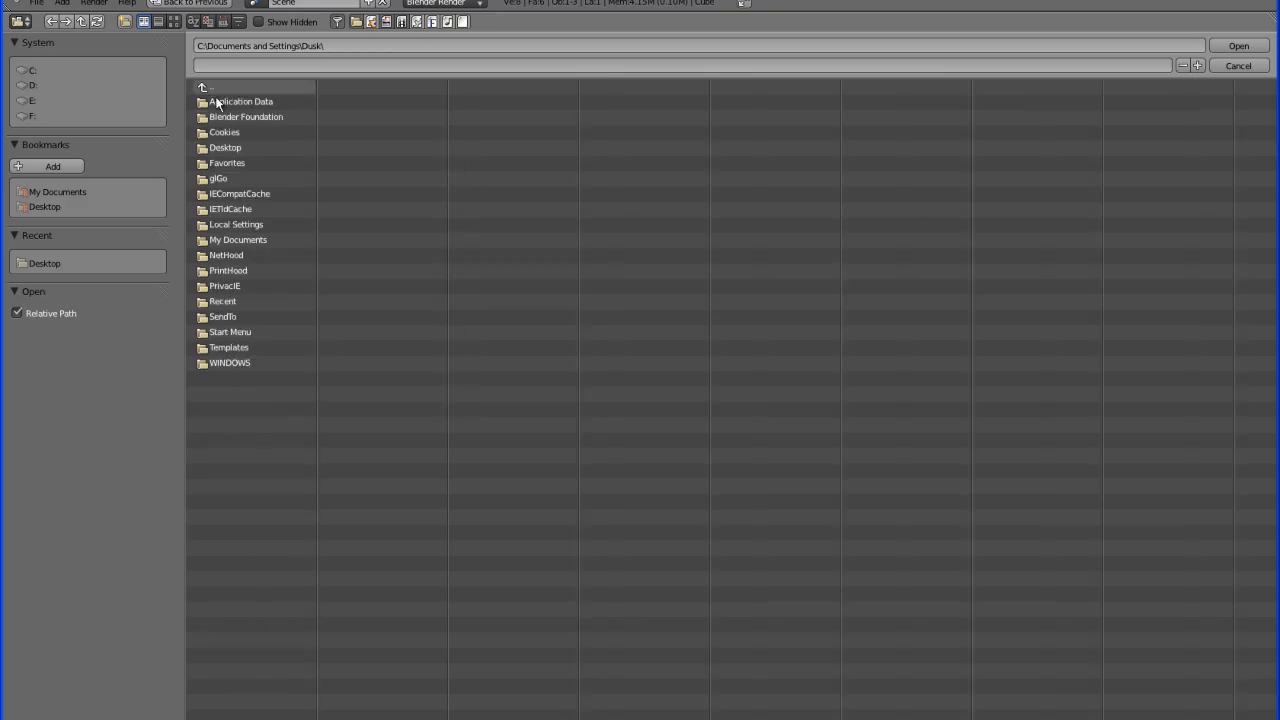
double_click(224, 148)
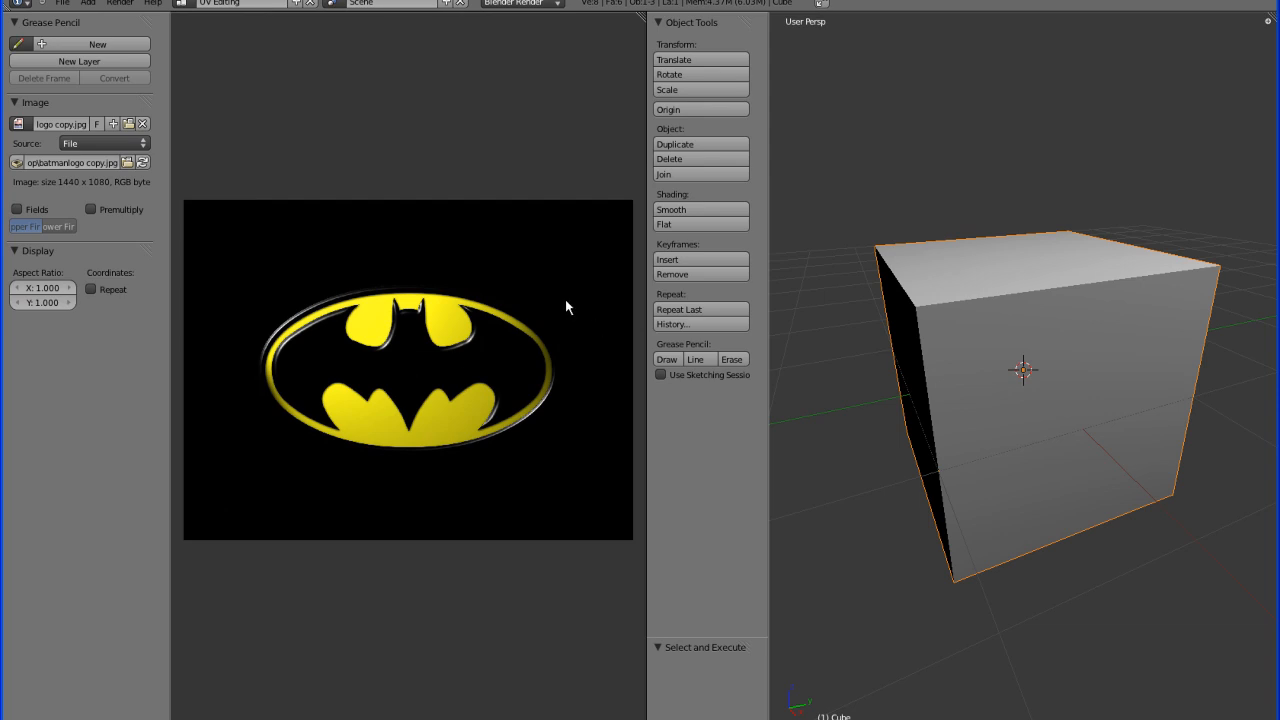
mouse_move(344, 392)
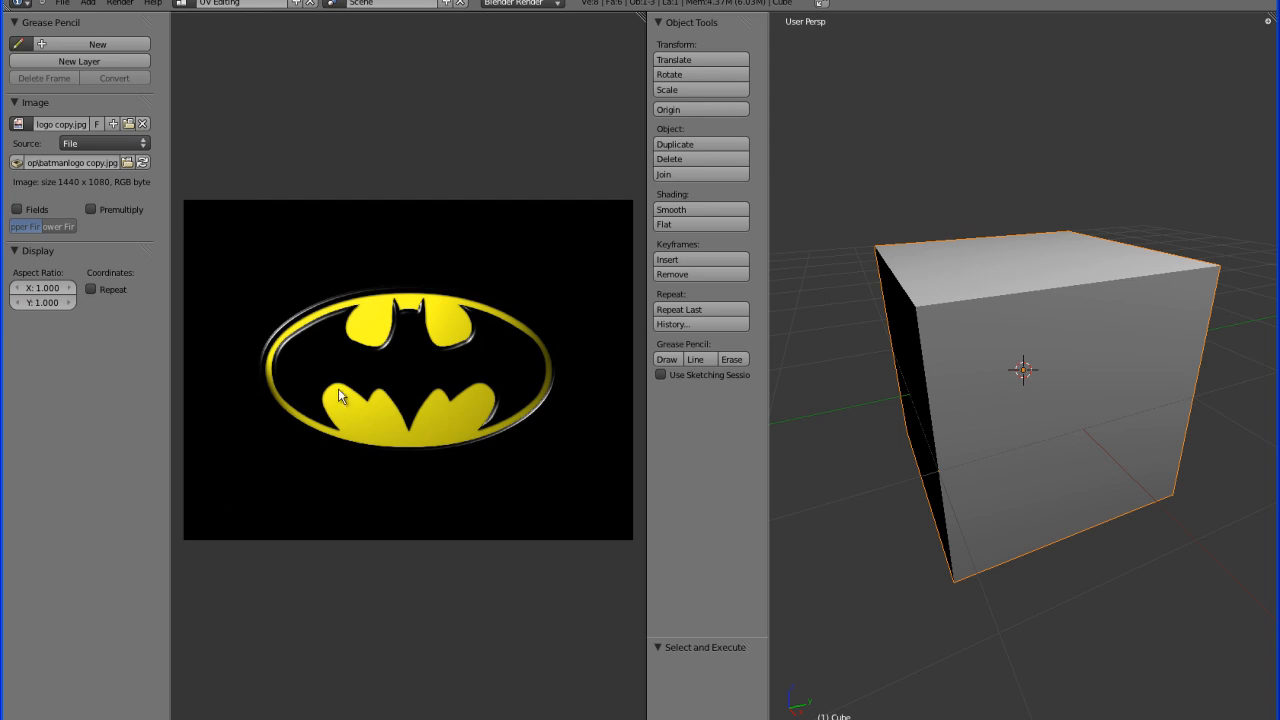
mouse_move(1096, 374)
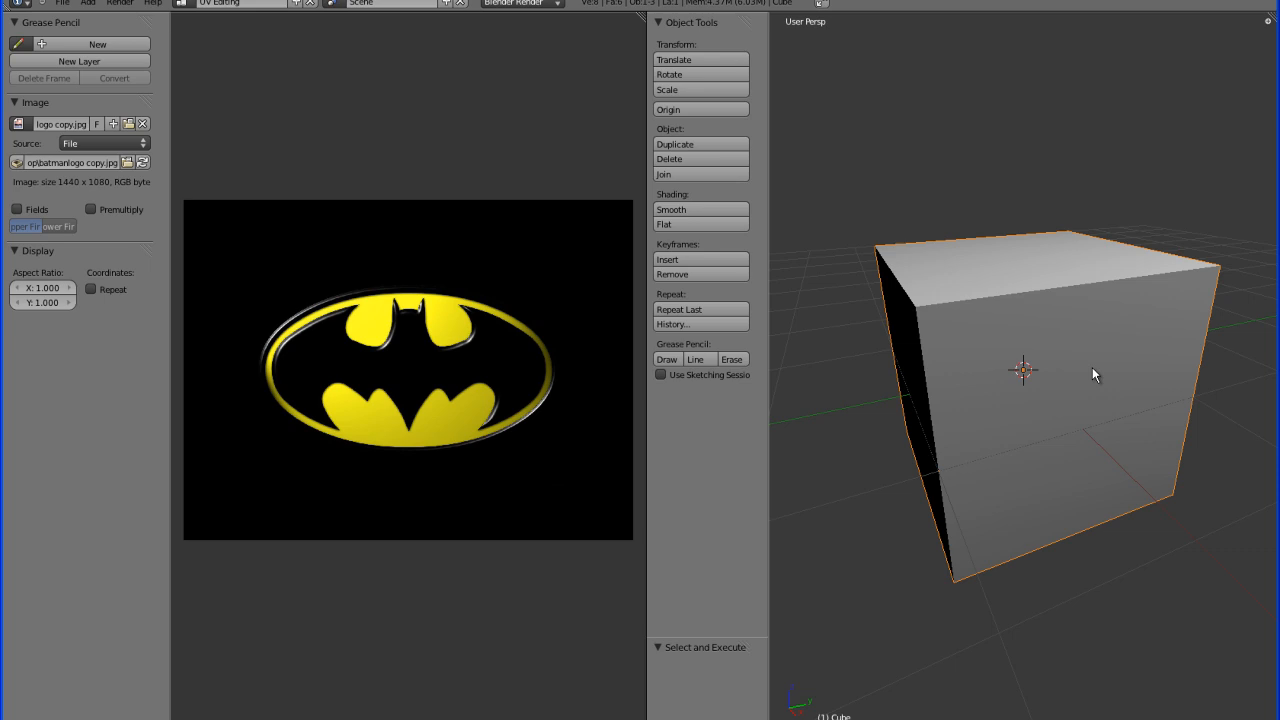
mouse_move(1008, 370)
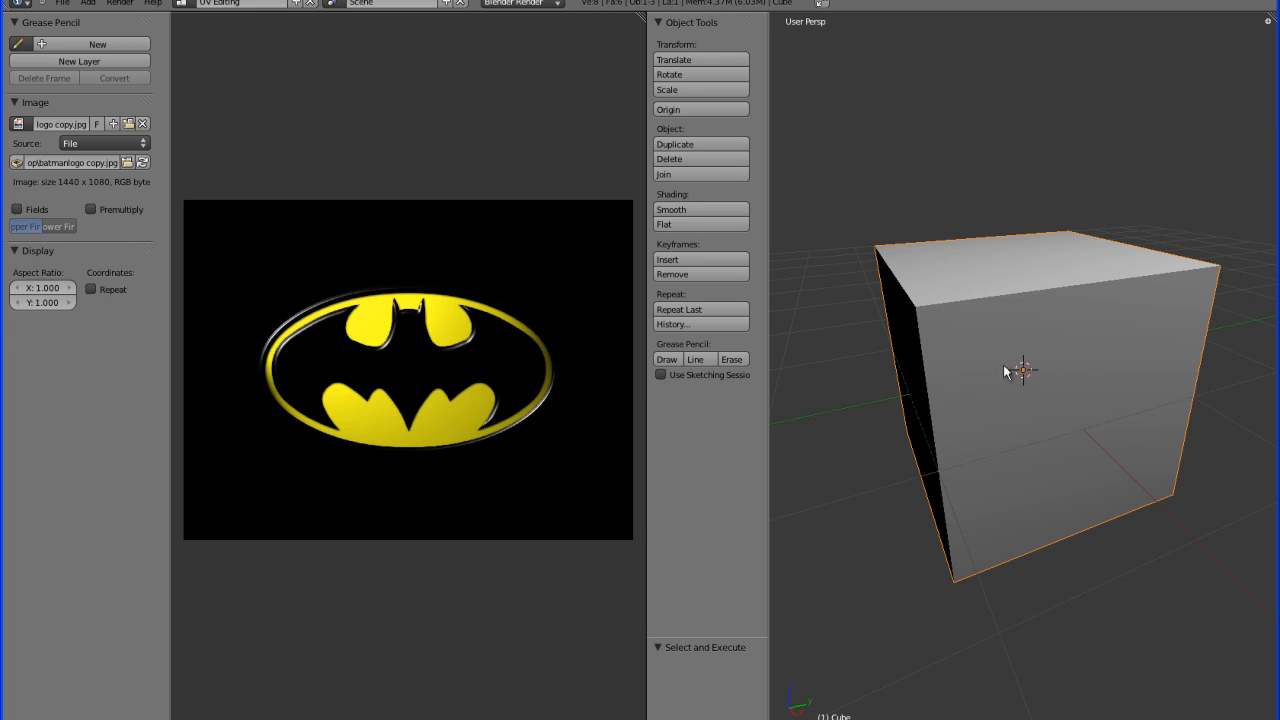
mouse_move(296, 528)
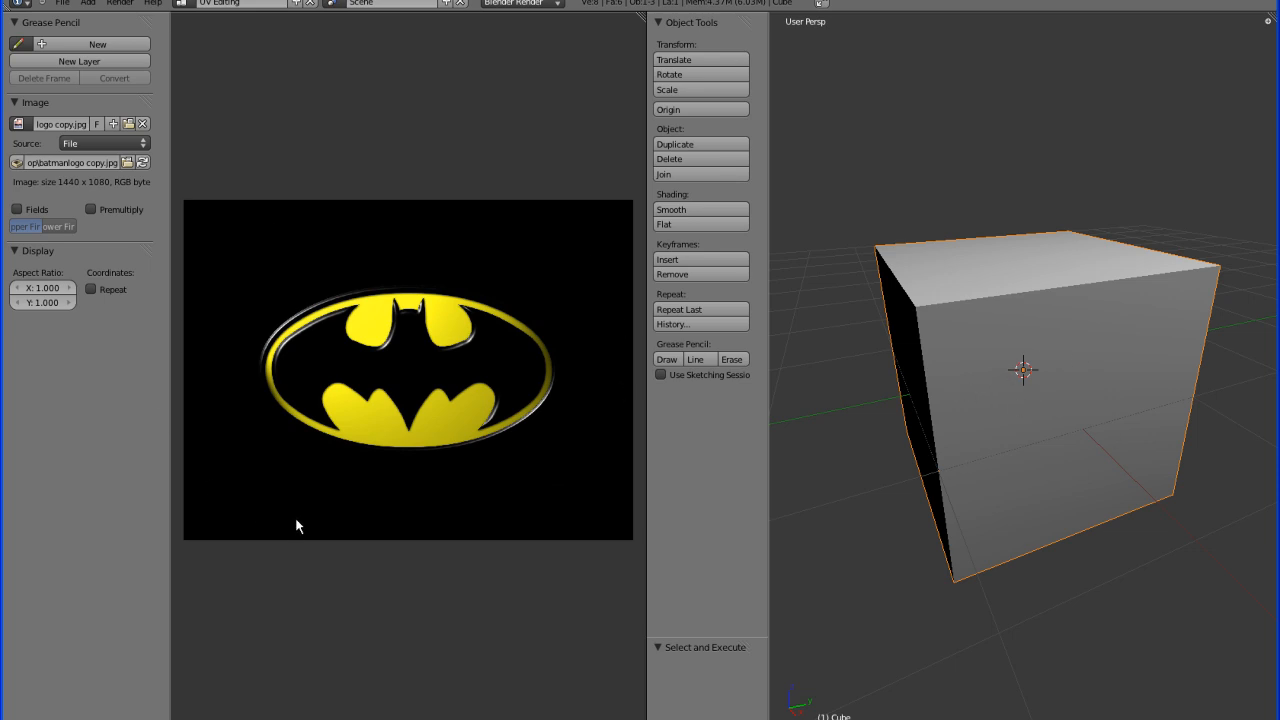
mouse_move(296, 564)
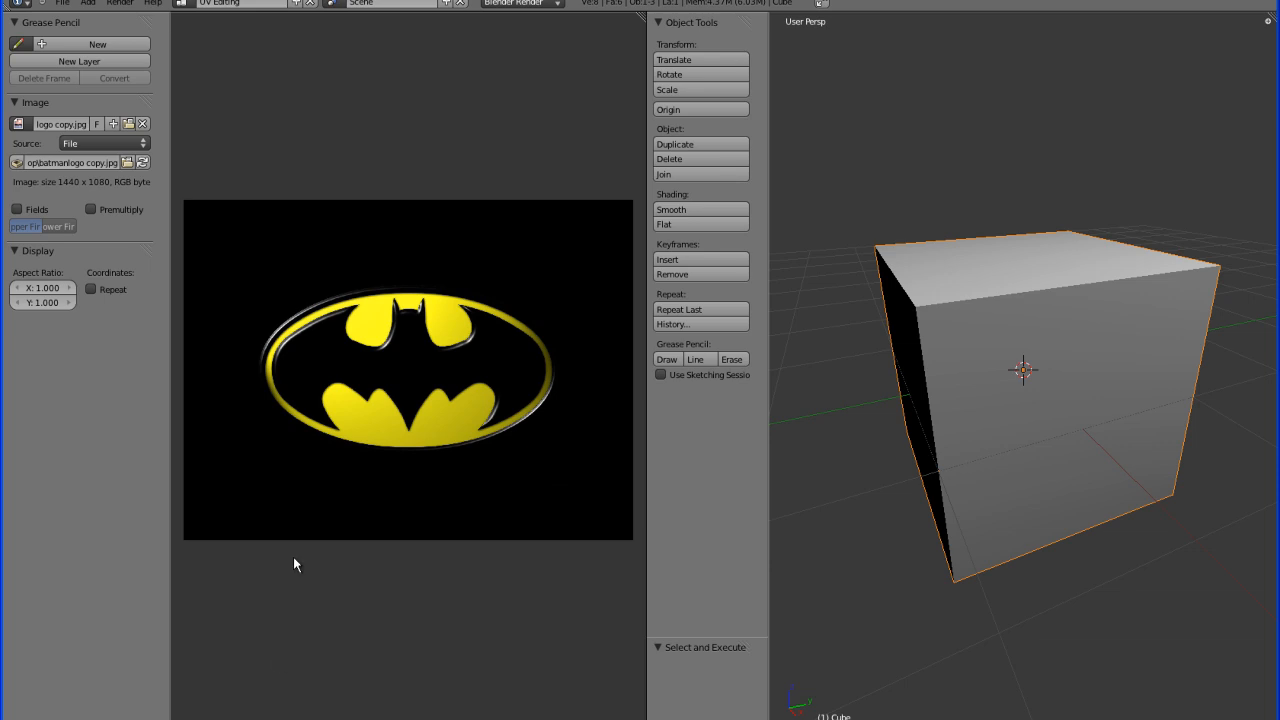
mouse_move(396, 664)
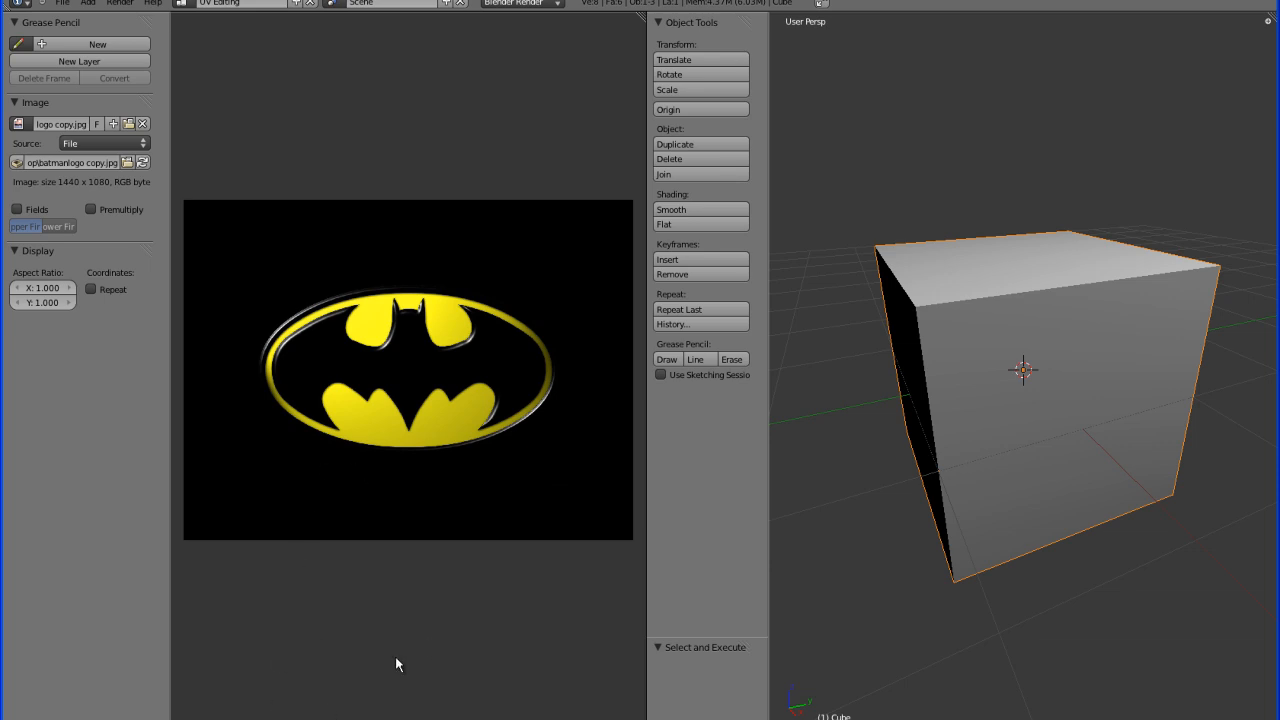
mouse_move(860, 446)
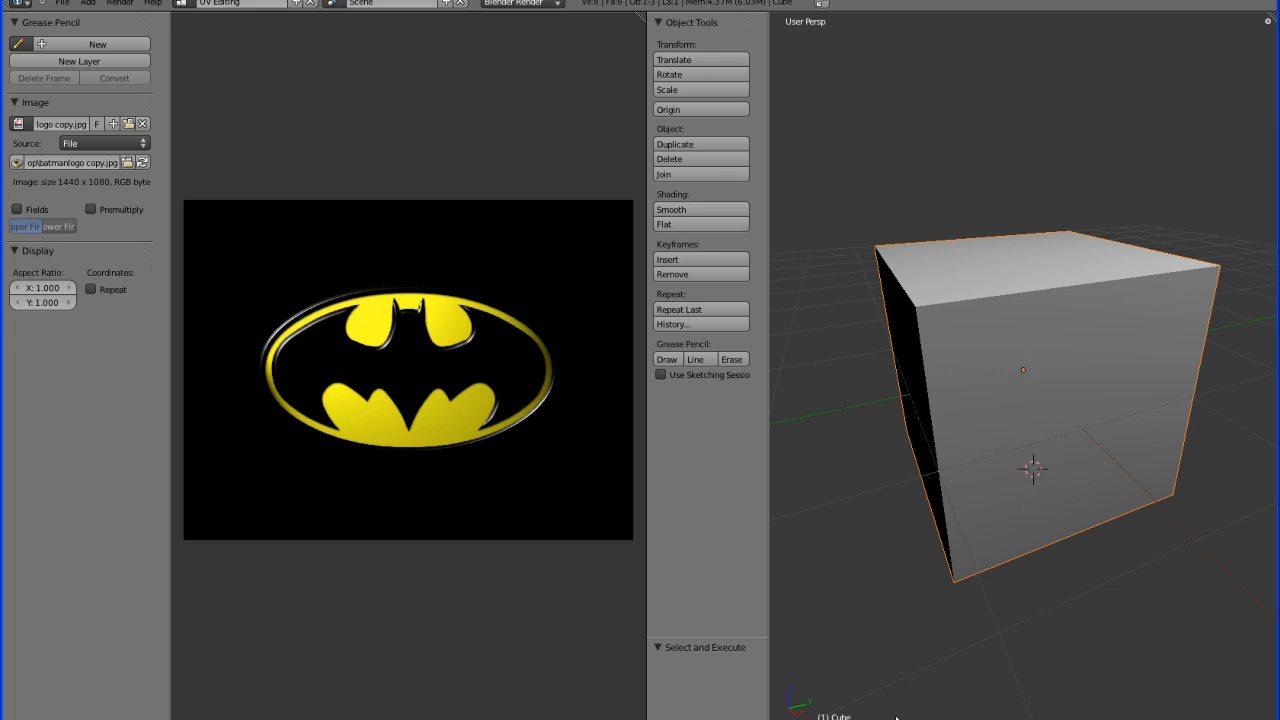
Step: Enter Edit Mode on the cube and unwrap all faces with Smart UV Project
key(Tab)
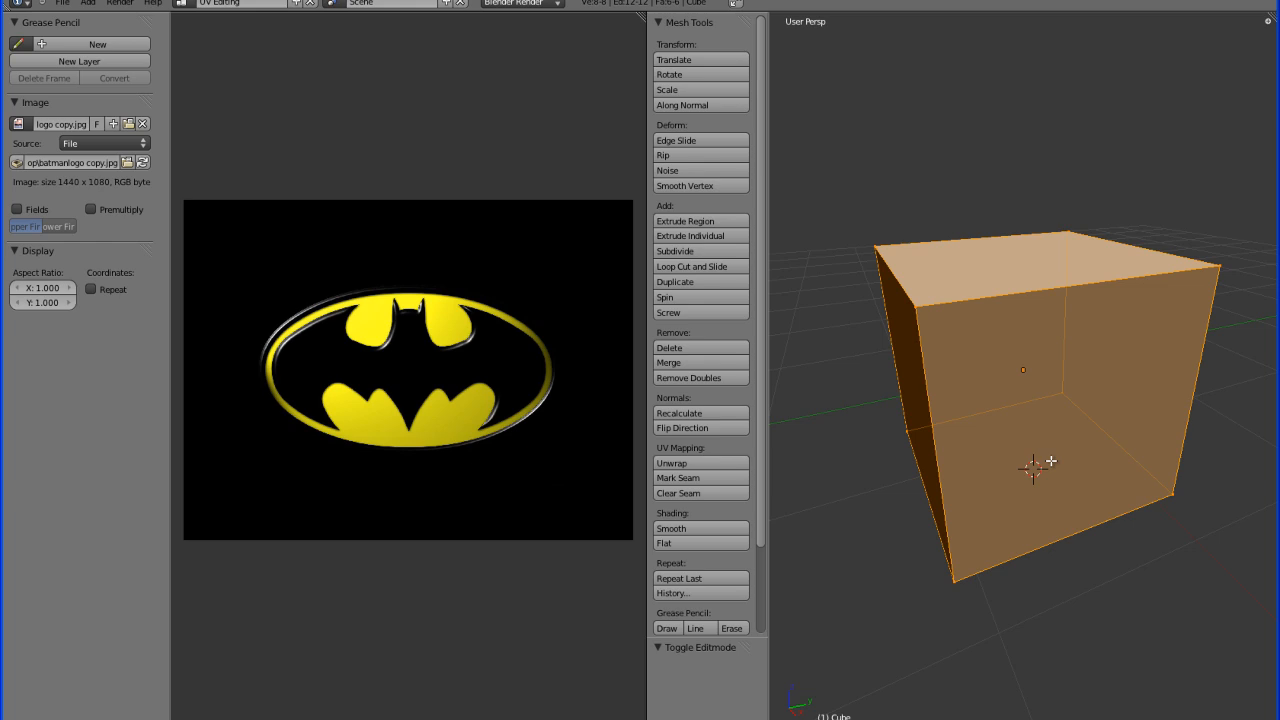
mouse_move(914, 376)
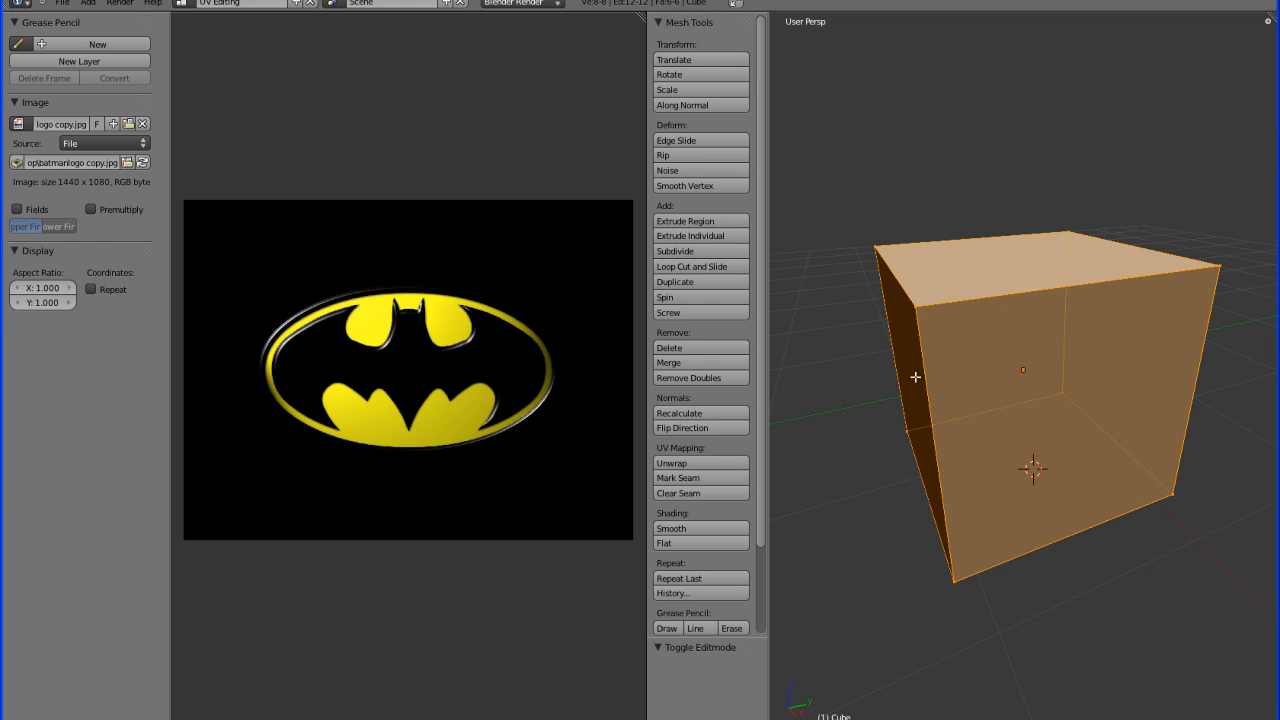
mouse_move(968, 324)
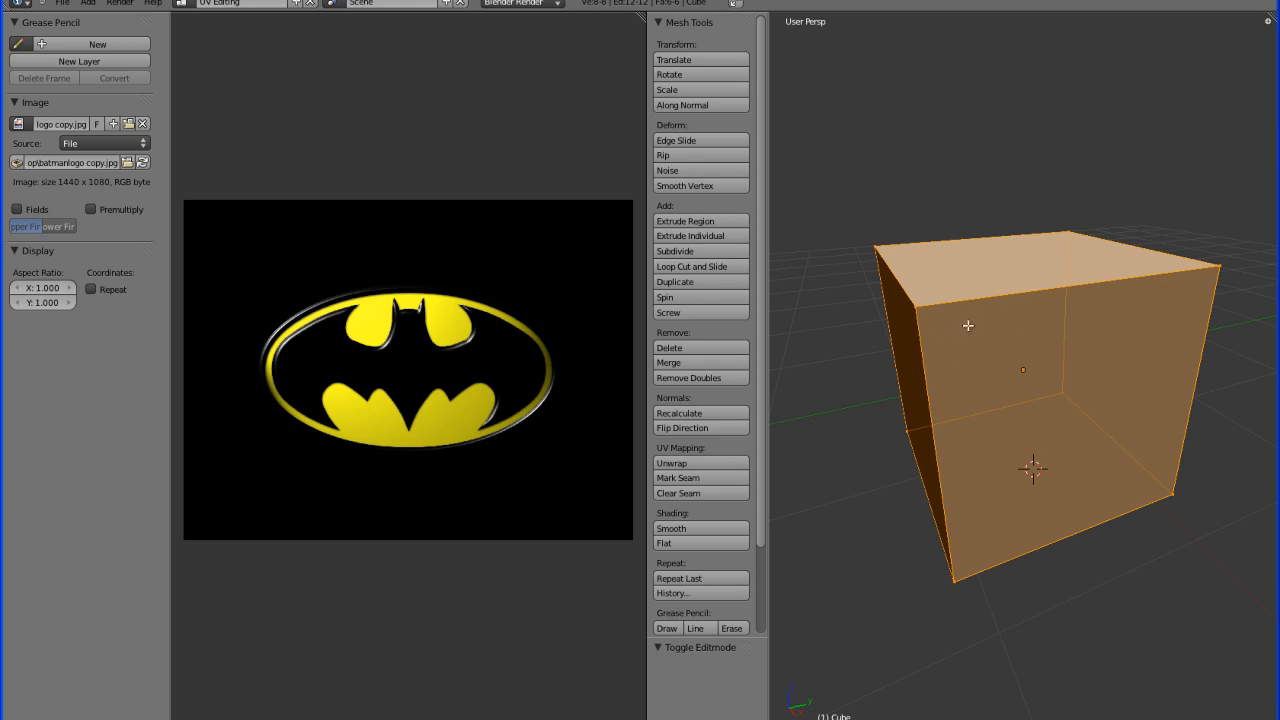
mouse_move(848, 388)
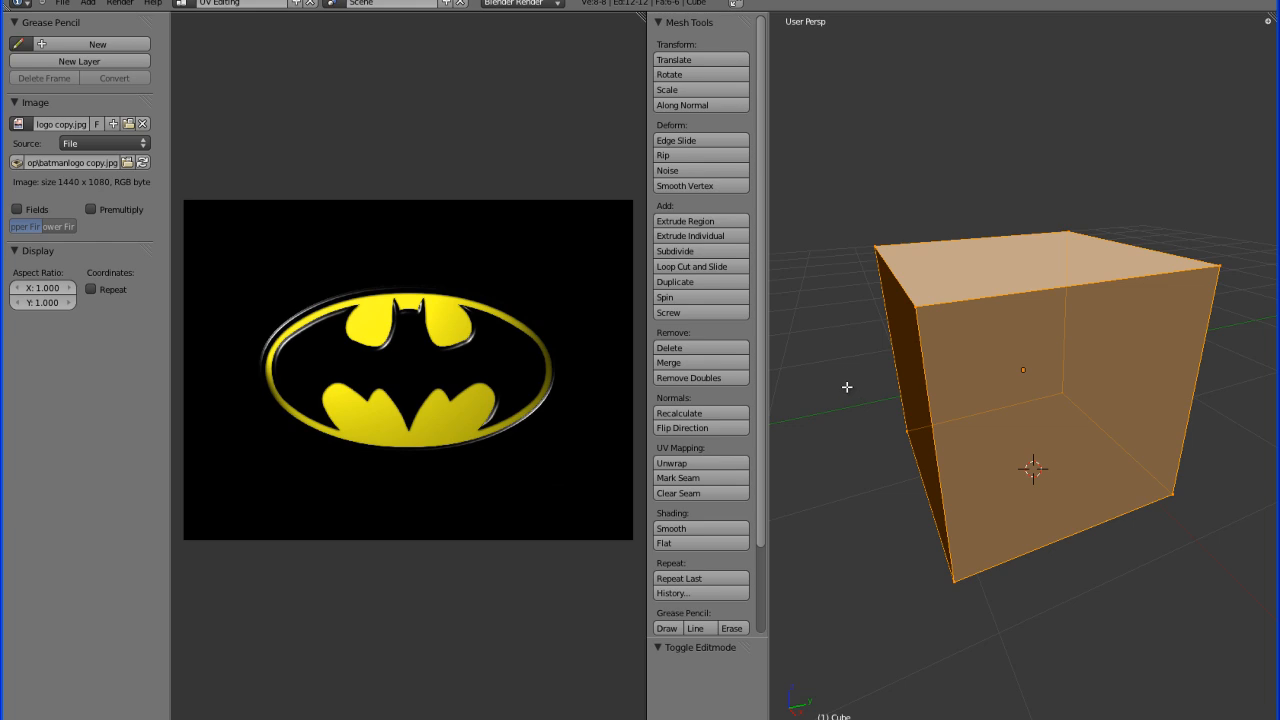
mouse_move(846, 362)
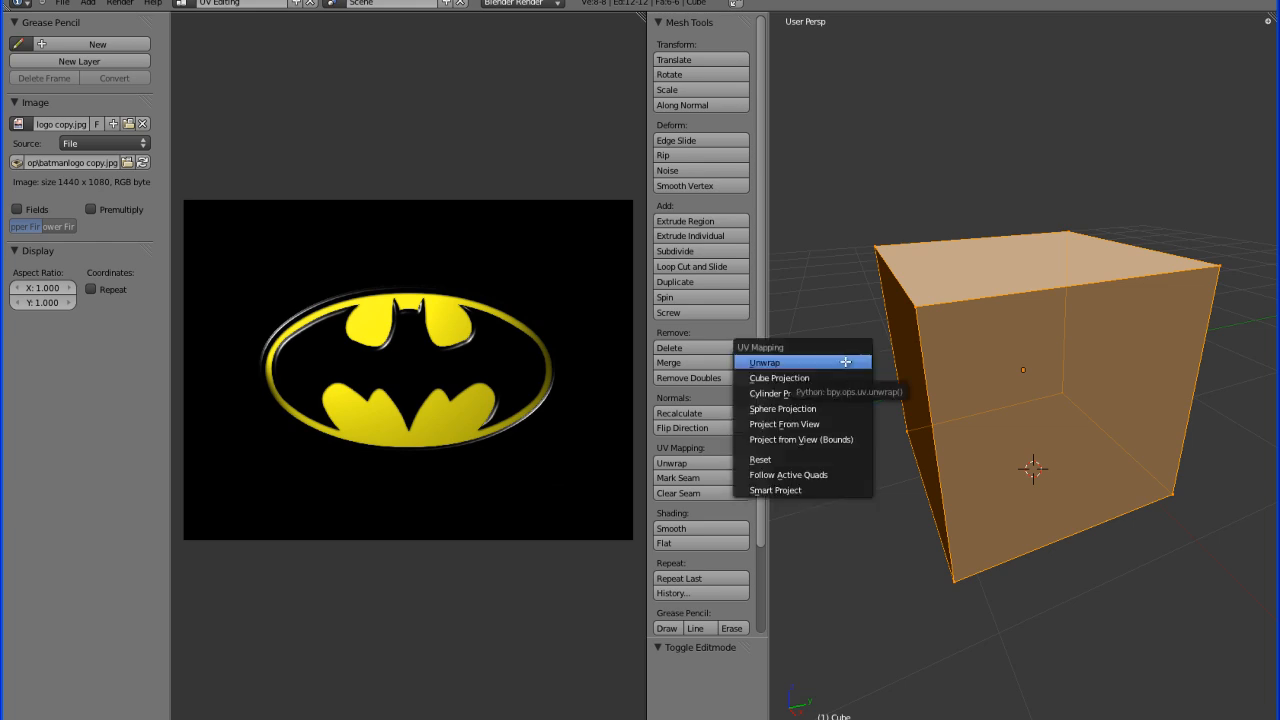
mouse_move(782, 352)
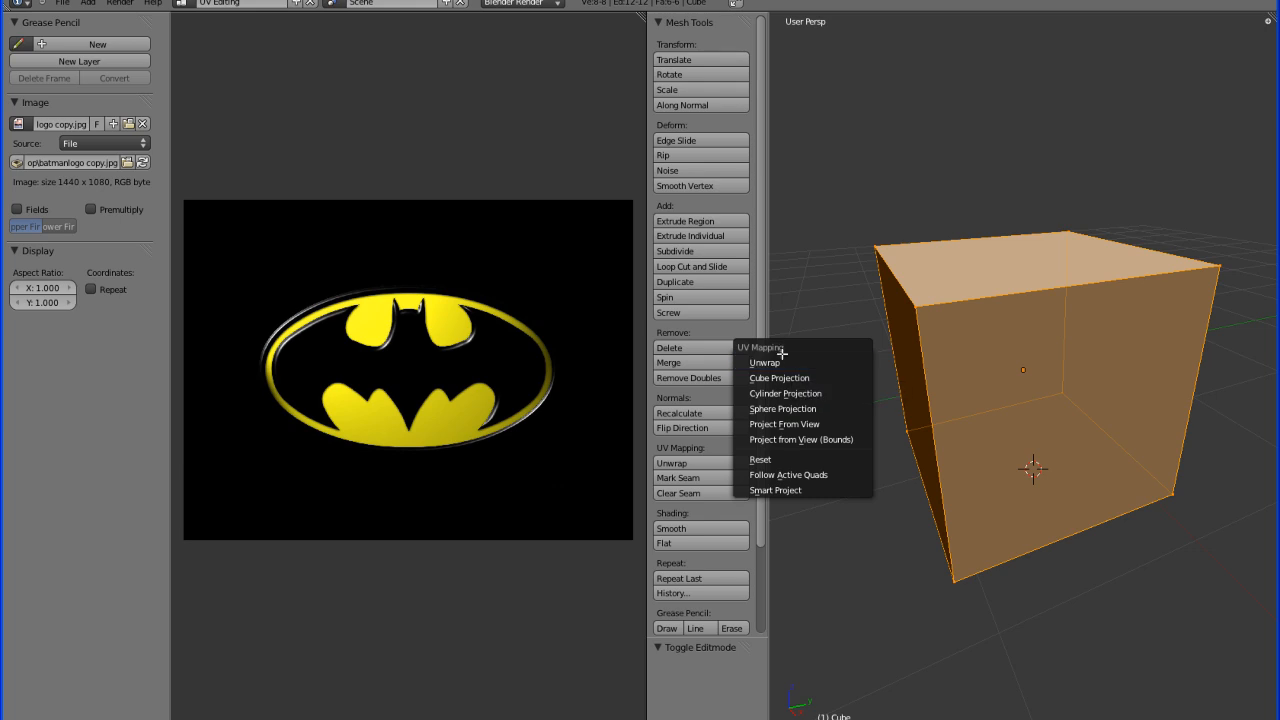
mouse_move(792, 472)
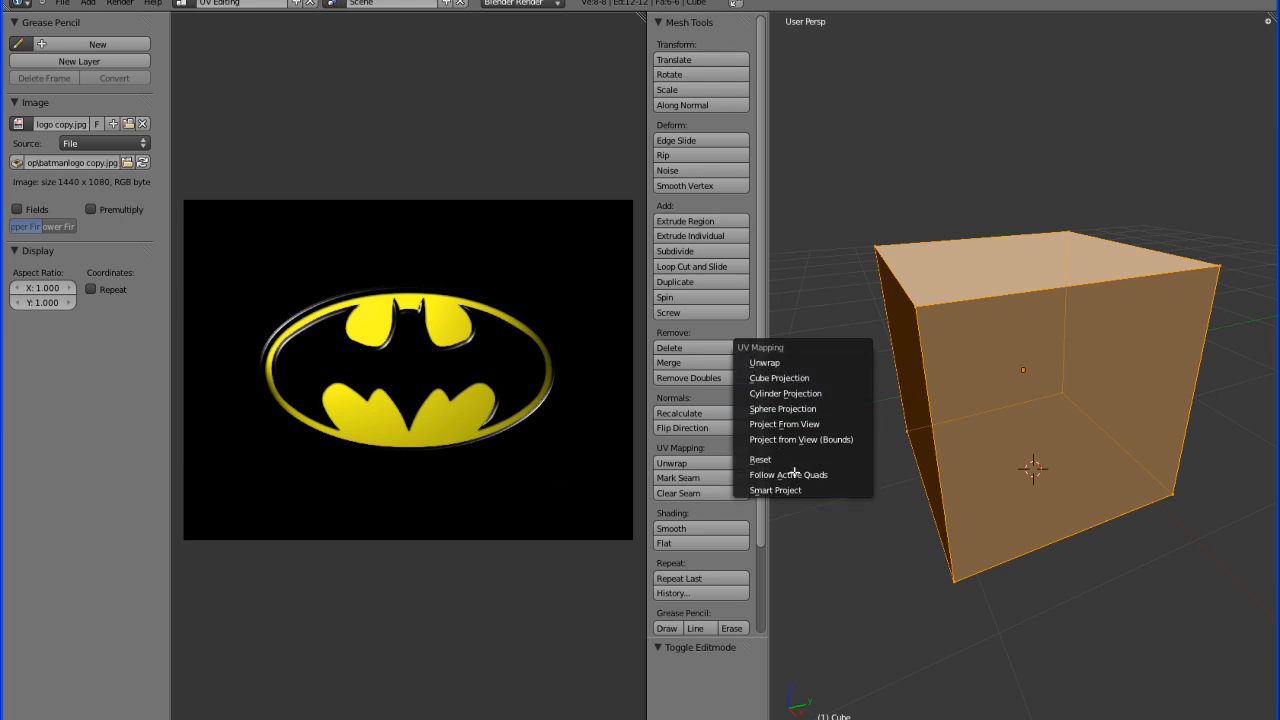
mouse_move(764, 362)
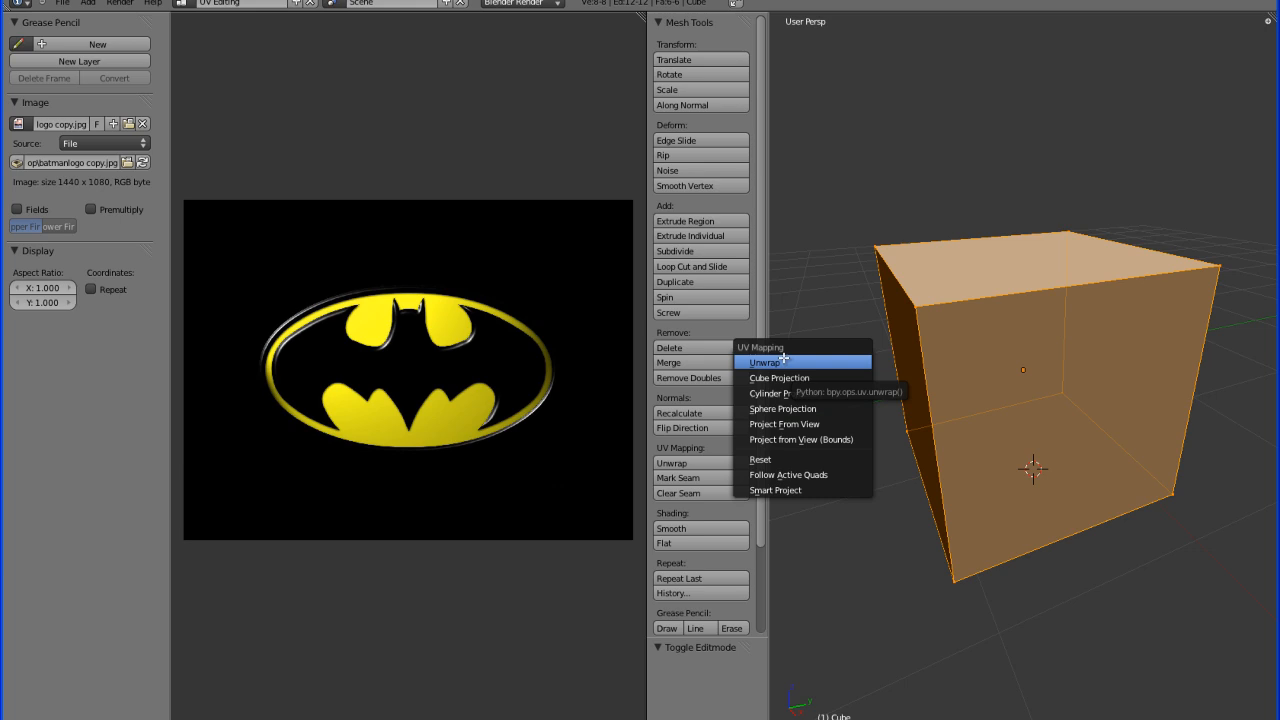
mouse_move(784, 480)
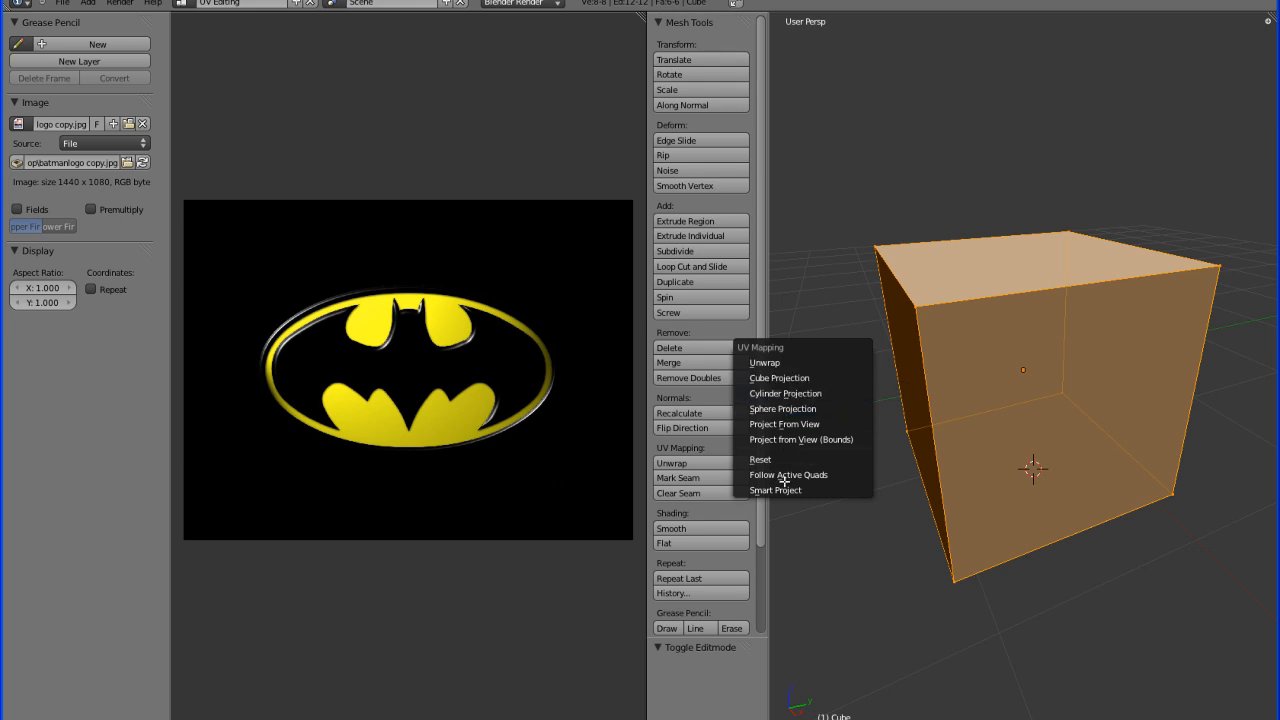
mouse_move(784, 392)
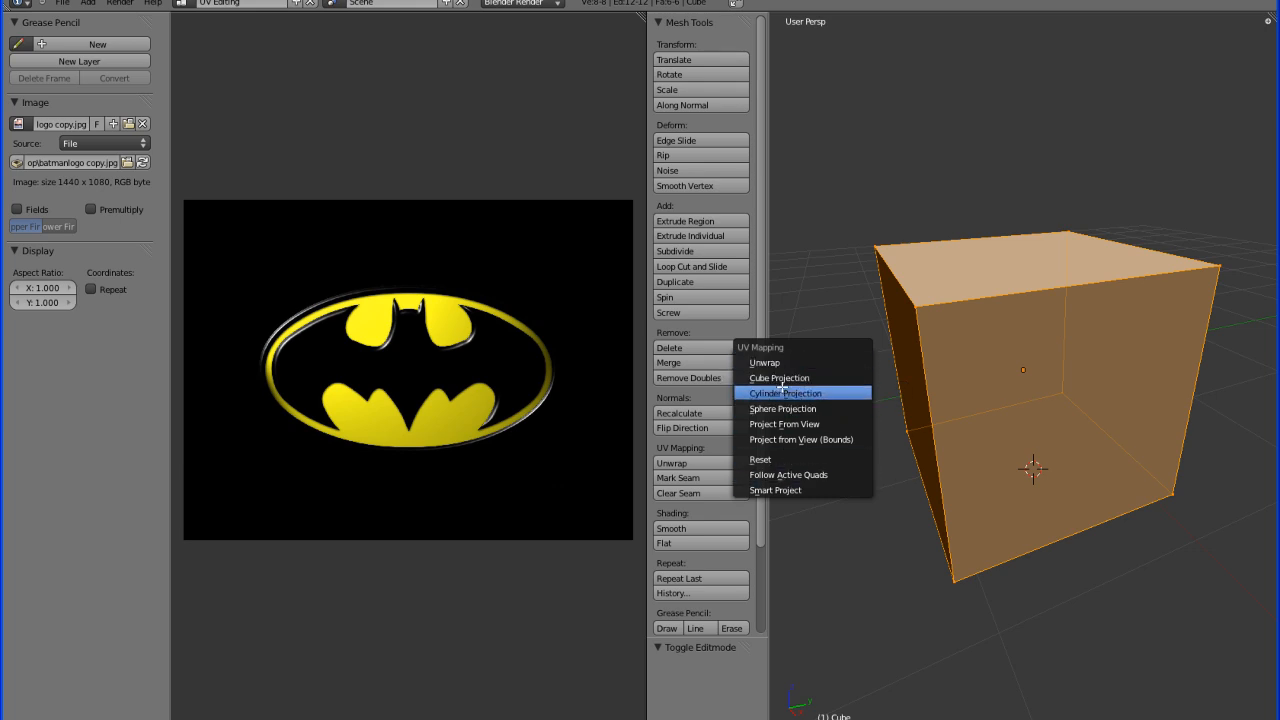
mouse_move(800, 440)
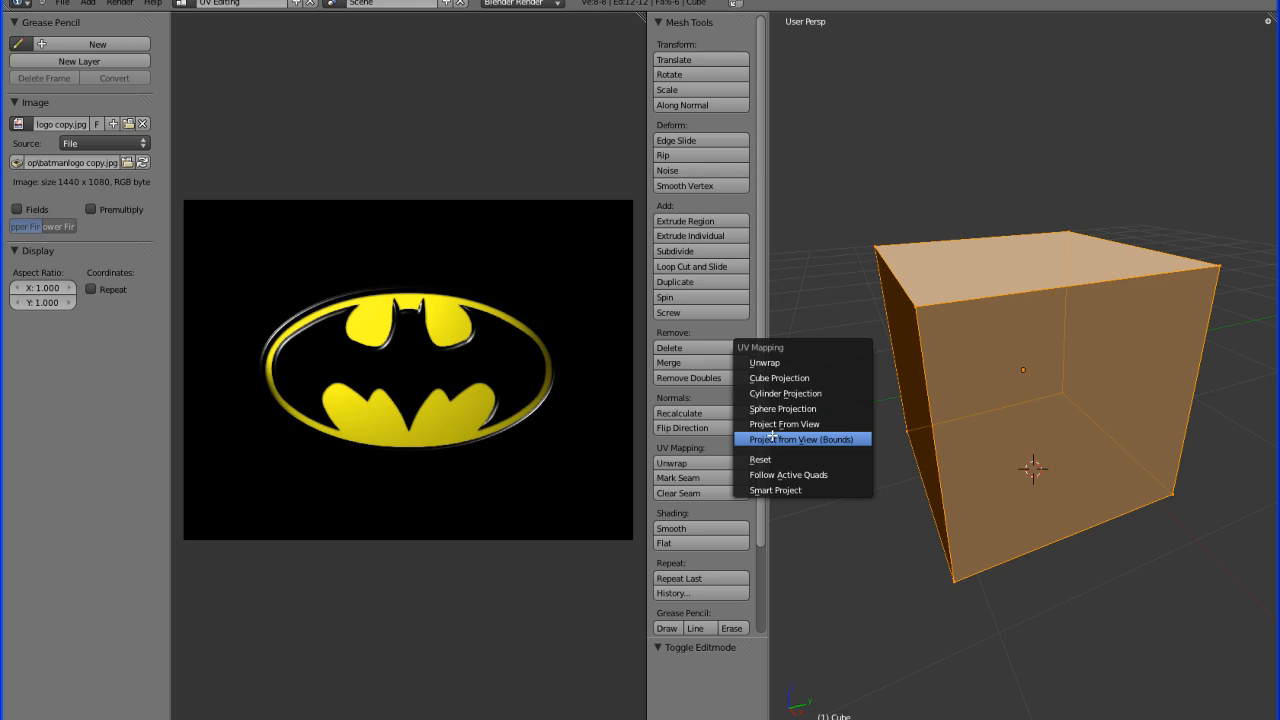
mouse_move(764, 362)
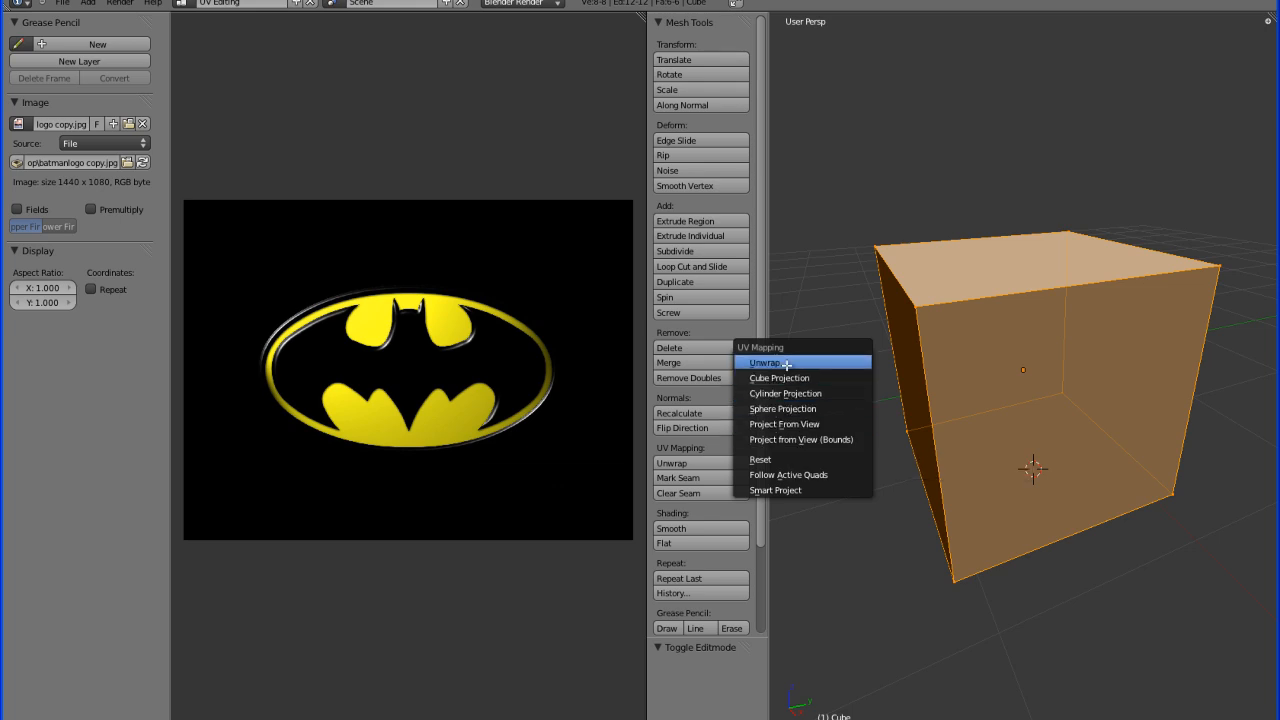
mouse_move(780, 440)
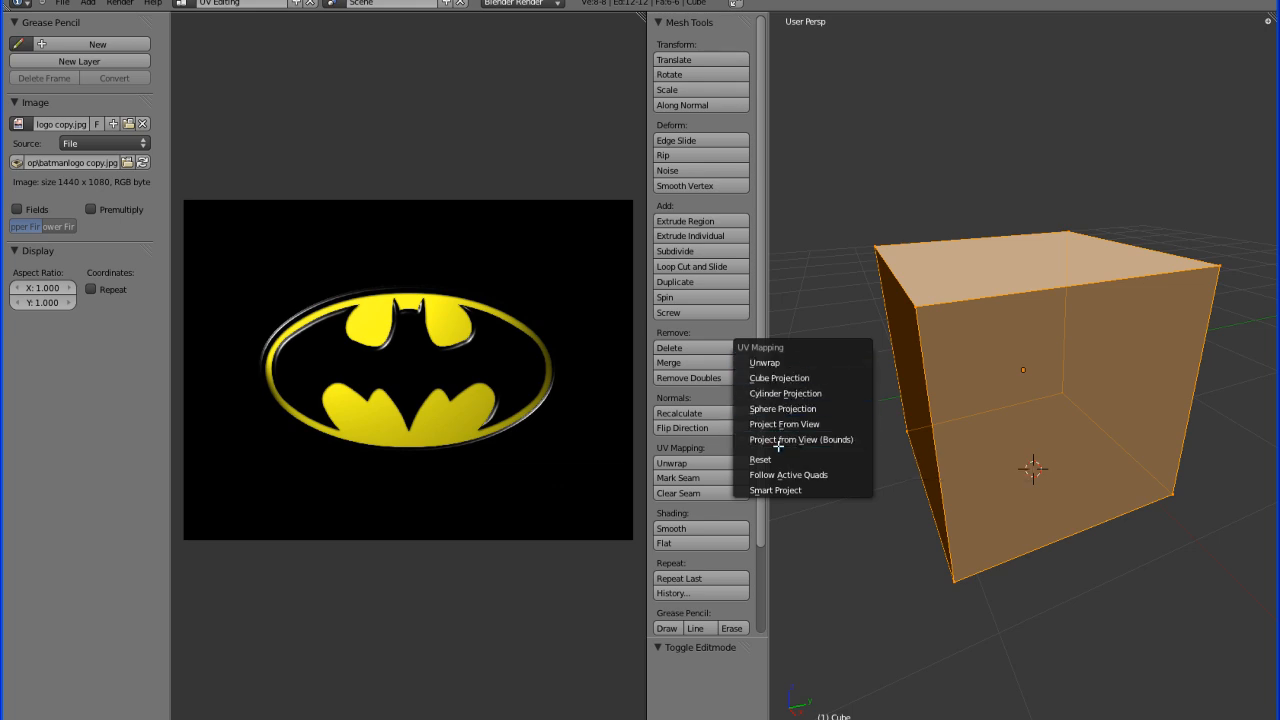
mouse_move(784, 408)
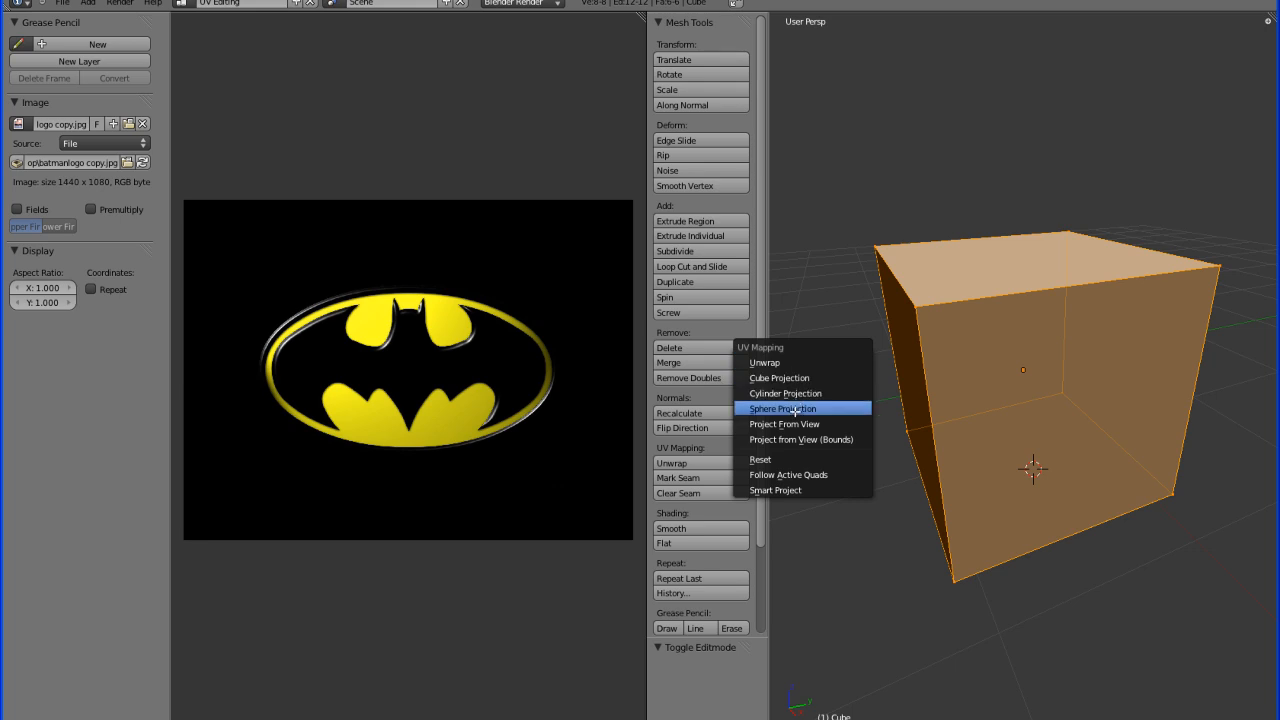
mouse_move(776, 490)
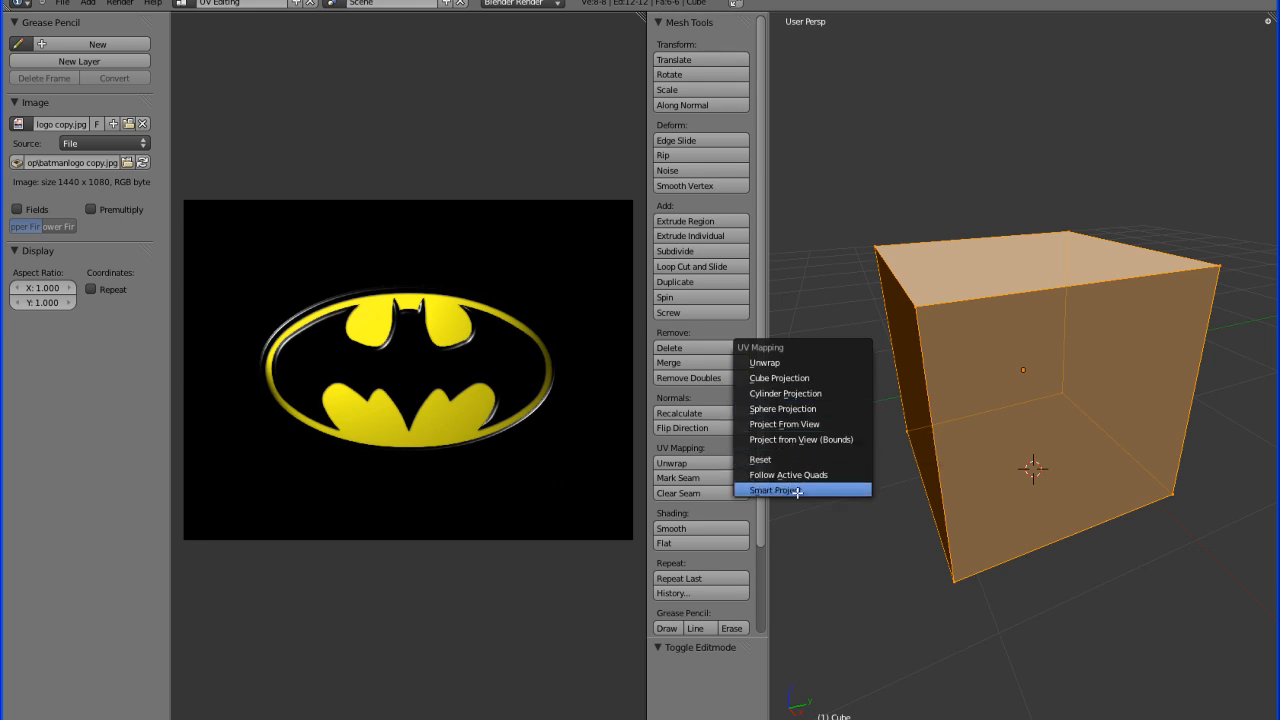
click(776, 490)
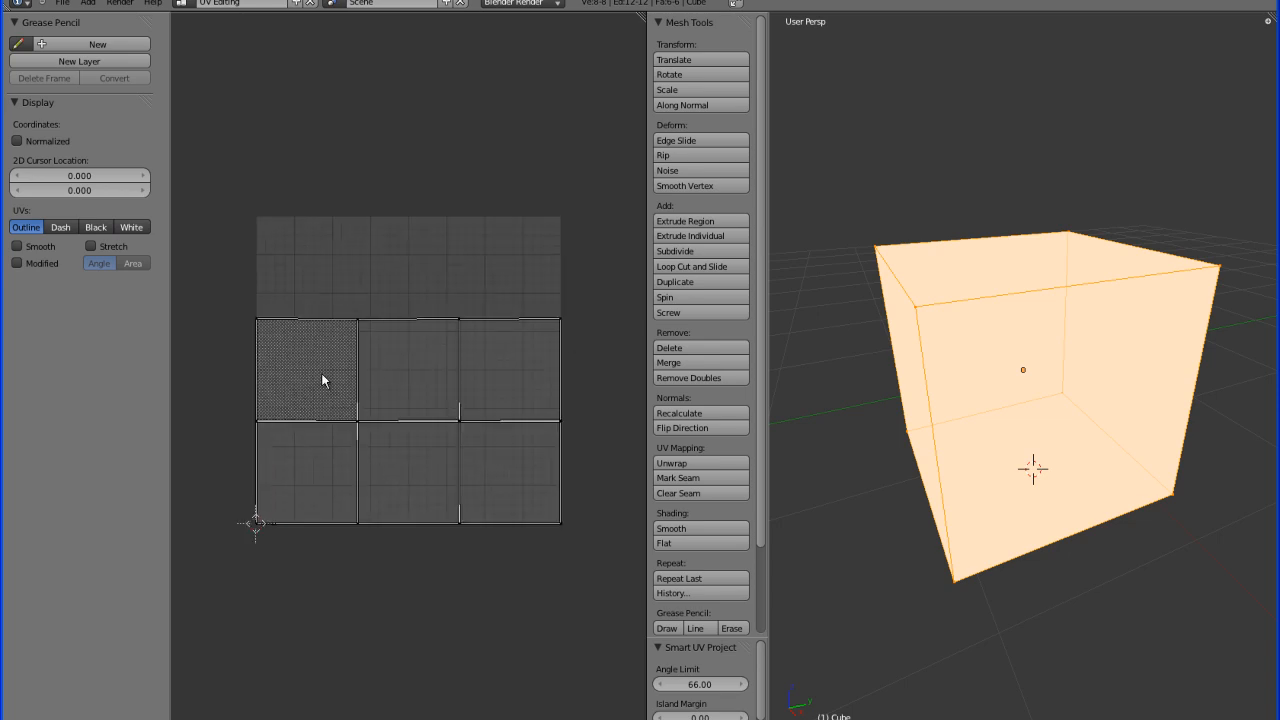
mouse_move(392, 472)
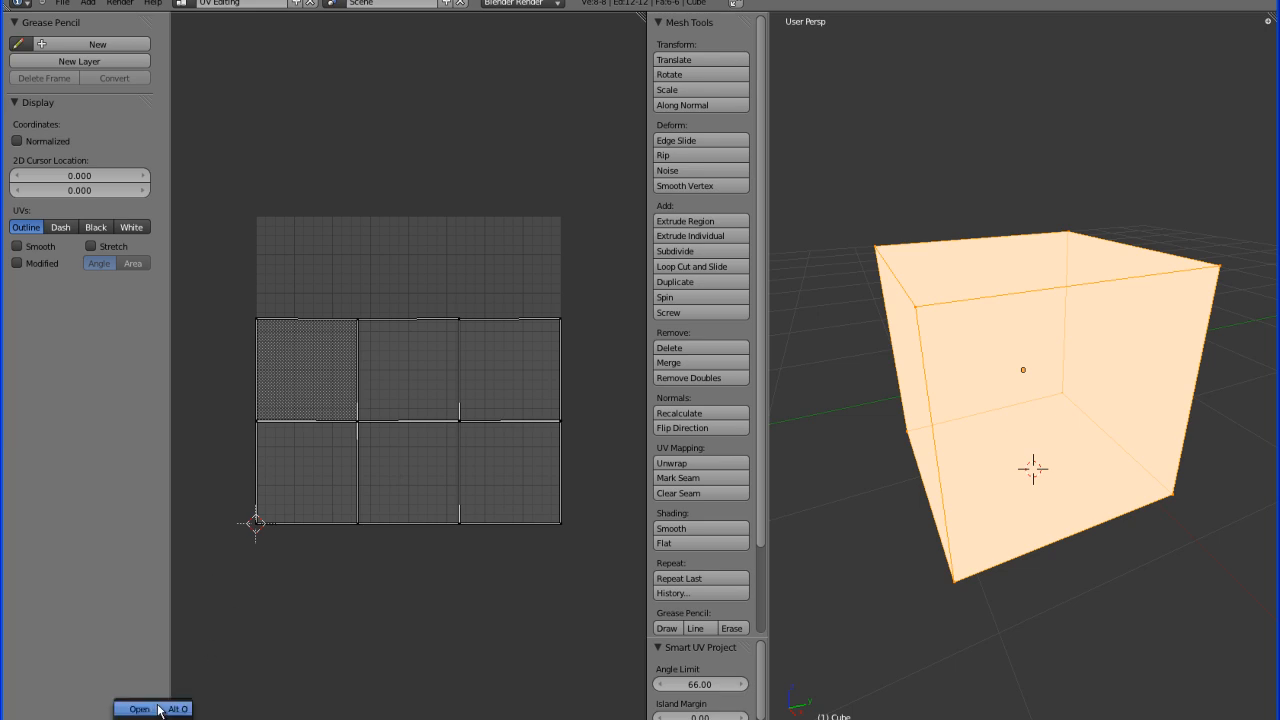
Step: Load batmanlogo copy.jpg from the Desktop into the UV/Image Editor
click(138, 708)
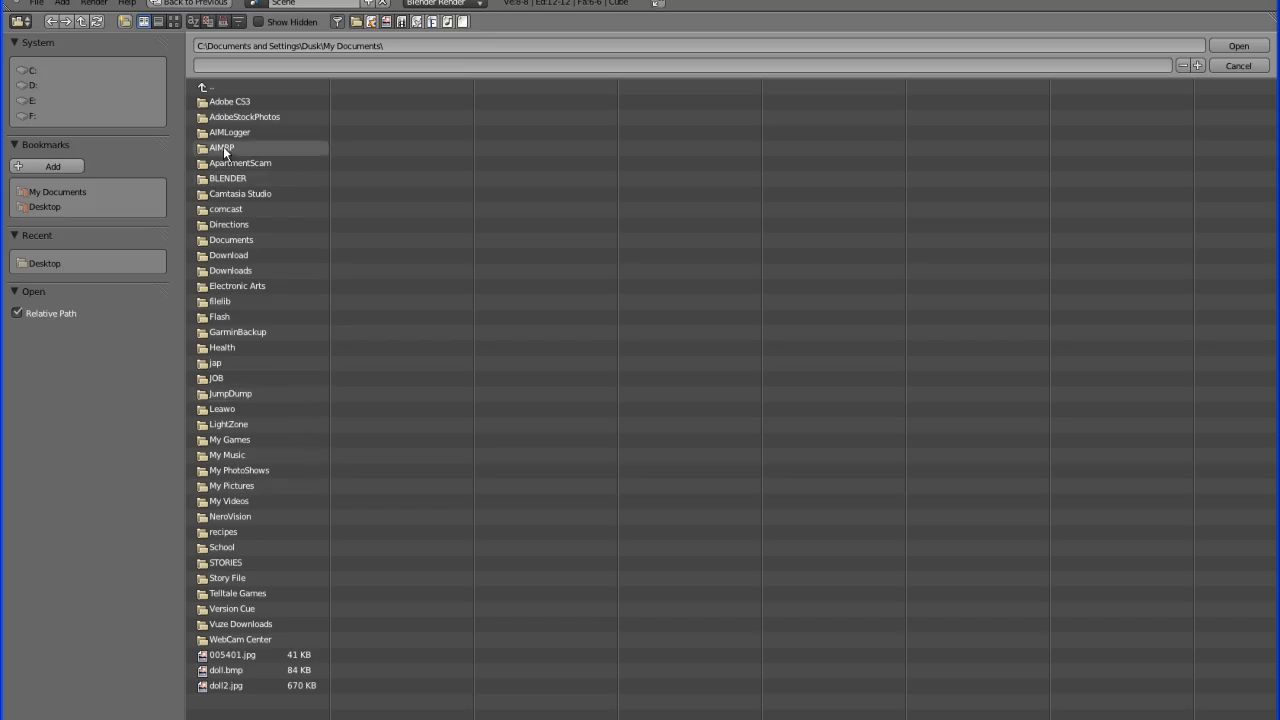
mouse_move(224, 208)
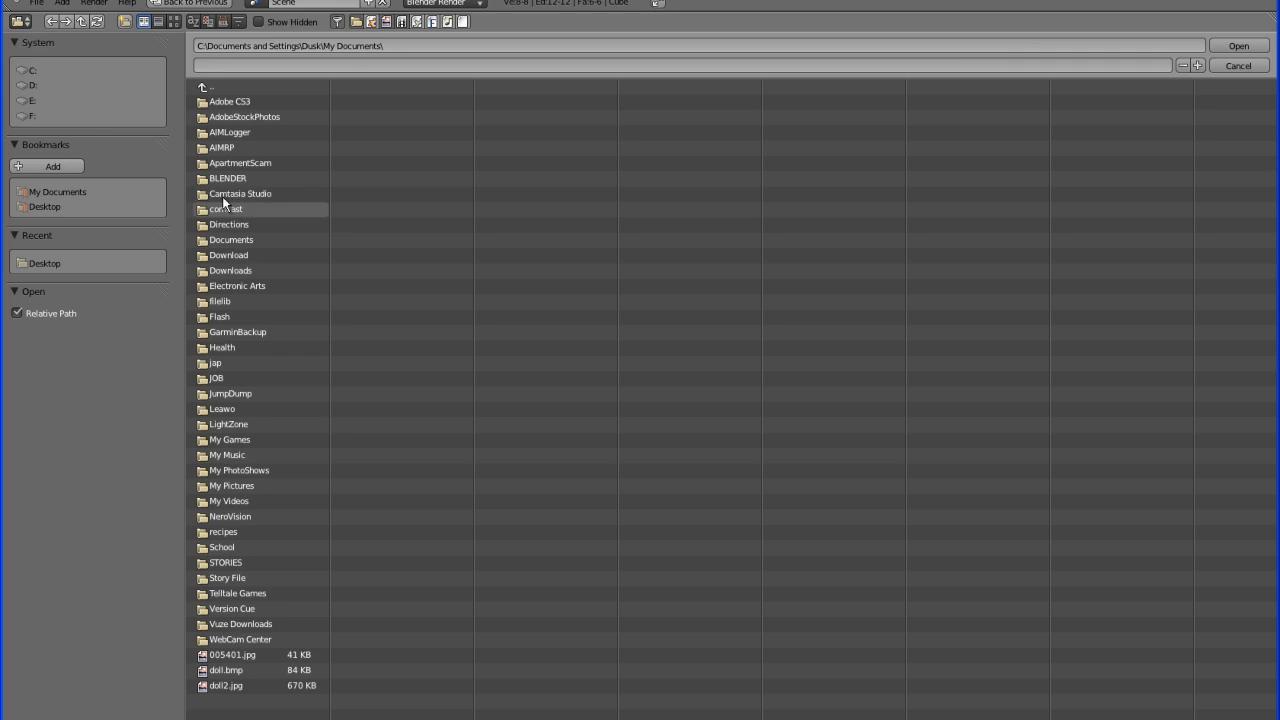
click(208, 88)
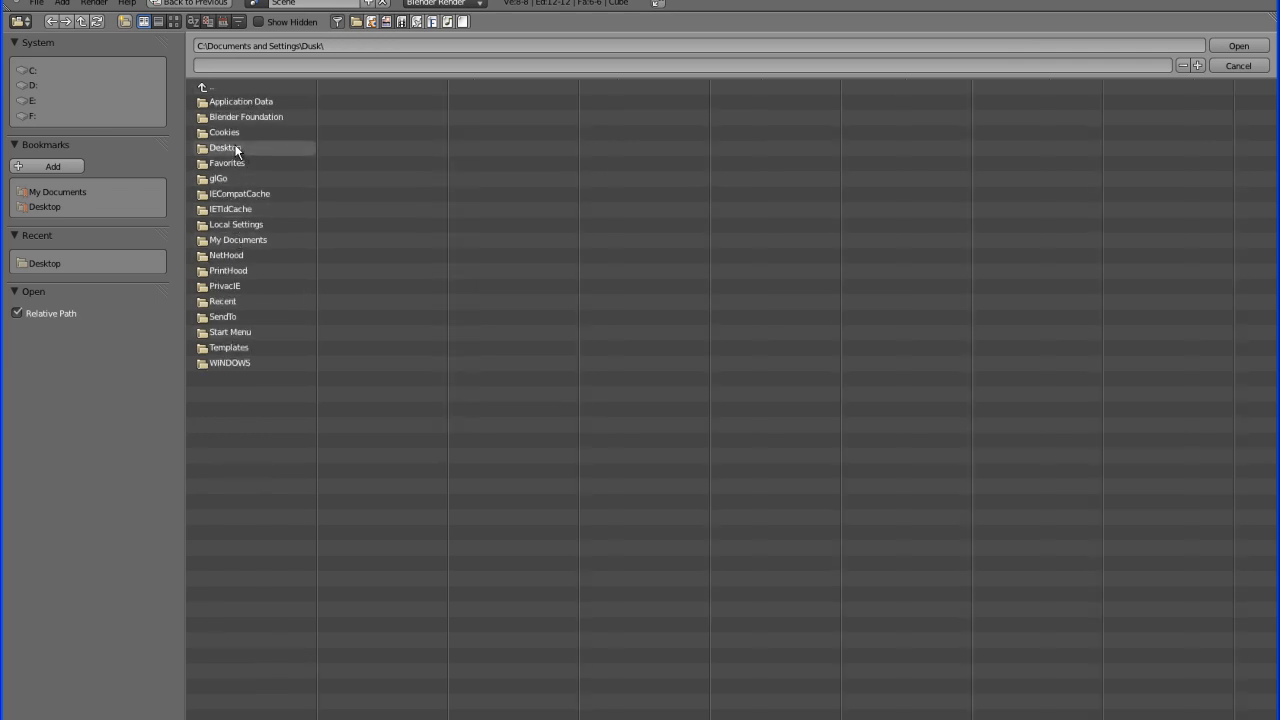
double_click(222, 148)
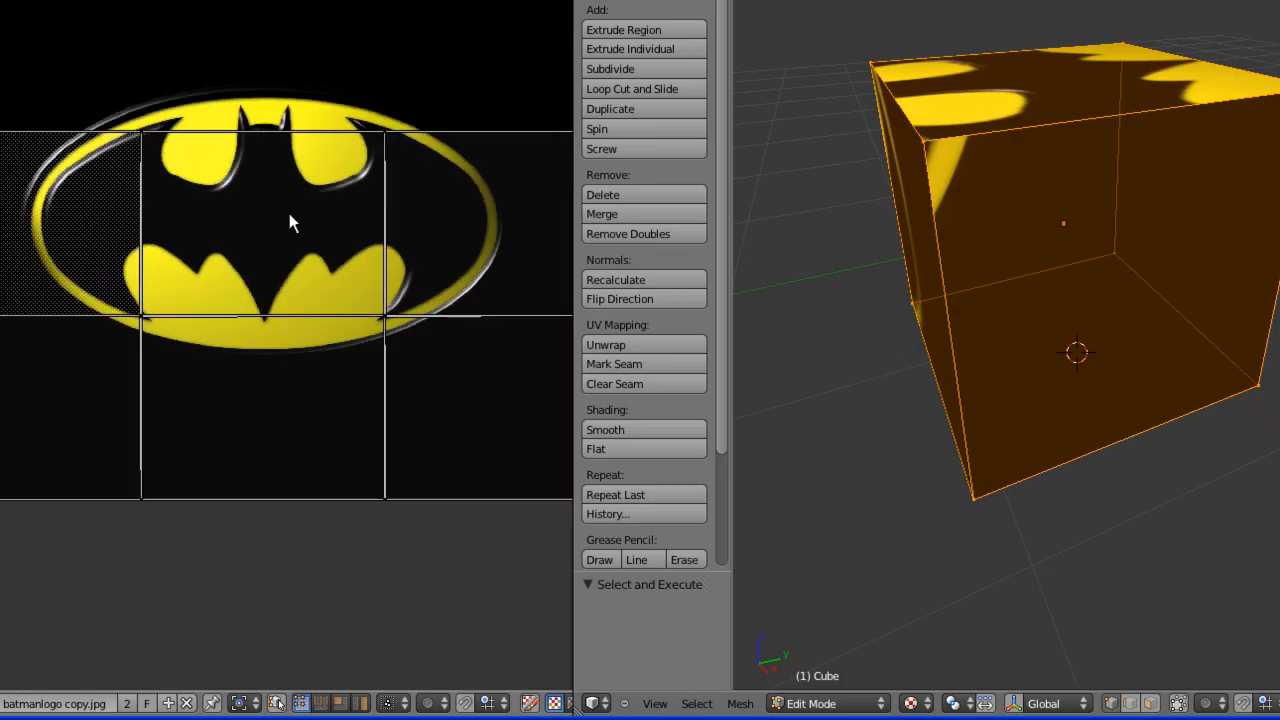
Step: Select UV face islands and move them over the Batman logo image
scroll(down, 3)
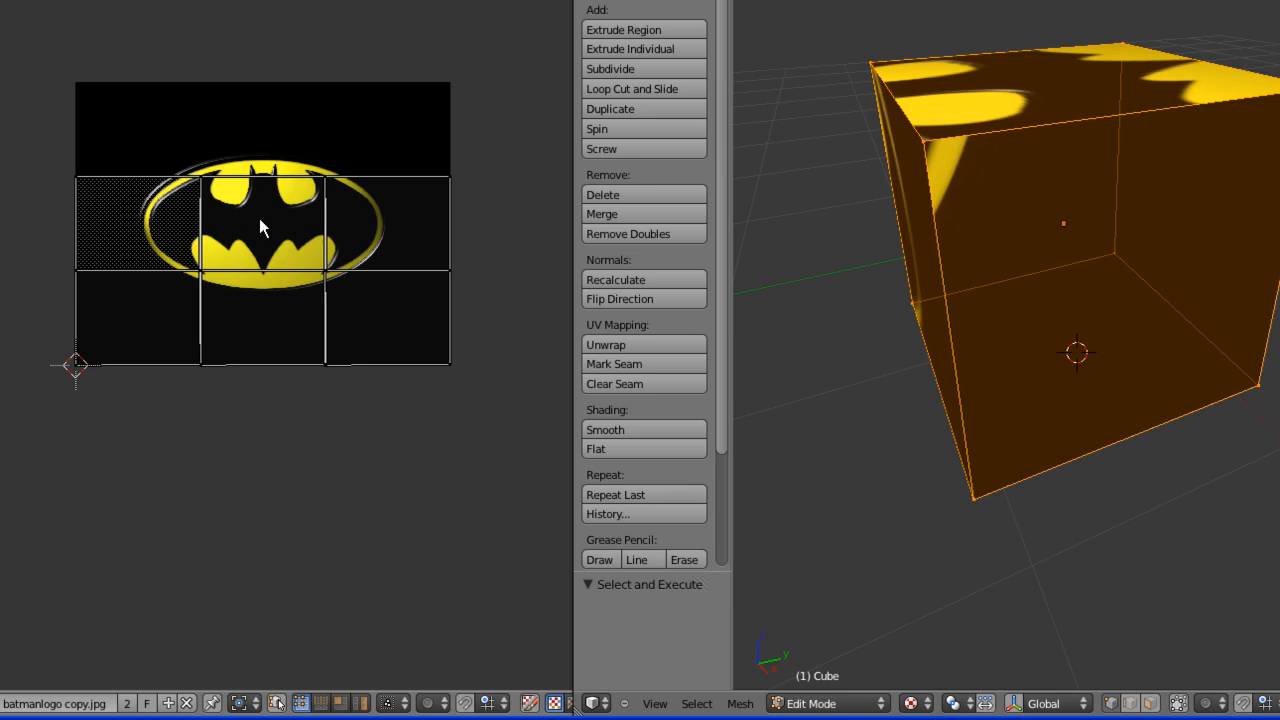
mouse_move(298, 224)
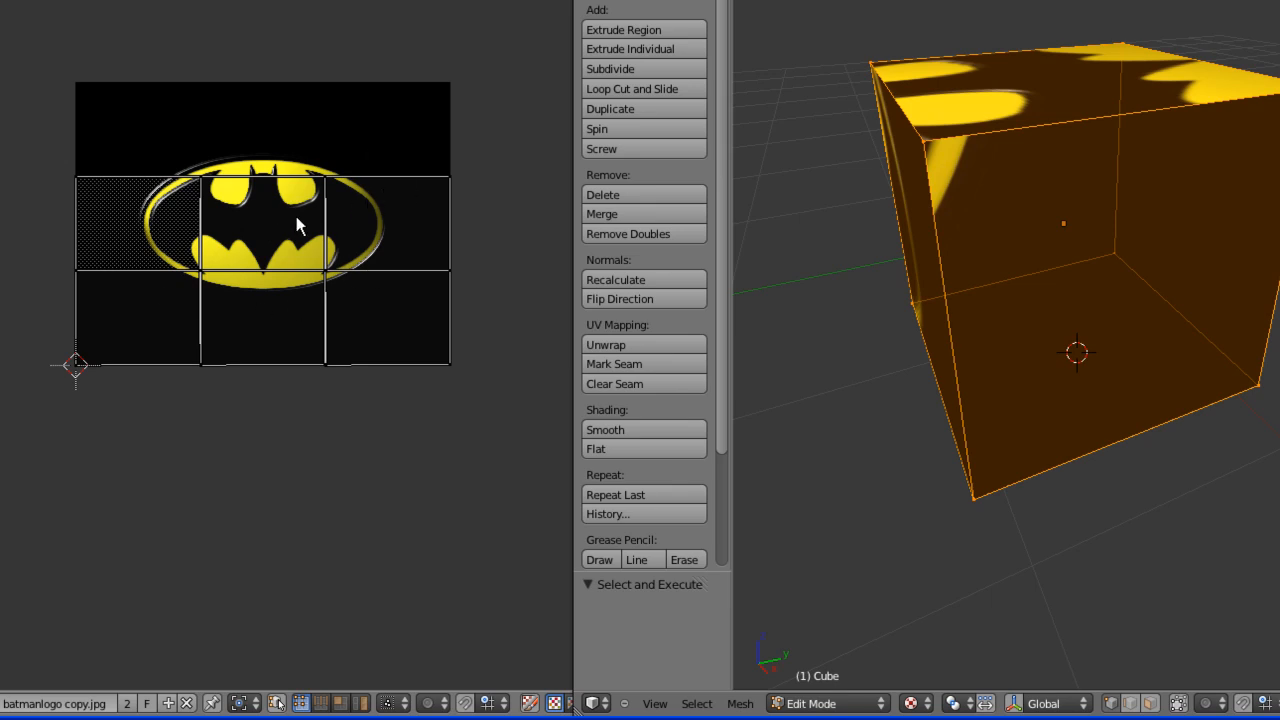
mouse_move(820, 208)
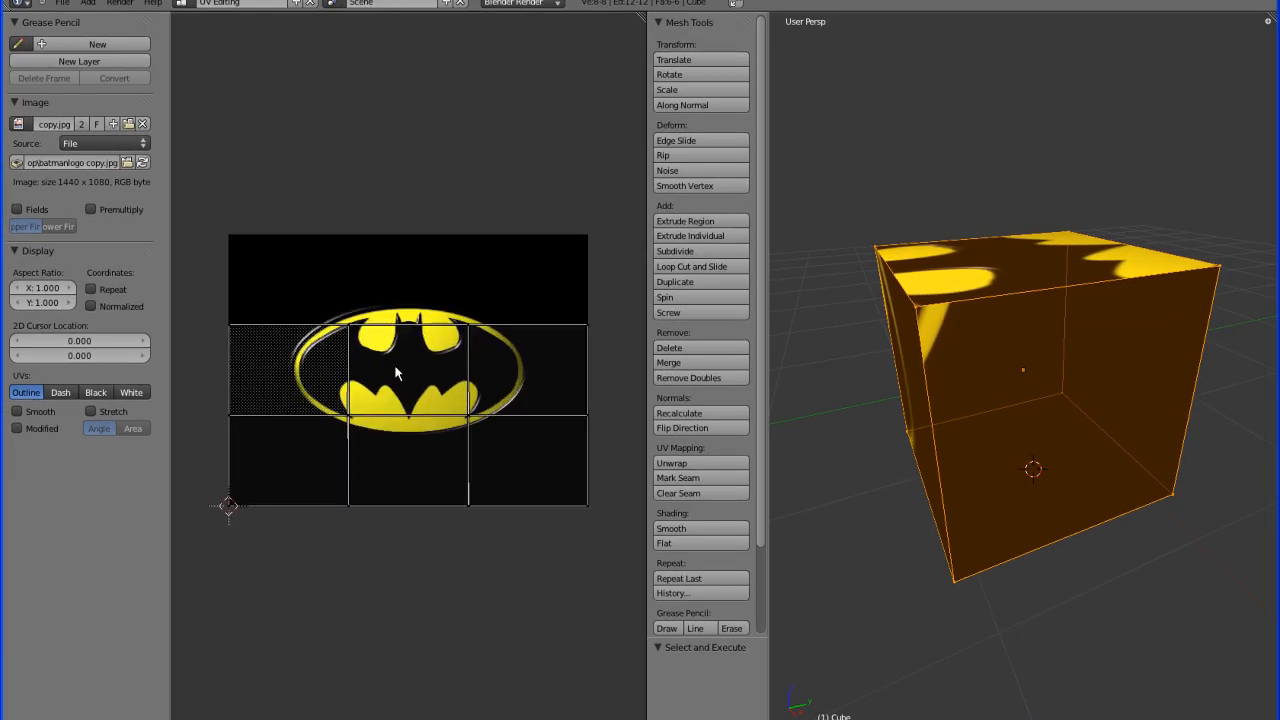
click(408, 372)
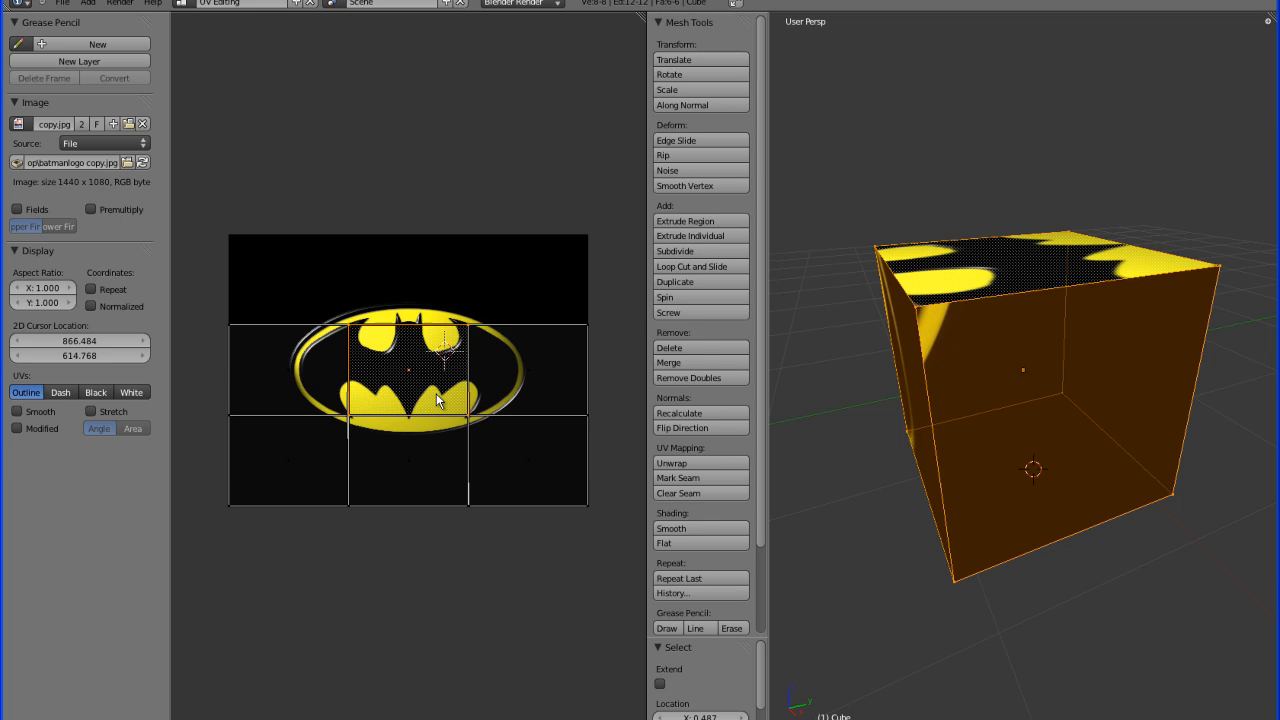
mouse_move(1034, 270)
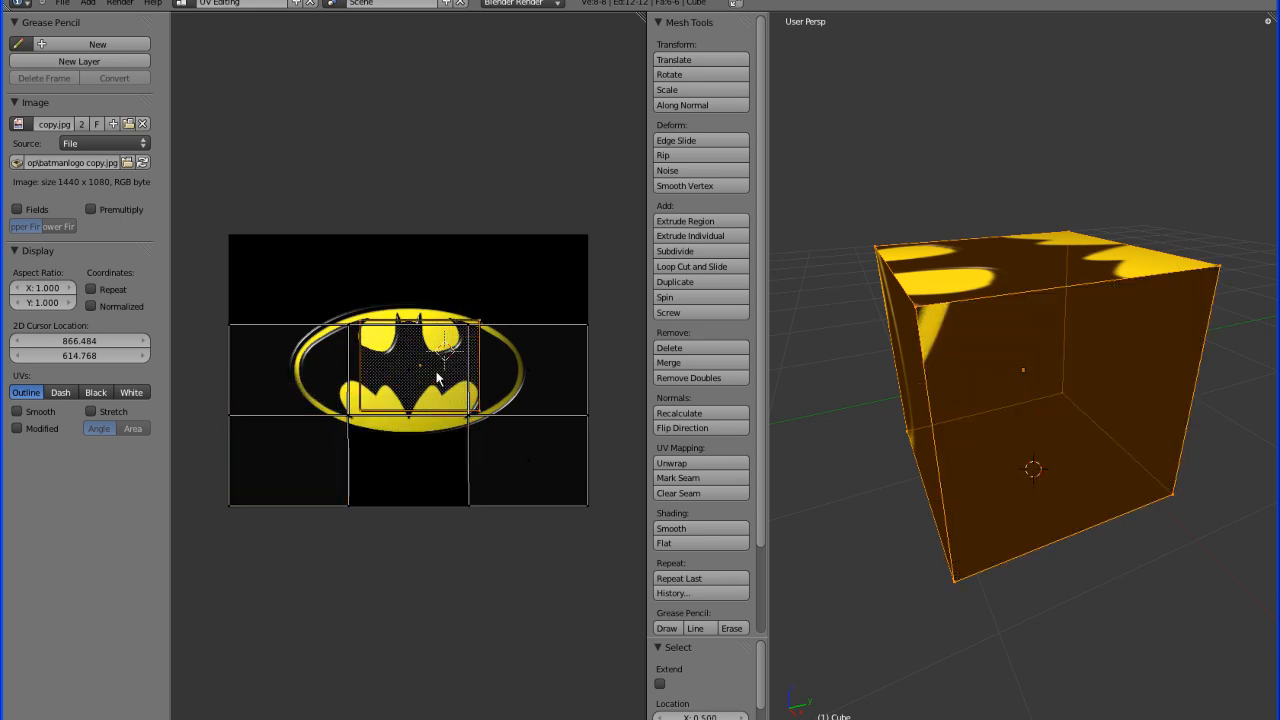
click(528, 460)
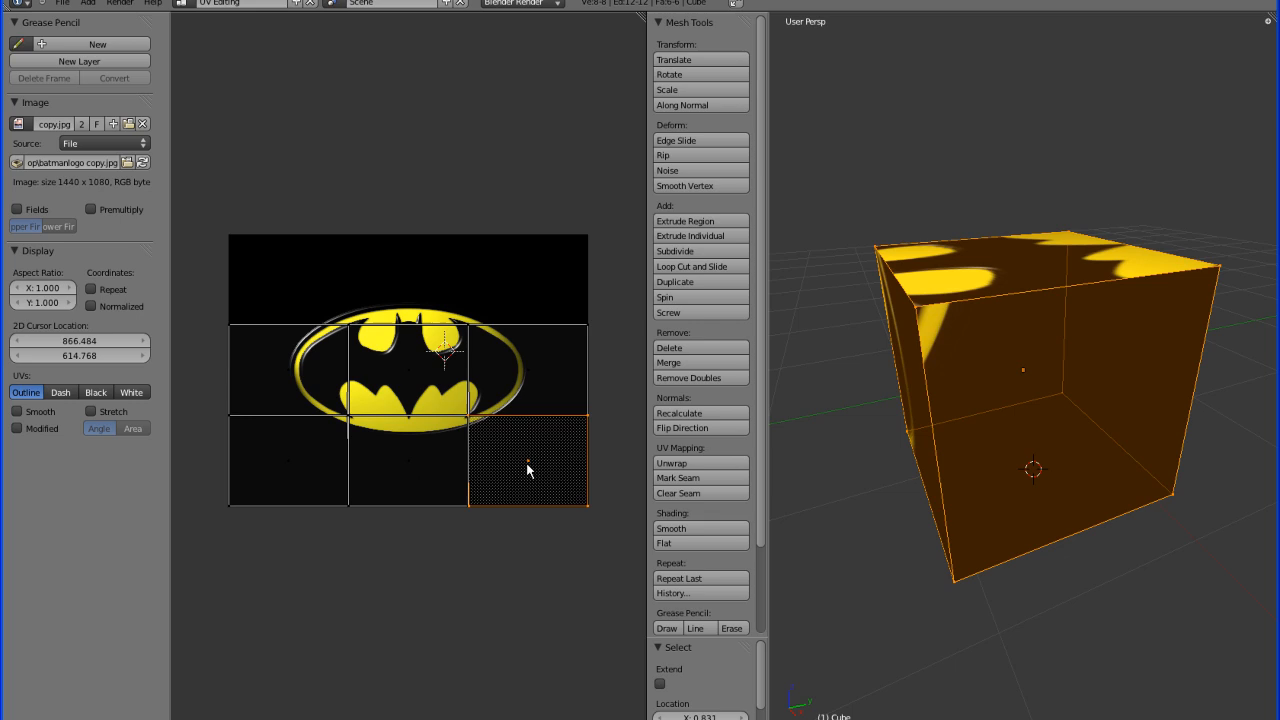
drag(528, 460, 512, 450)
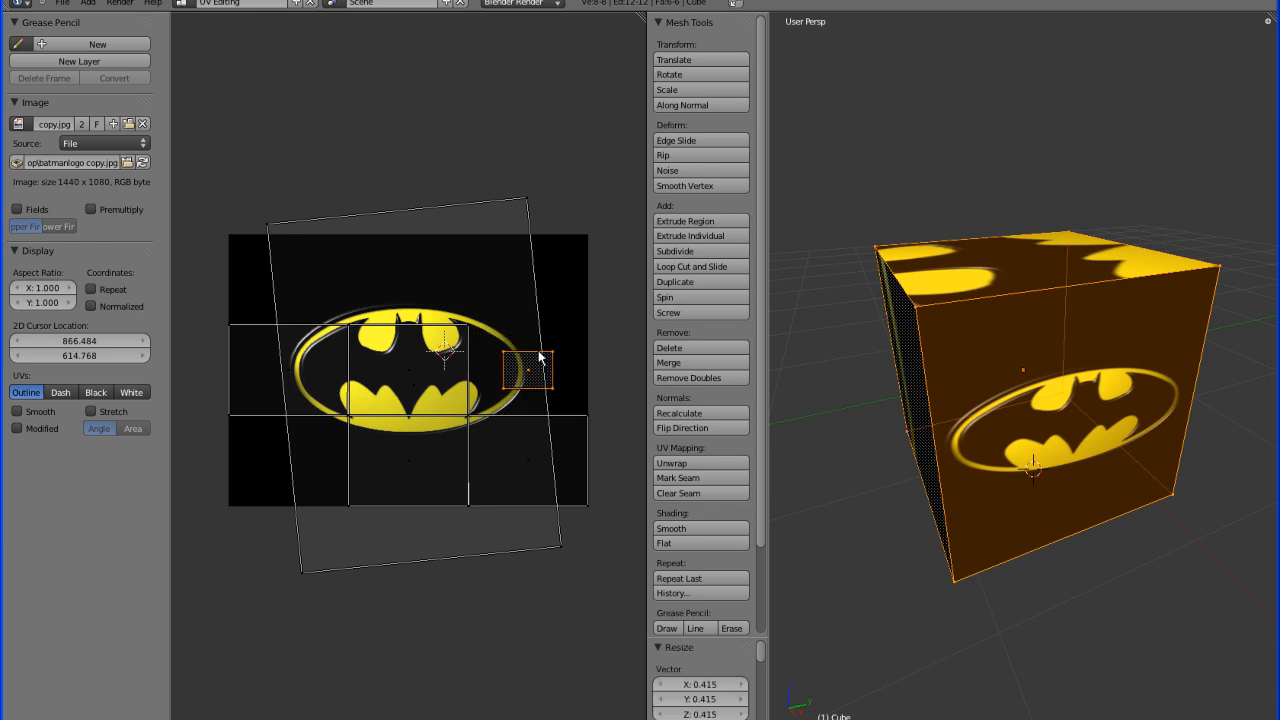
Step: Select another small UV face island to reposition off the logo
click(528, 460)
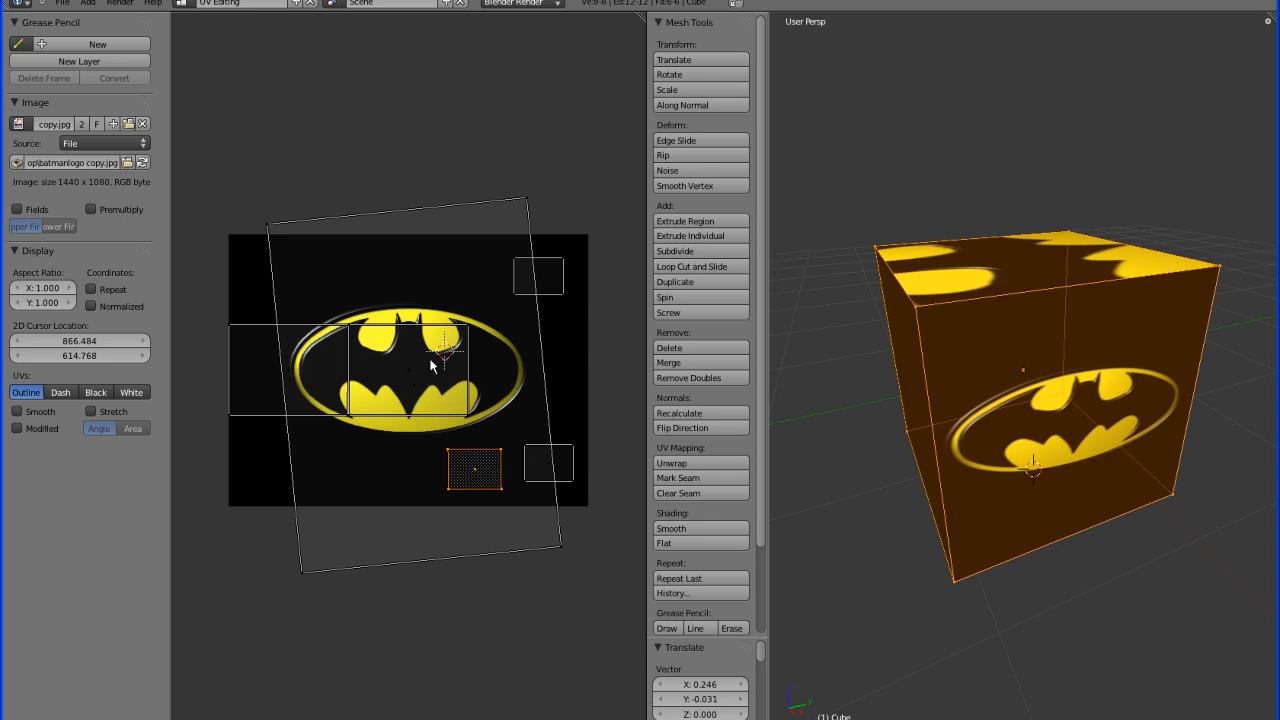
Step: Move remaining face islands onto black corners so only the front face shows the logo
click(308, 368)
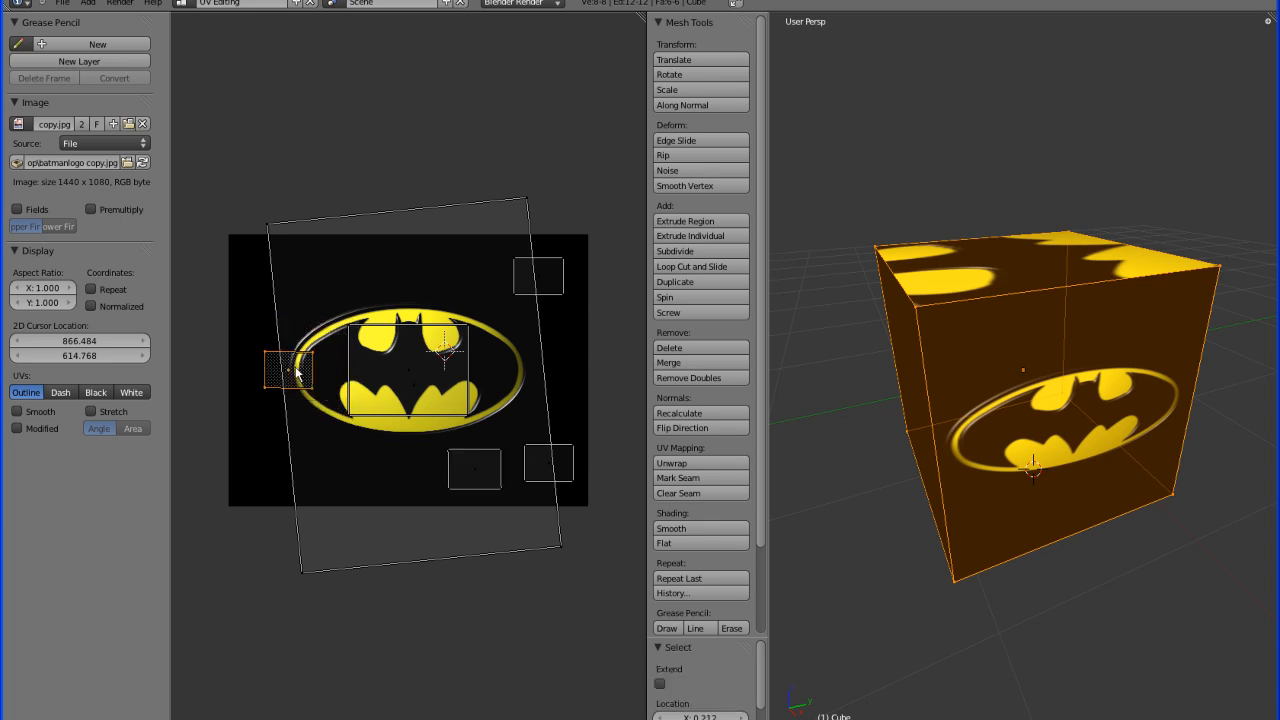
drag(290, 370, 270, 276)
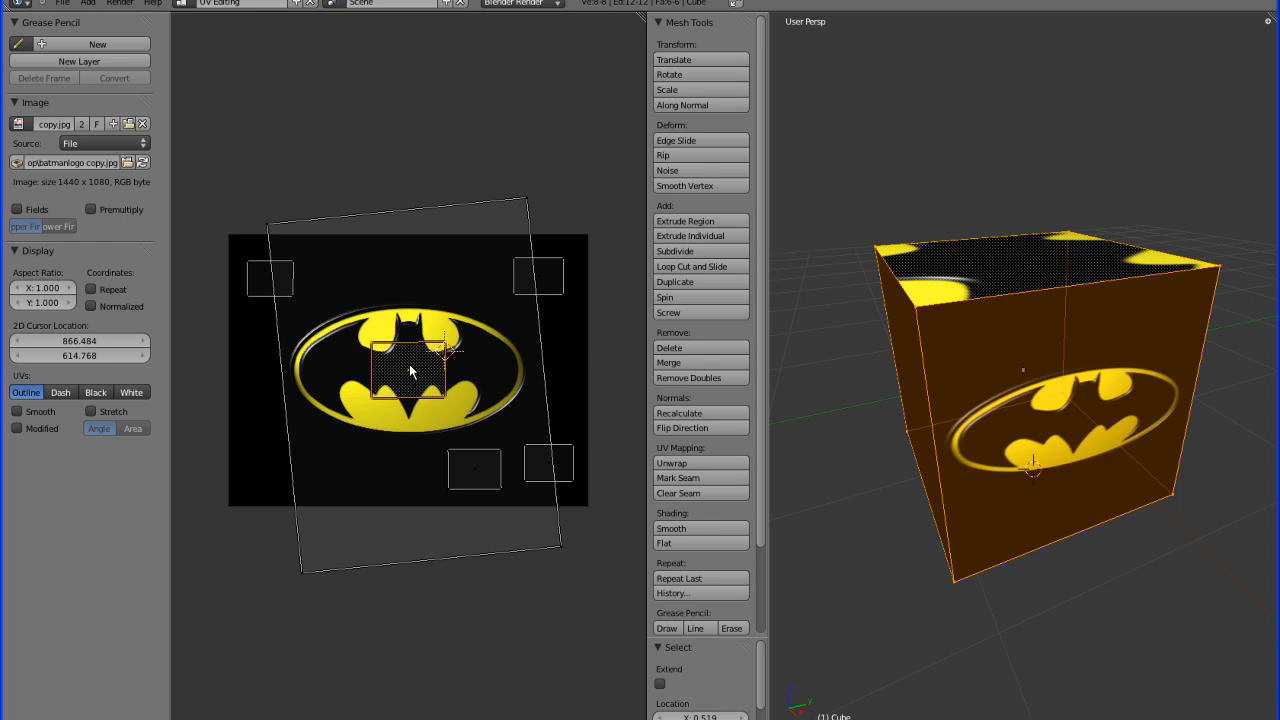
click(280, 460)
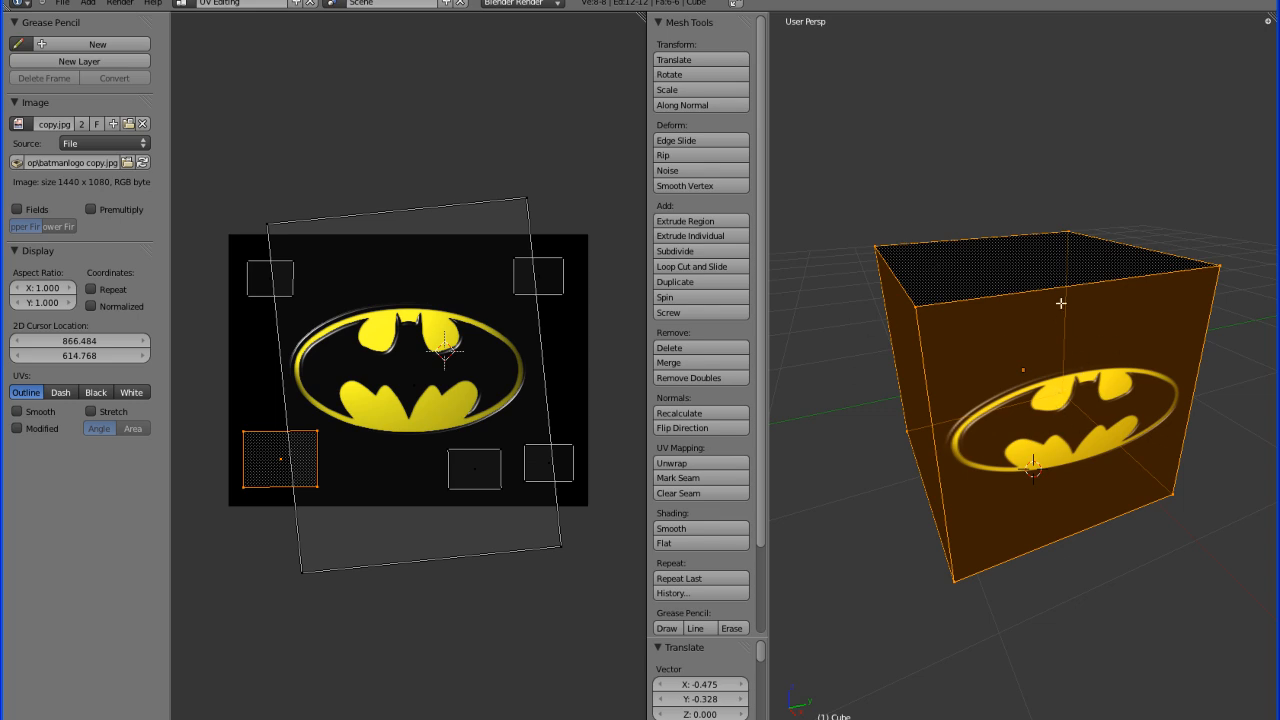
mouse_move(996, 390)
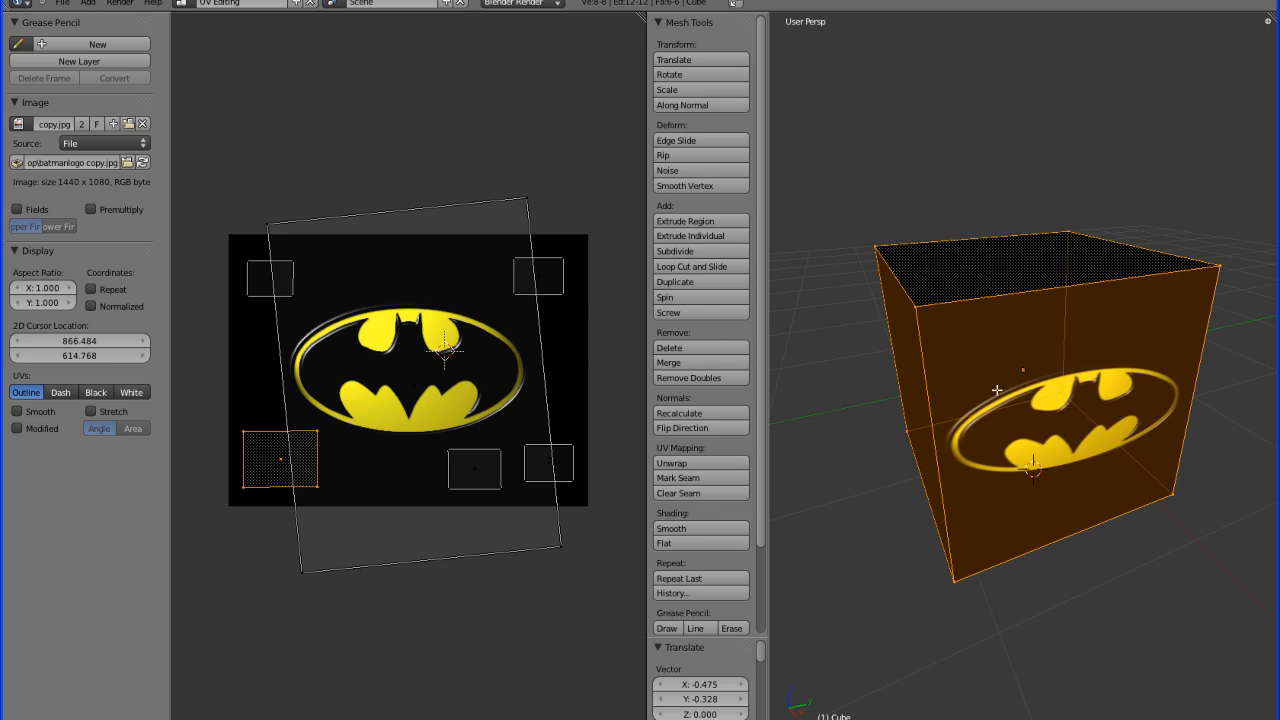
mouse_move(544, 284)
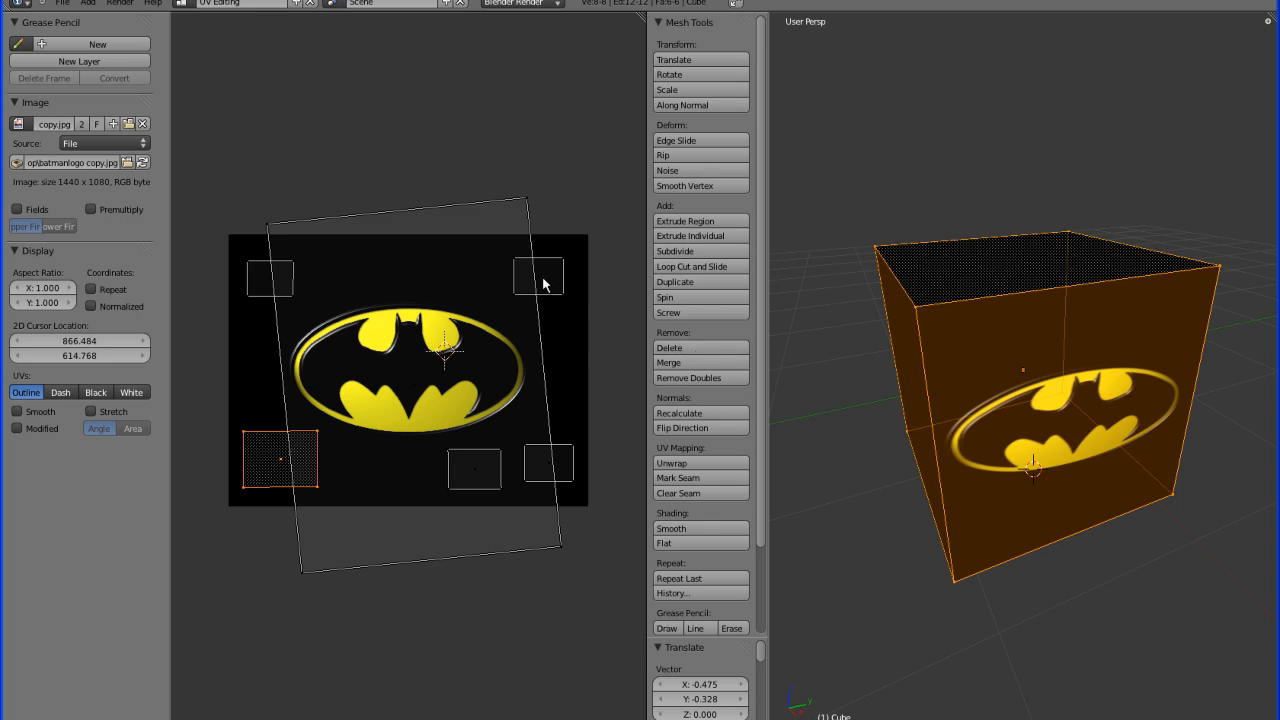
mouse_move(674, 252)
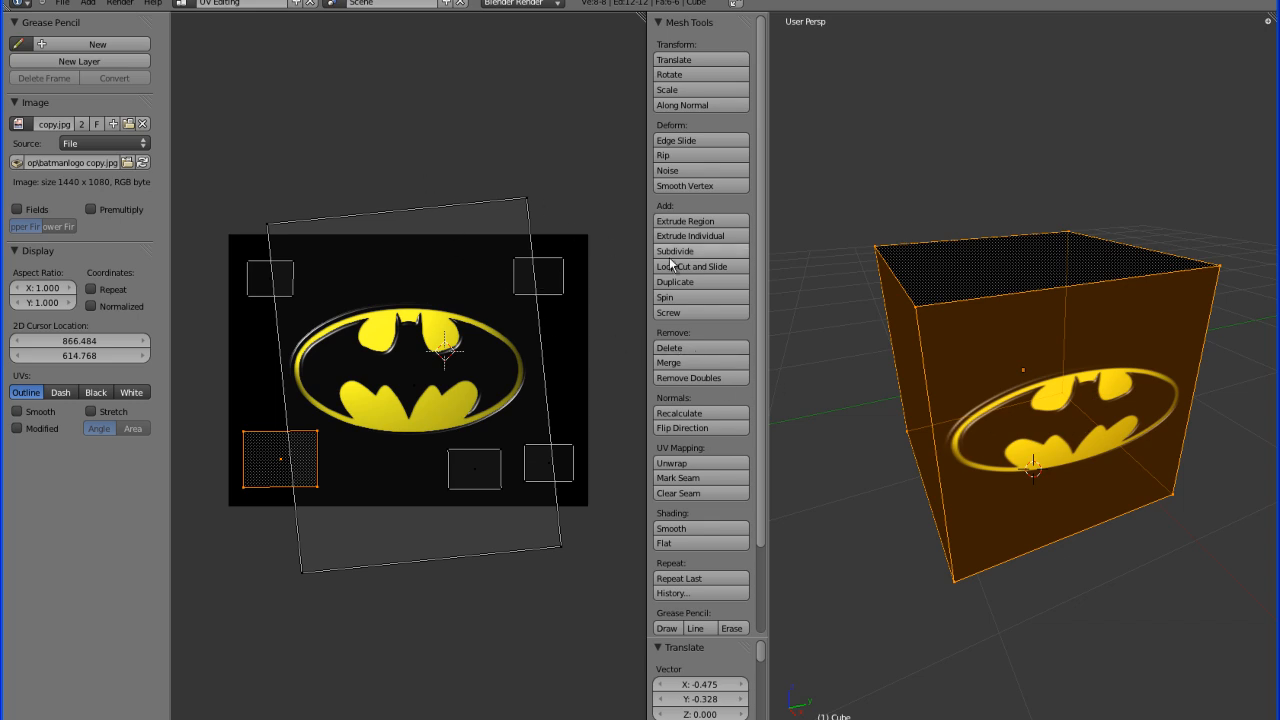
mouse_move(888, 390)
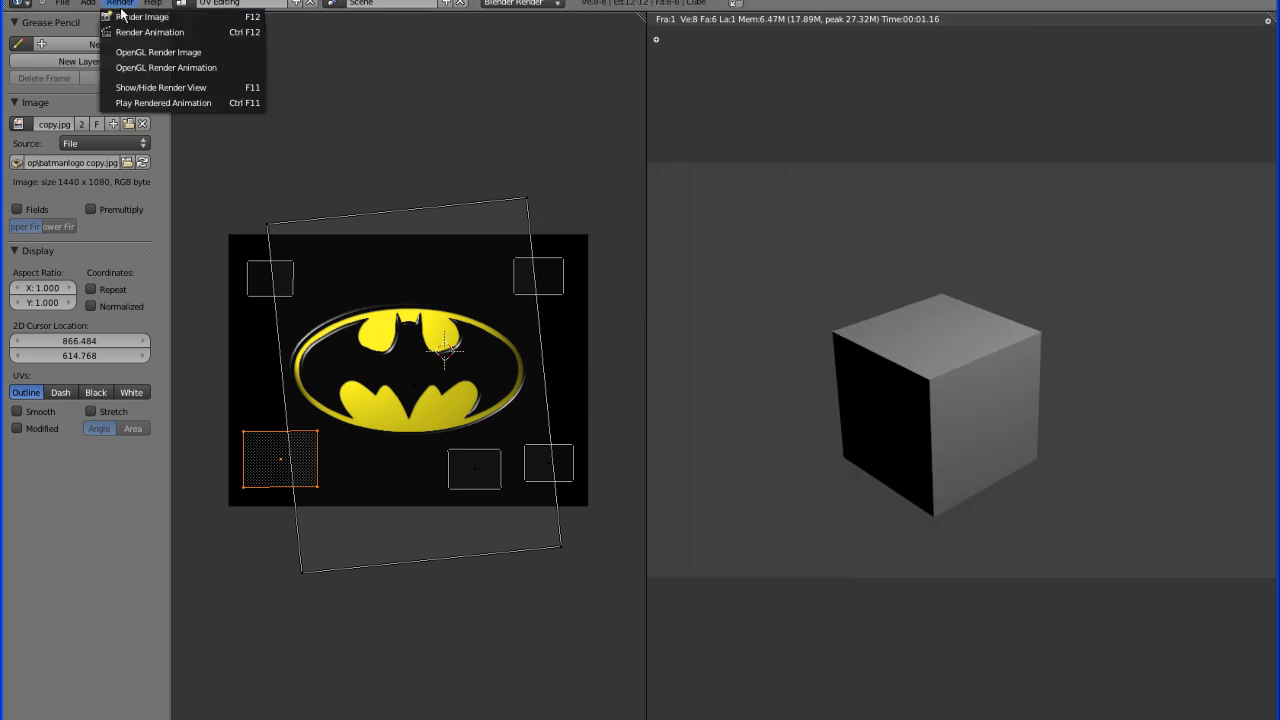
mouse_move(160, 88)
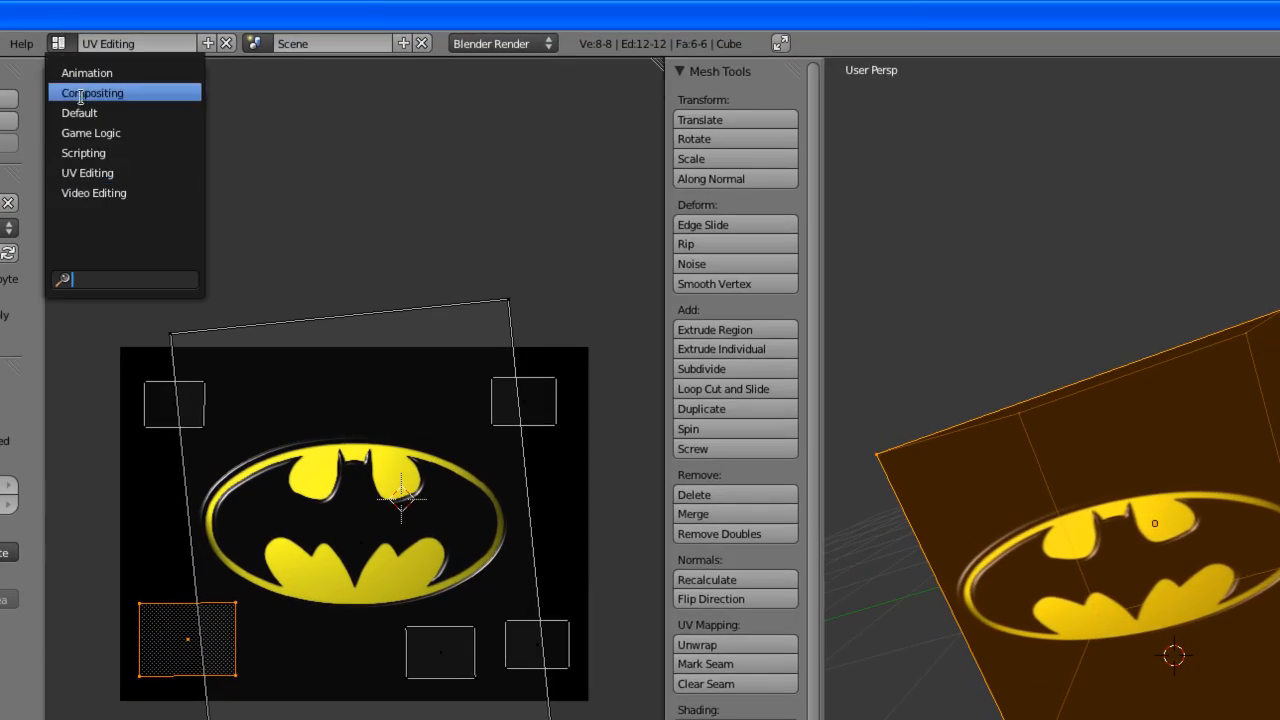
Step: Return to the Default layout and go to the cube's Texture properties
click(80, 112)
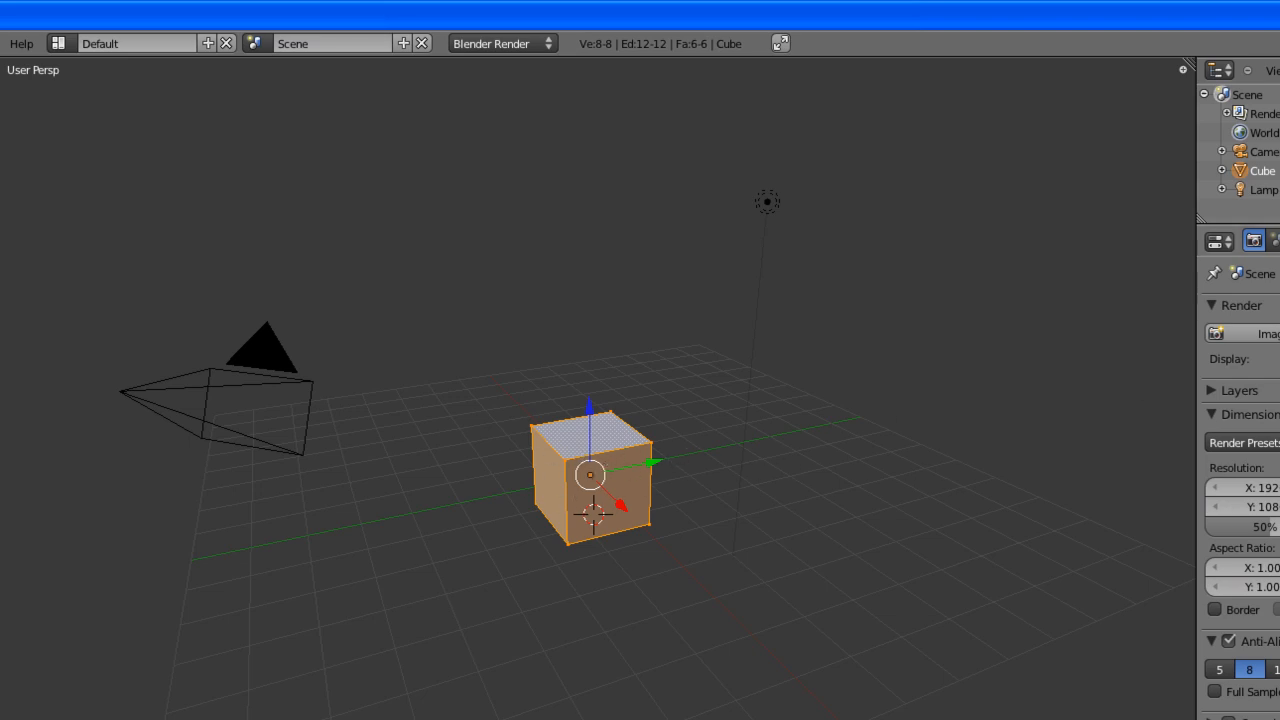
mouse_move(640, 416)
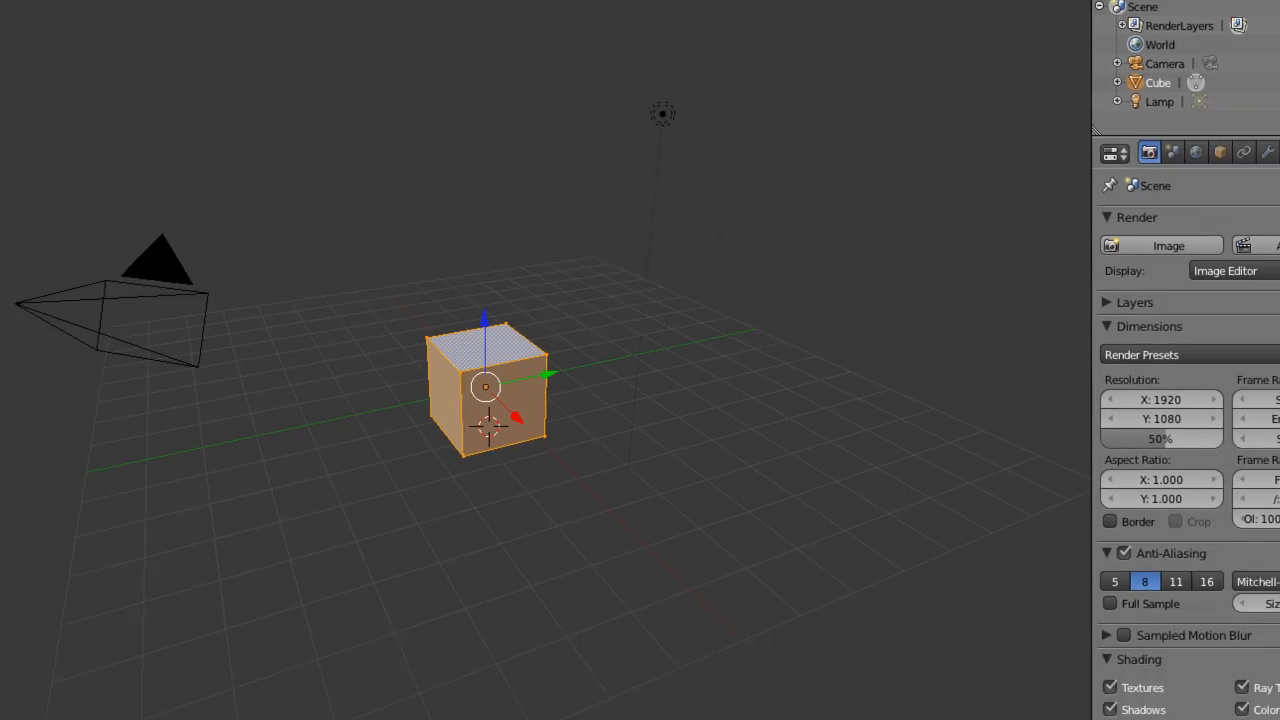
click(1234, 64)
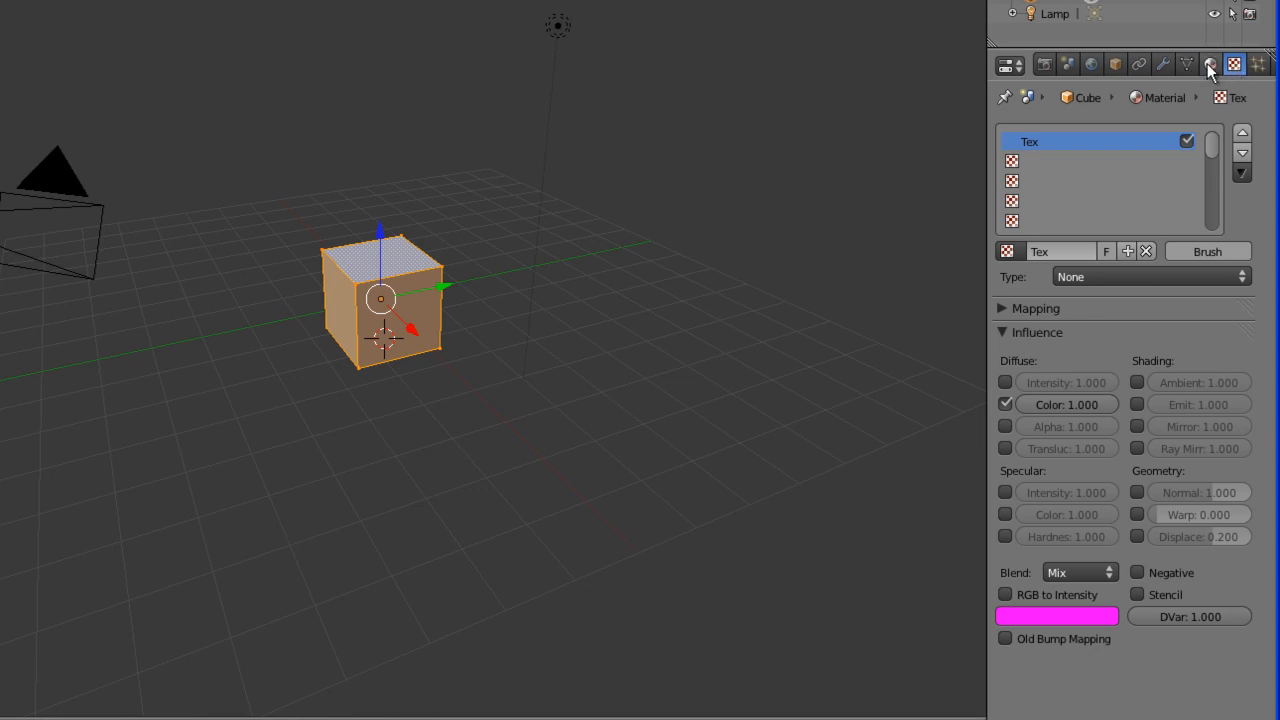
click(1210, 64)
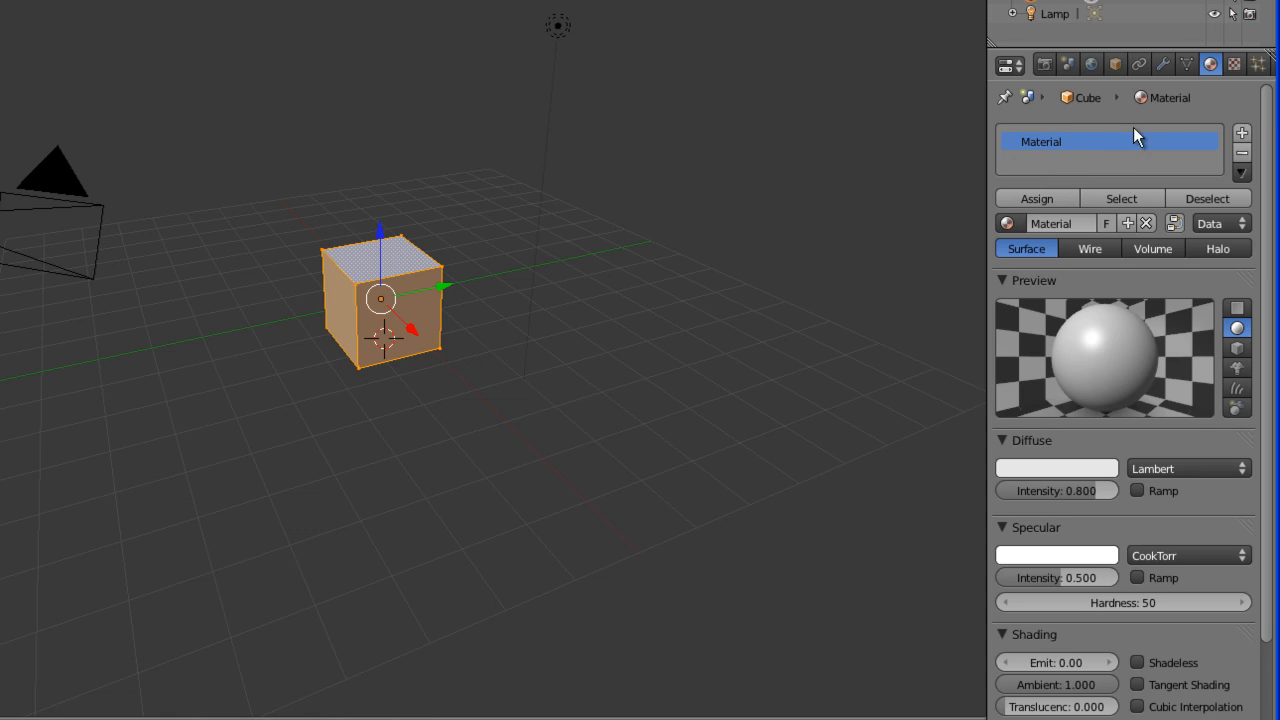
click(1234, 62)
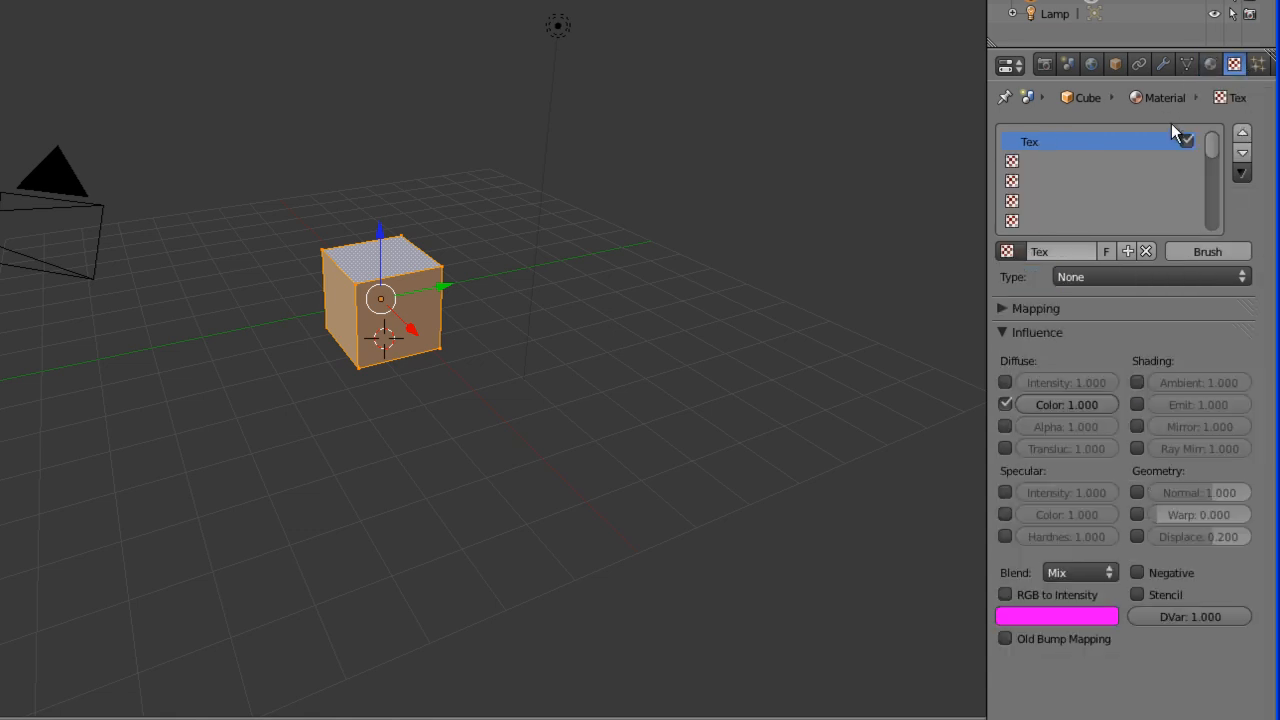
mouse_move(1128, 252)
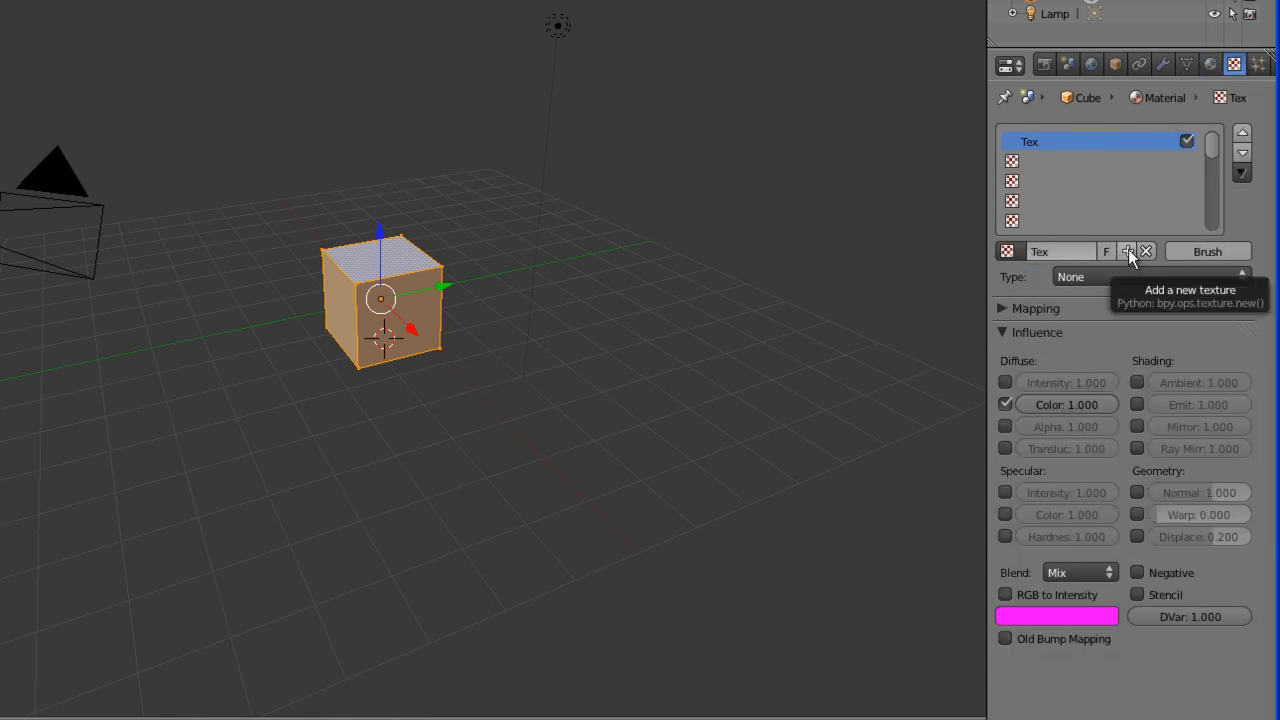
Step: Add a new texture named Batman of type Image or Movie
click(1128, 252)
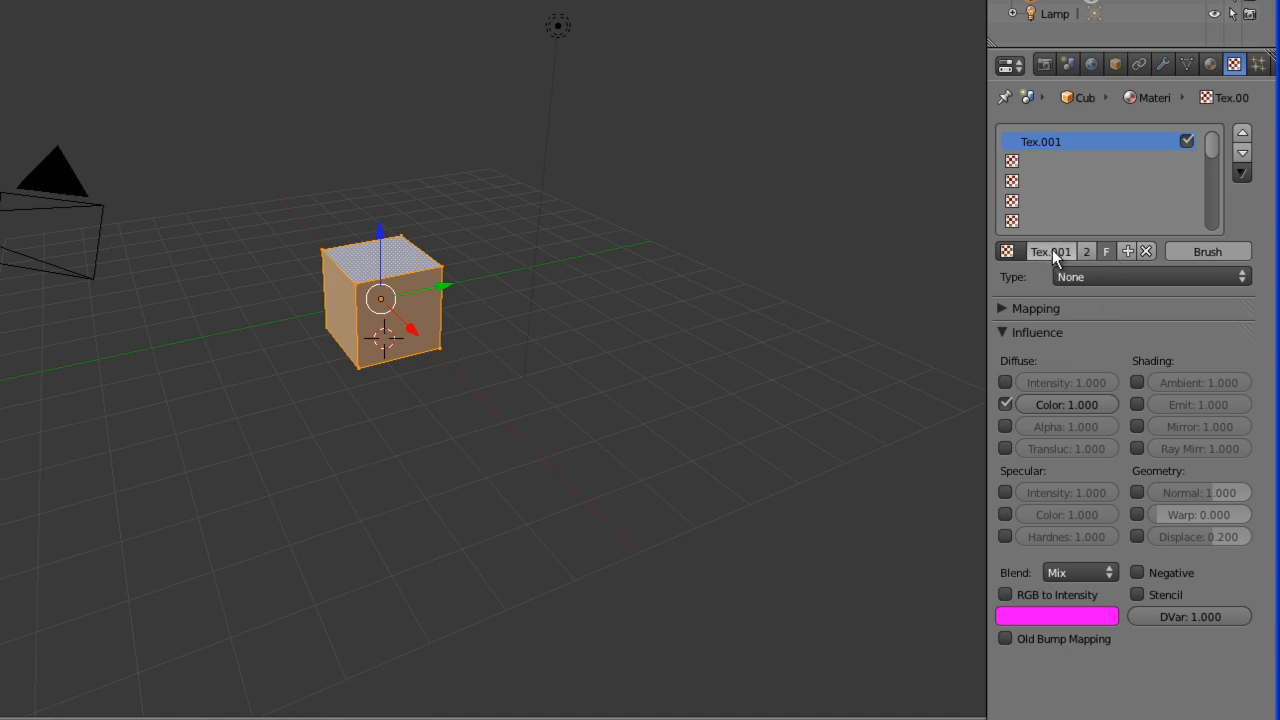
double_click(1050, 252)
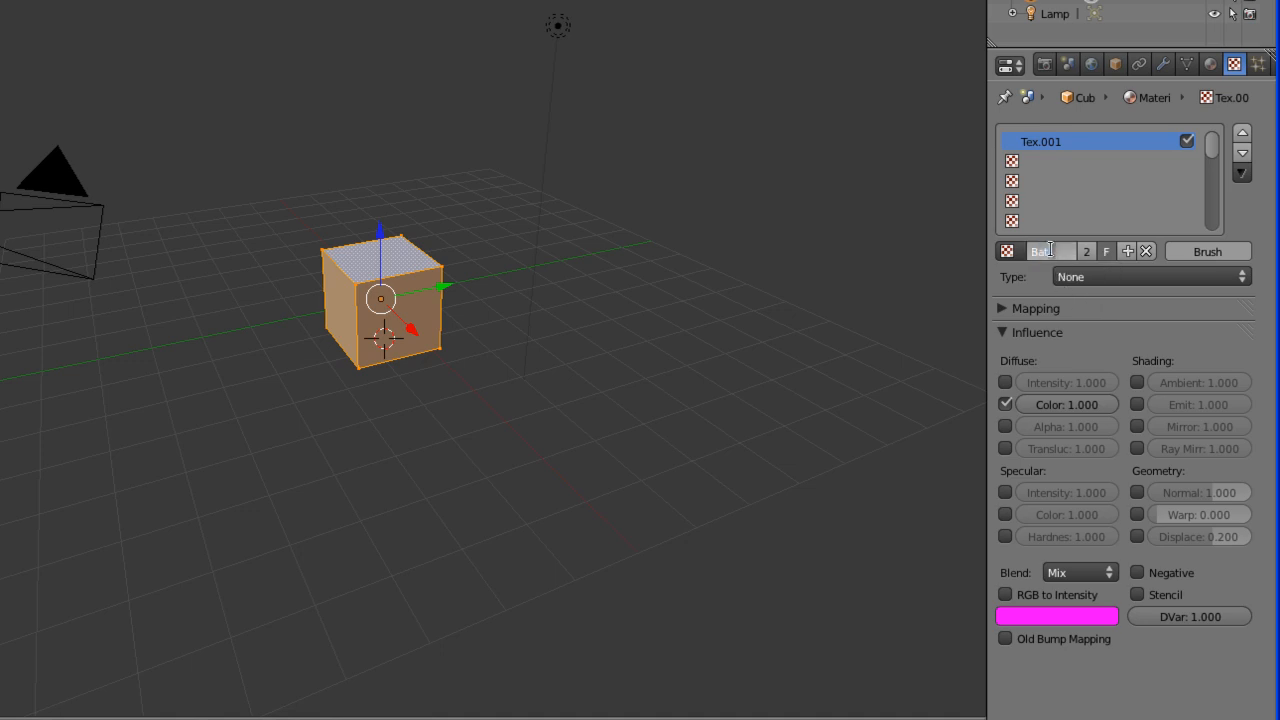
text(Batman)
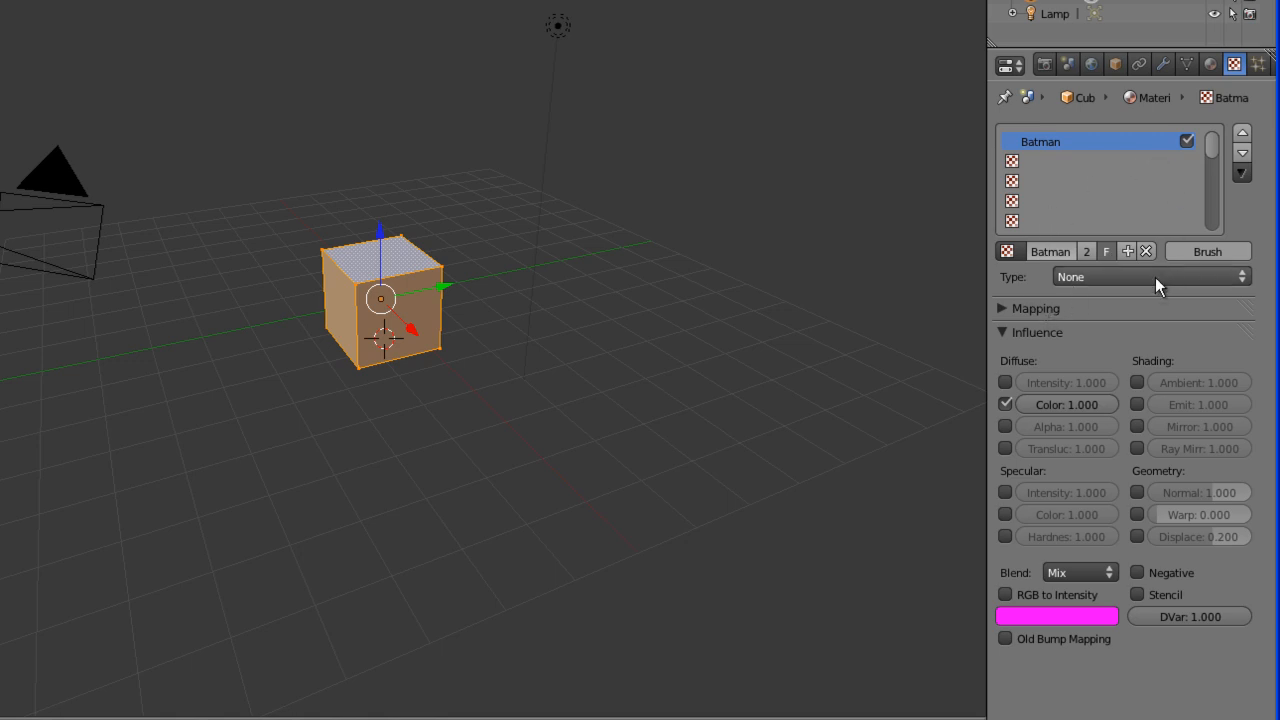
click(1150, 276)
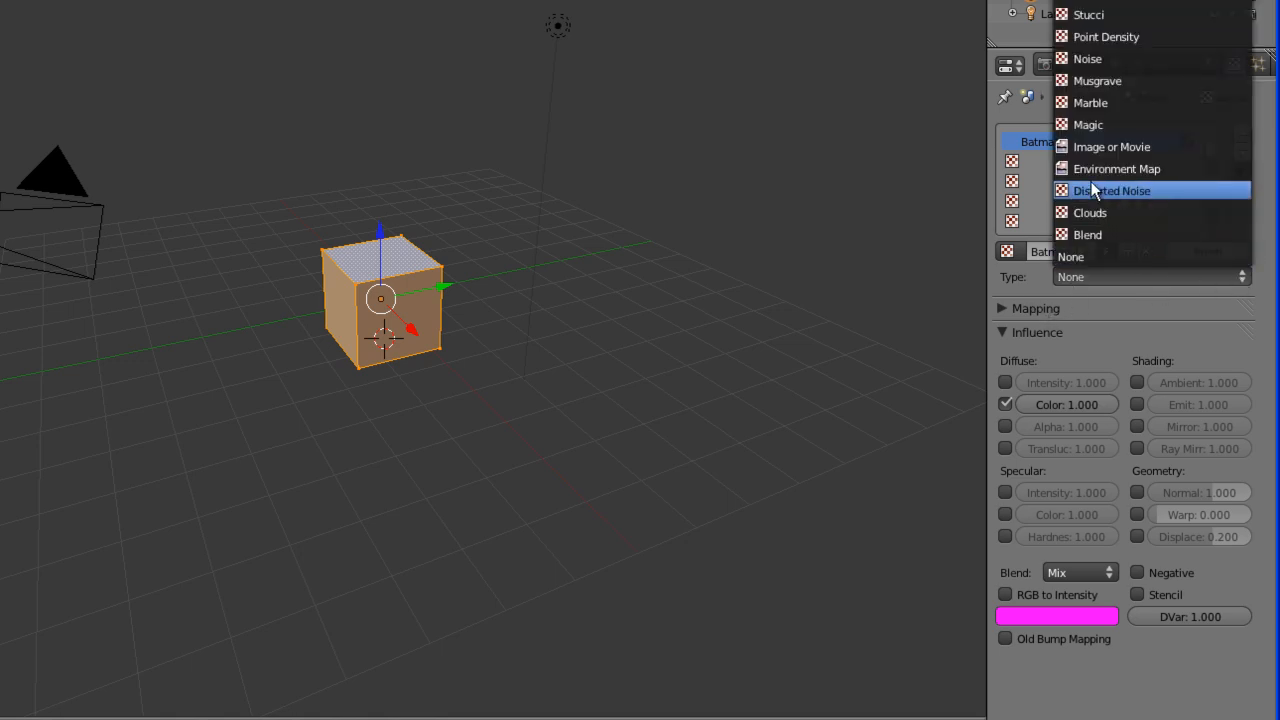
click(1112, 146)
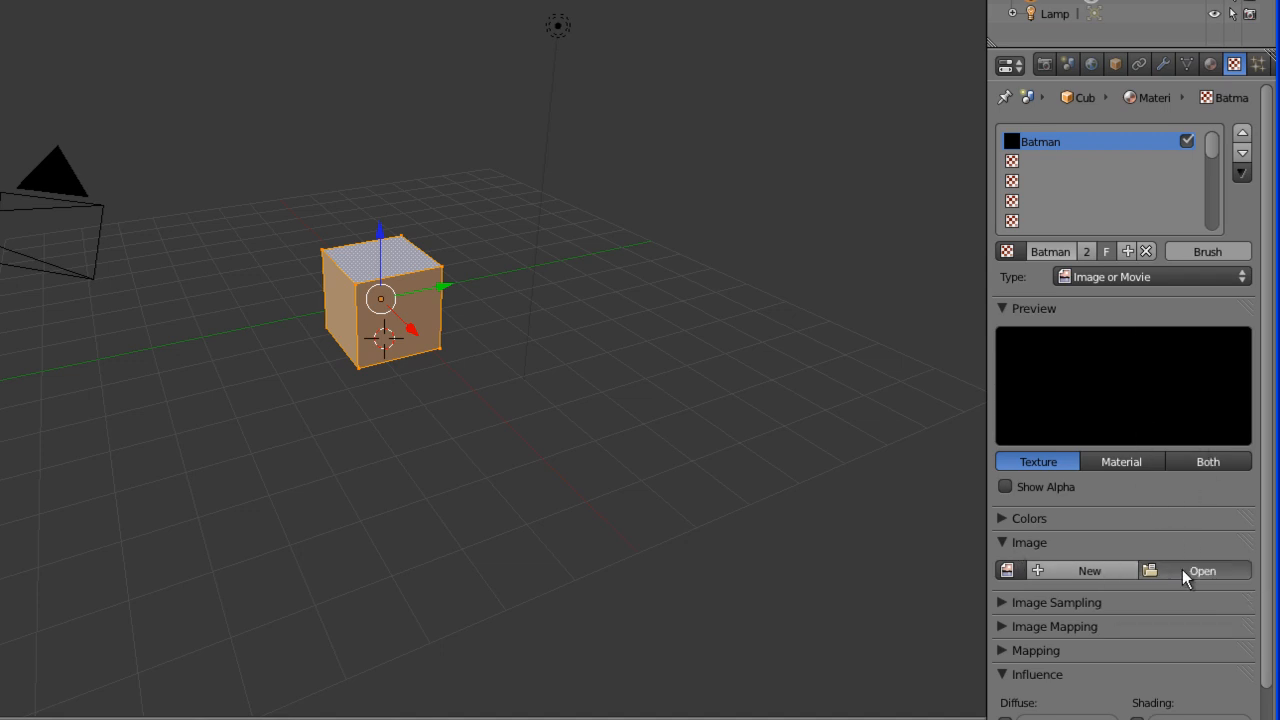
Step: Load the batmanlogo image into the texture and set Image Mapping extension to Clip
click(1200, 570)
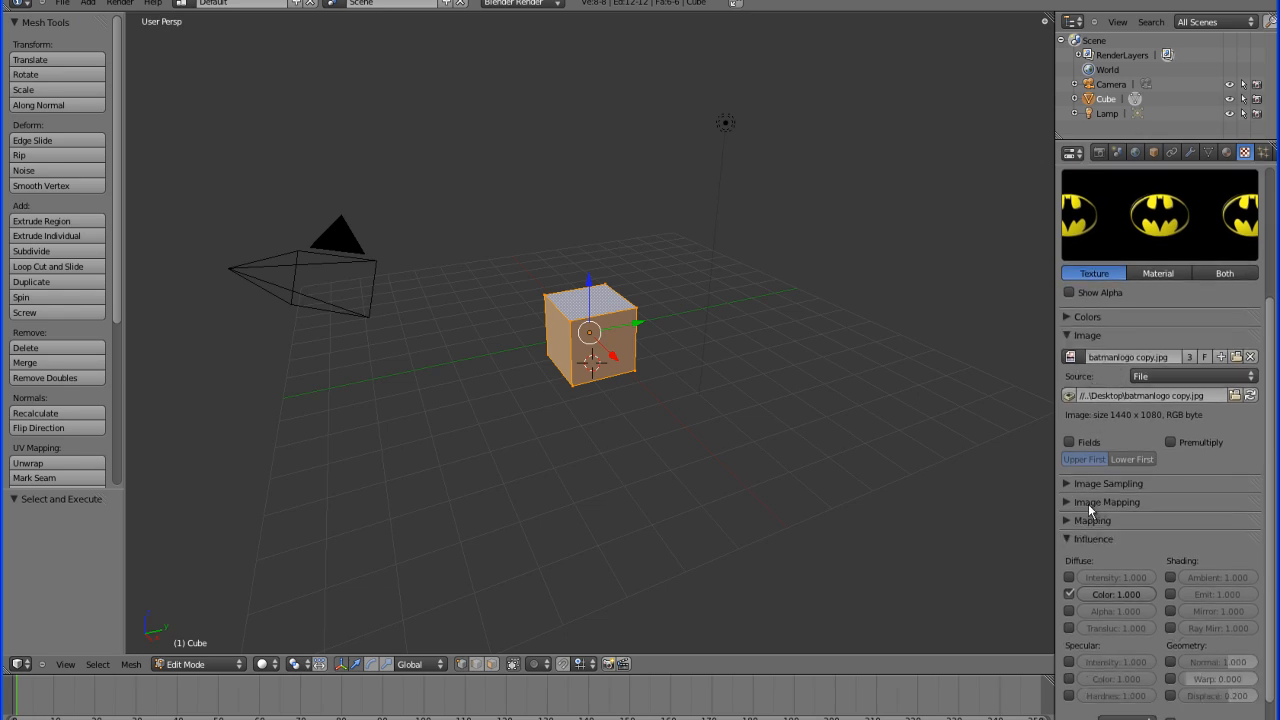
click(1106, 500)
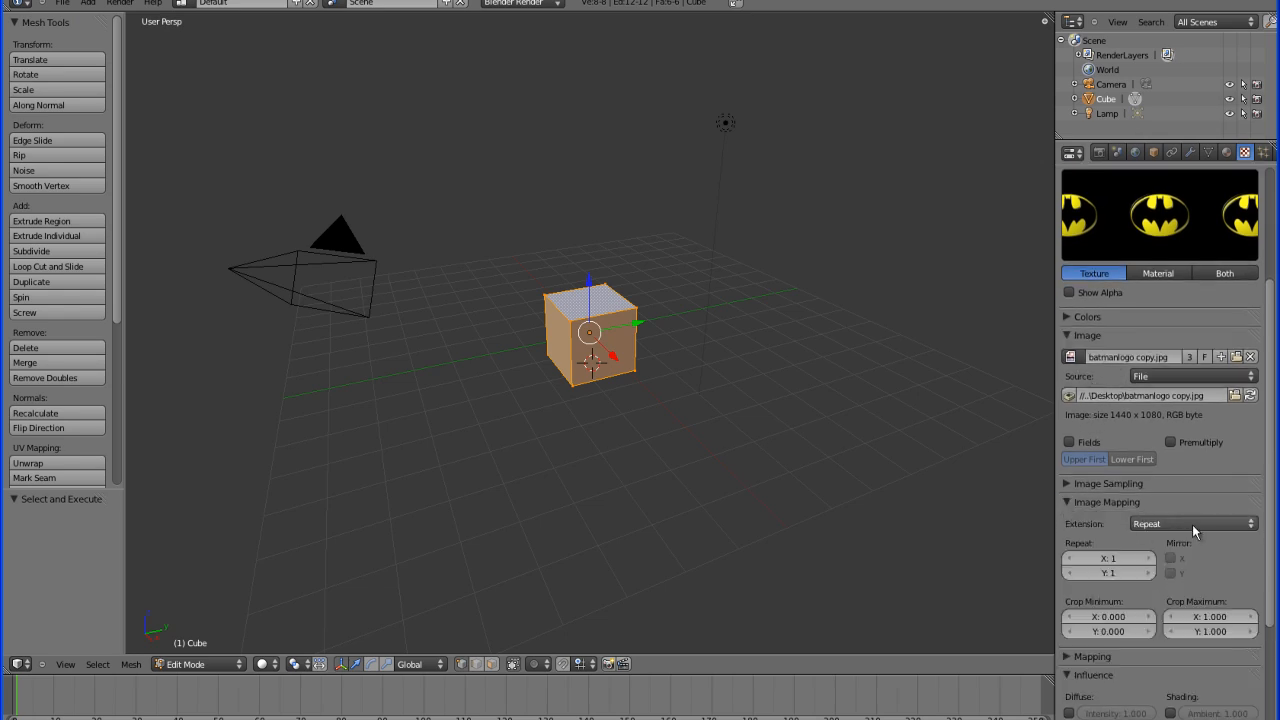
click(1192, 524)
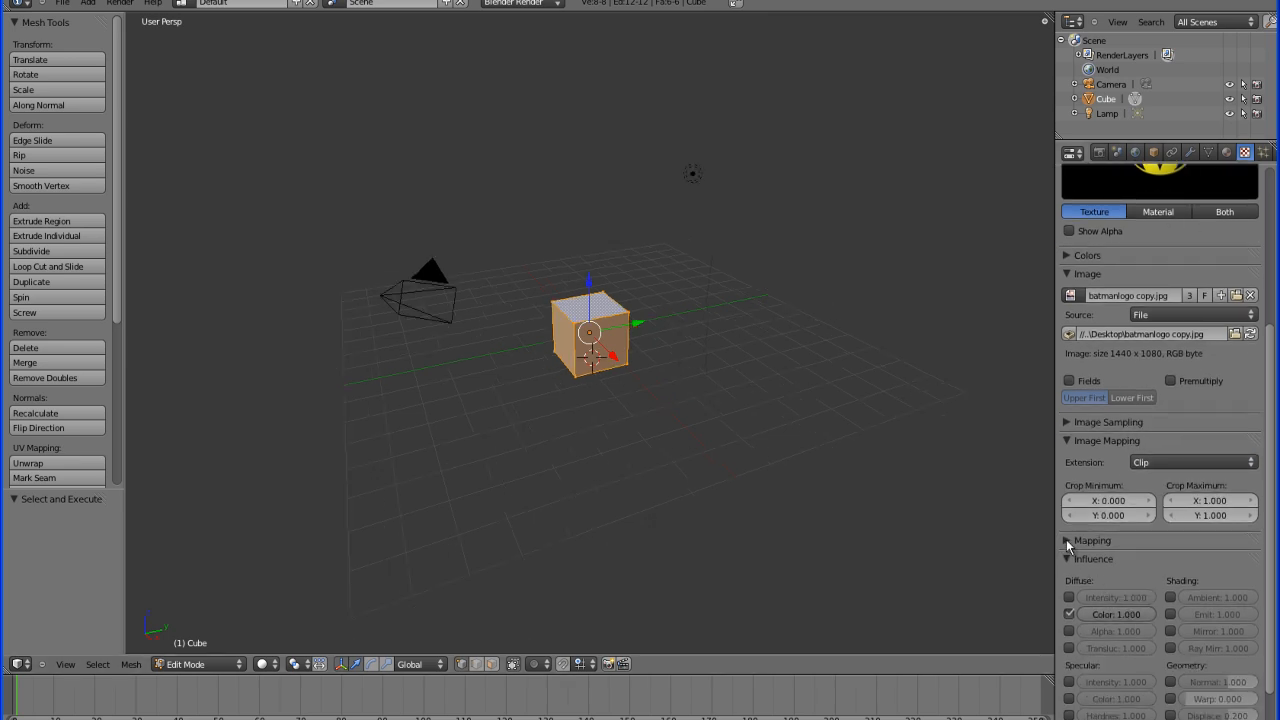
Step: Set the texture's Mapping coordinates to UV using the UVMap layer
click(1068, 540)
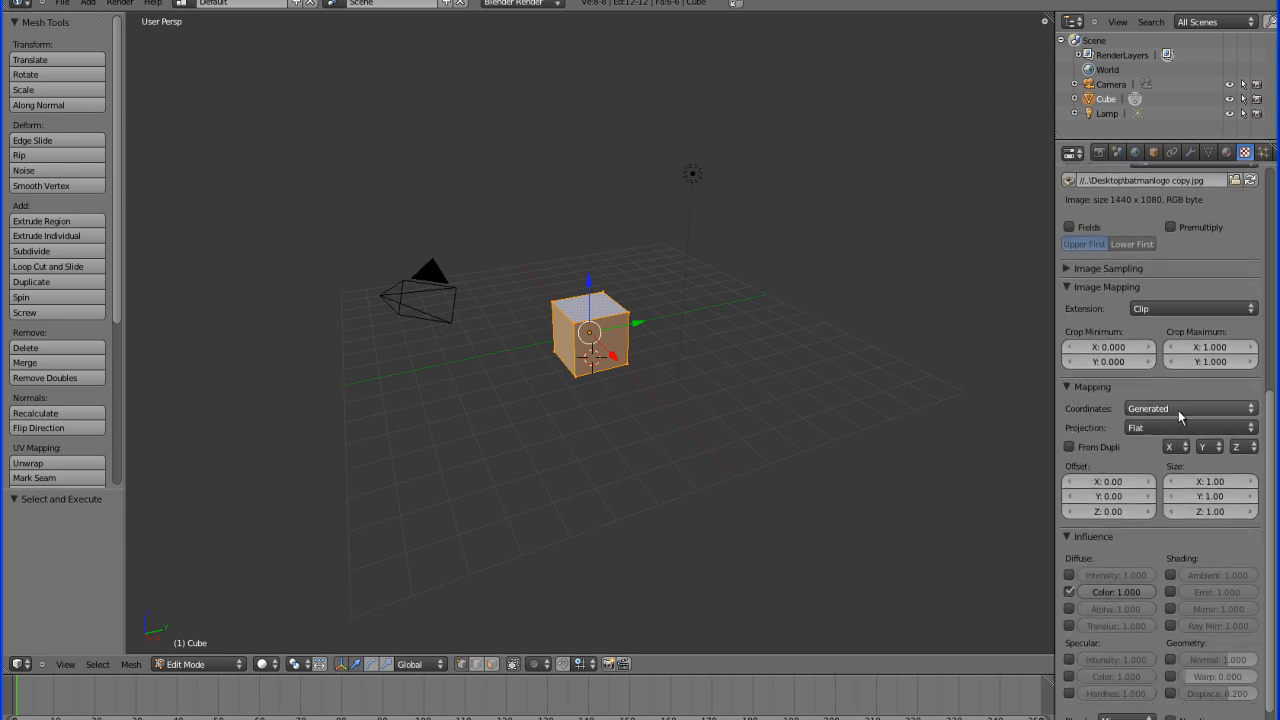
mouse_move(1198, 414)
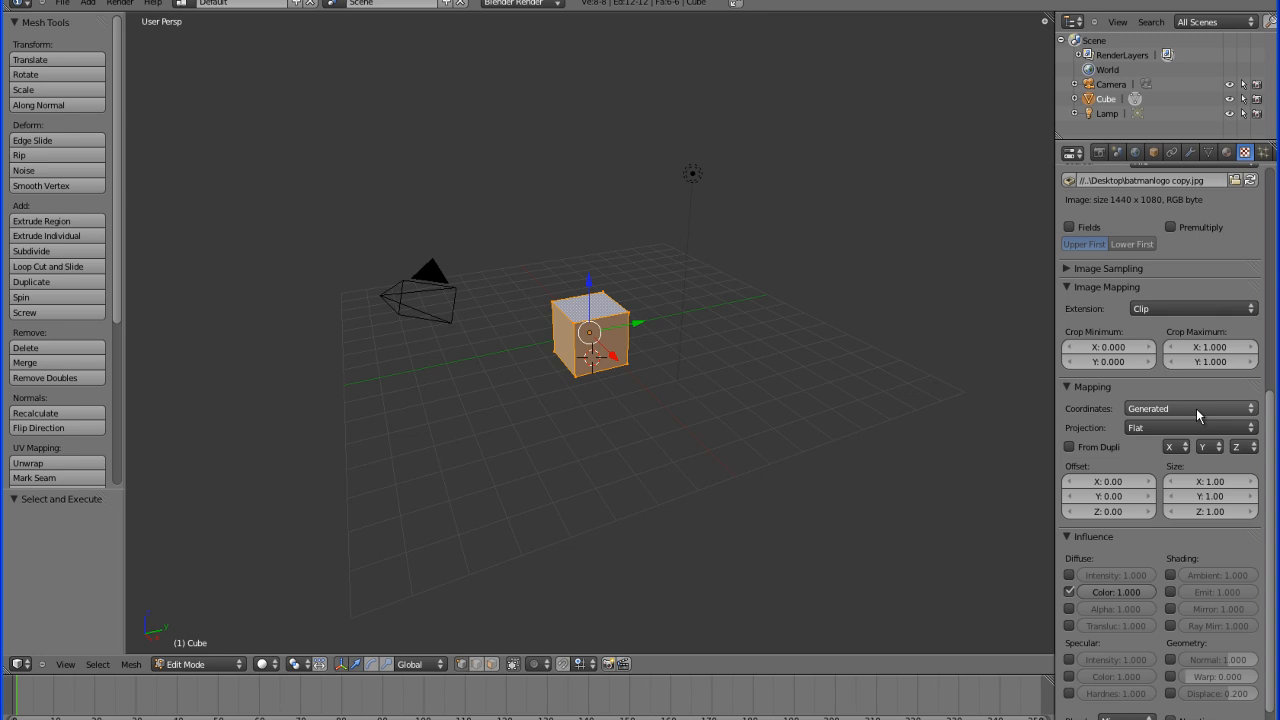
click(1190, 408)
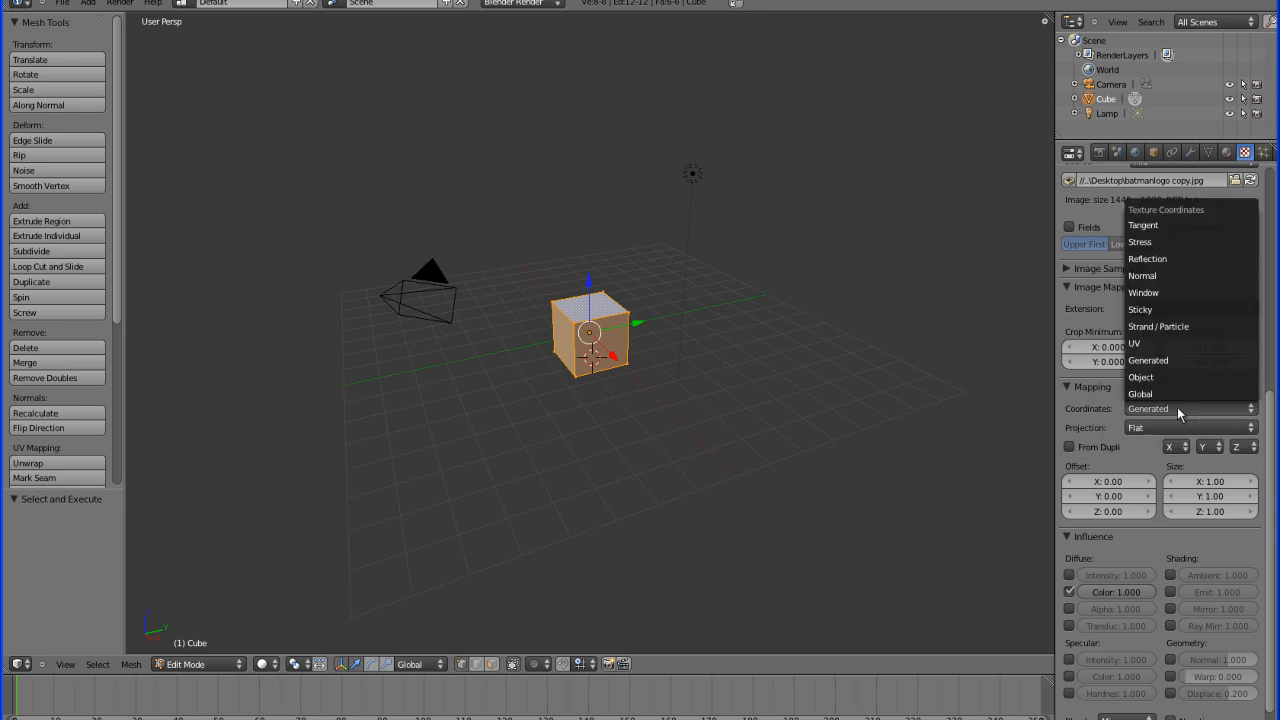
mouse_move(1148, 344)
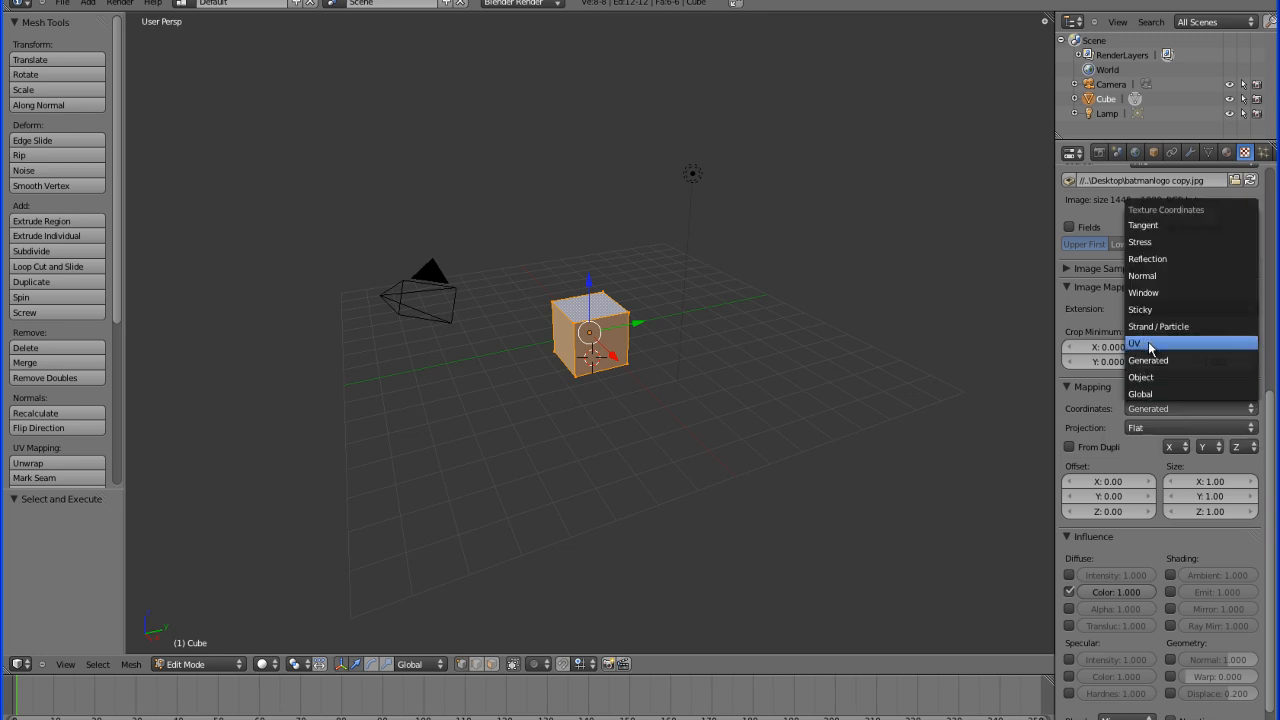
click(1136, 344)
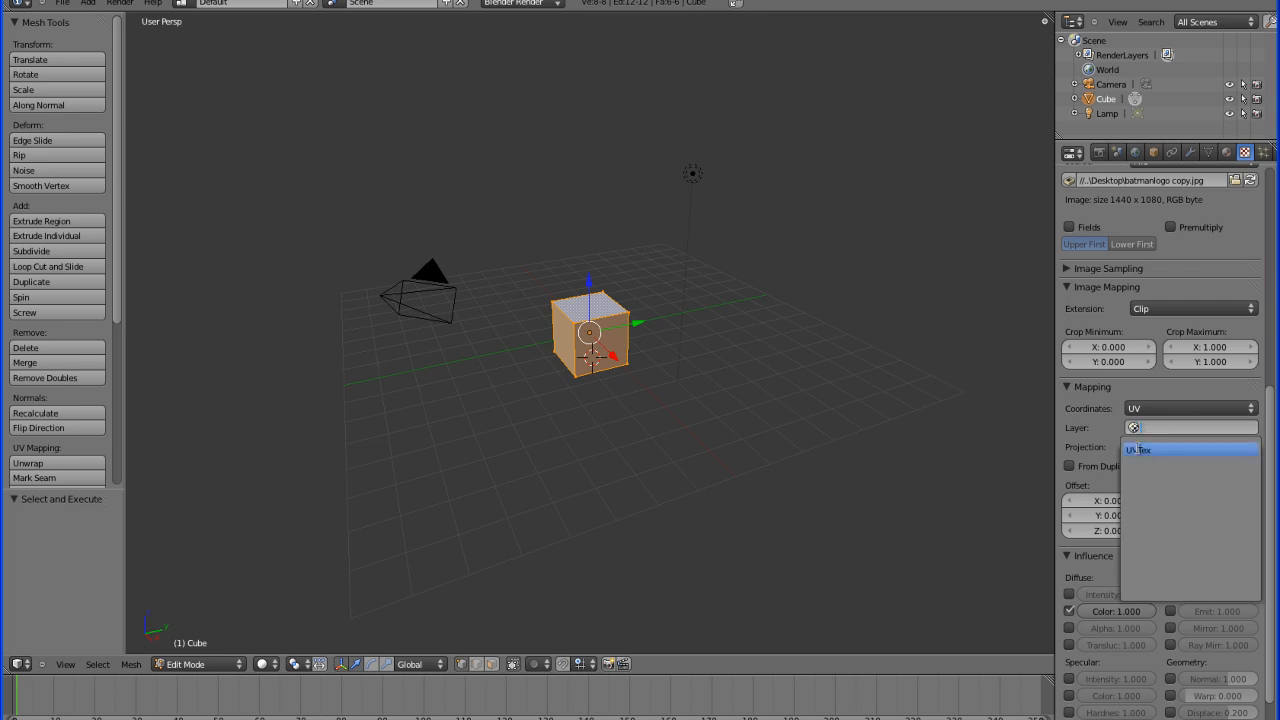
click(1140, 448)
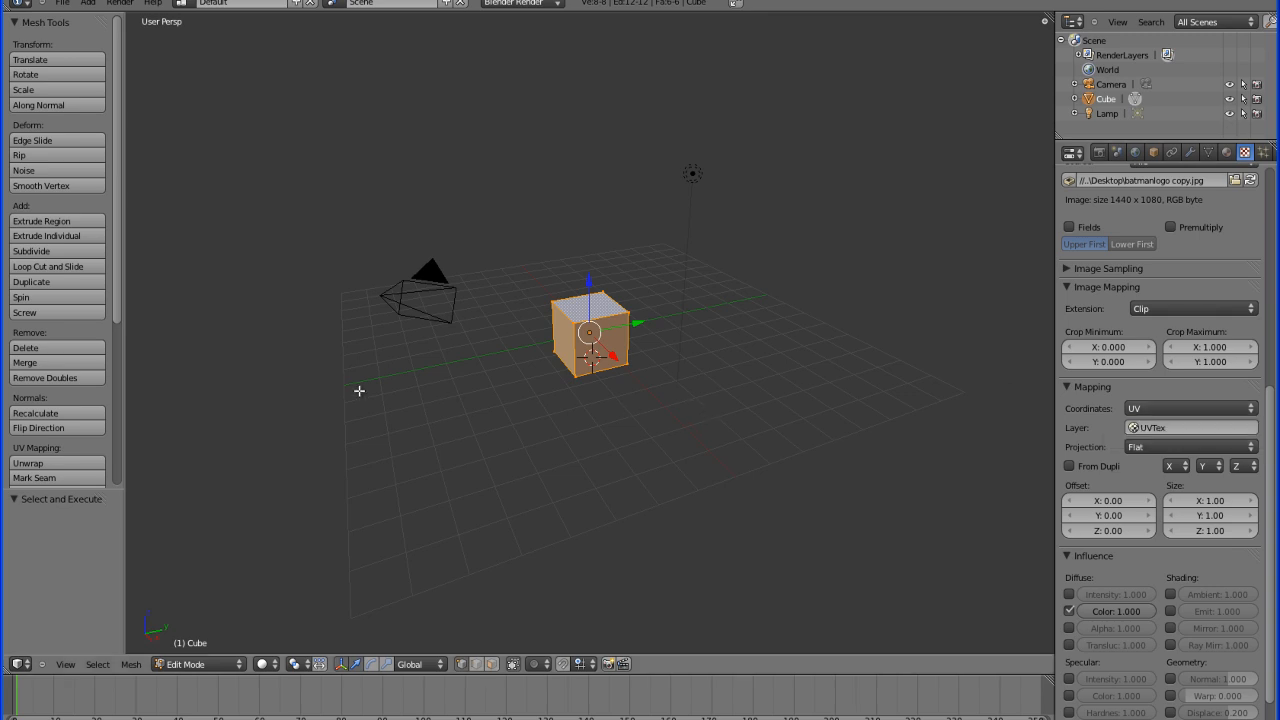
Step: Render an image of the cube with the Batman logo, then hide the render view
click(120, 4)
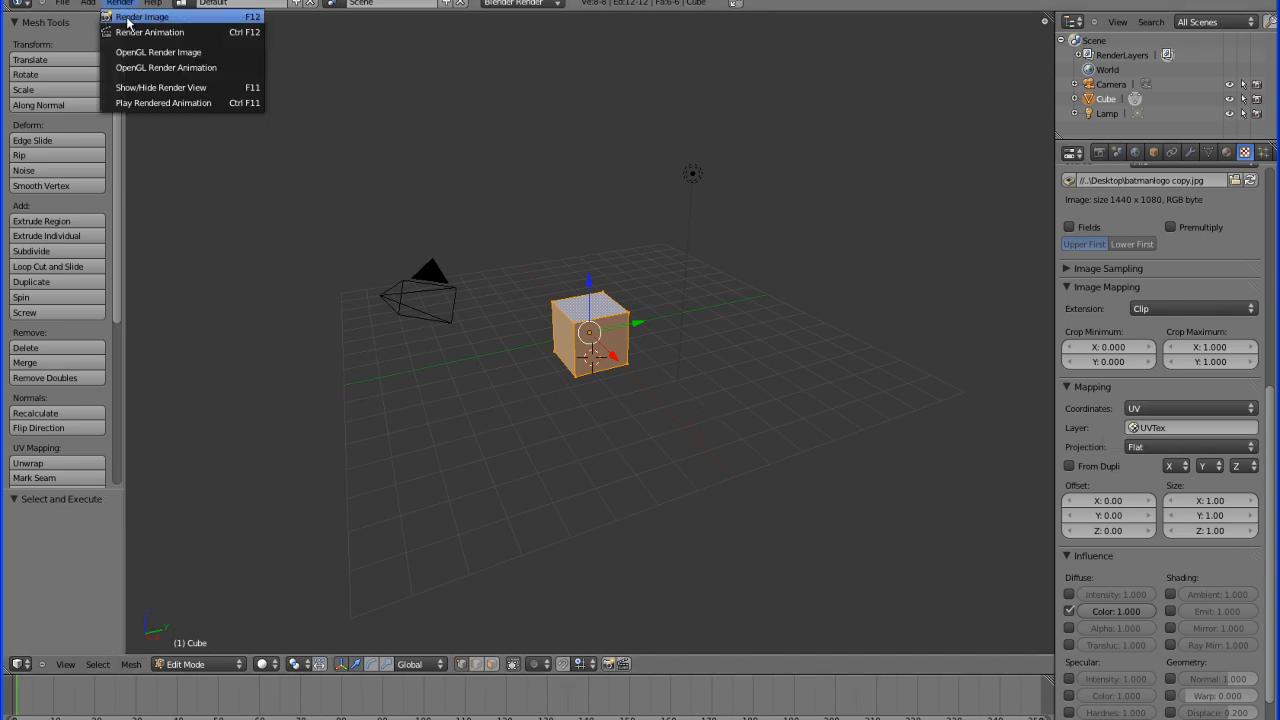
click(142, 16)
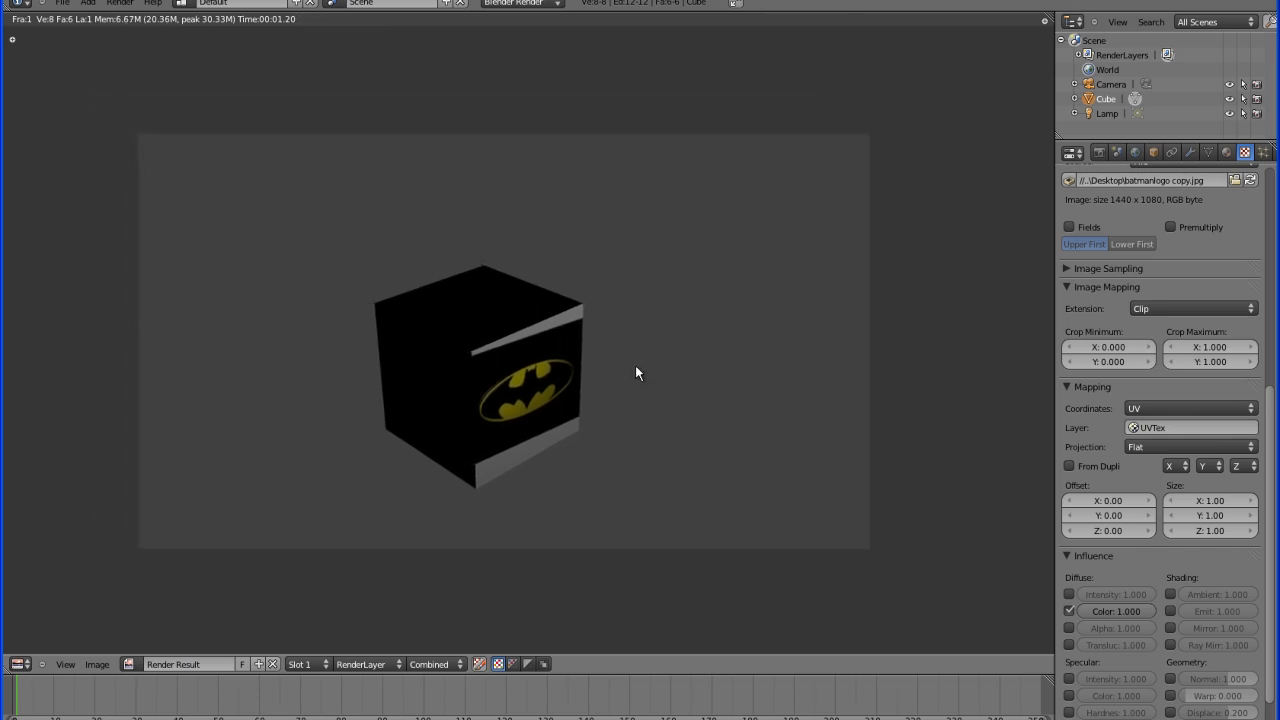
mouse_move(540, 348)
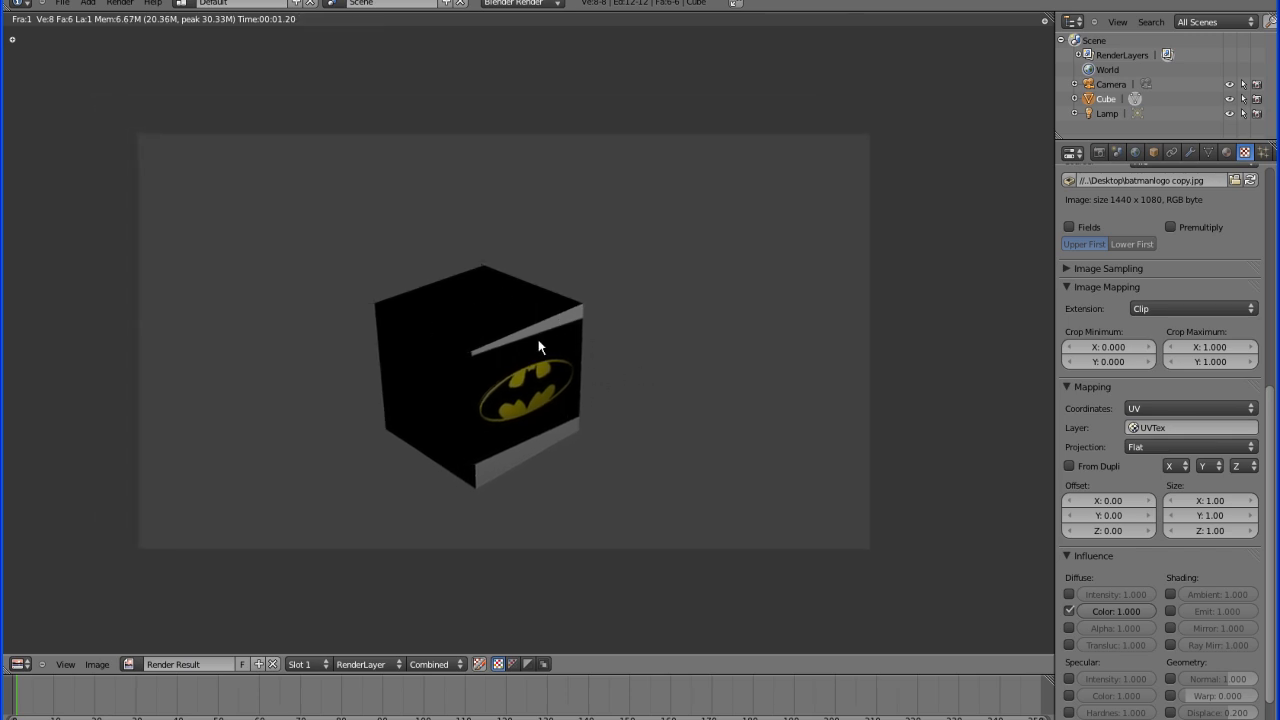
mouse_move(568, 348)
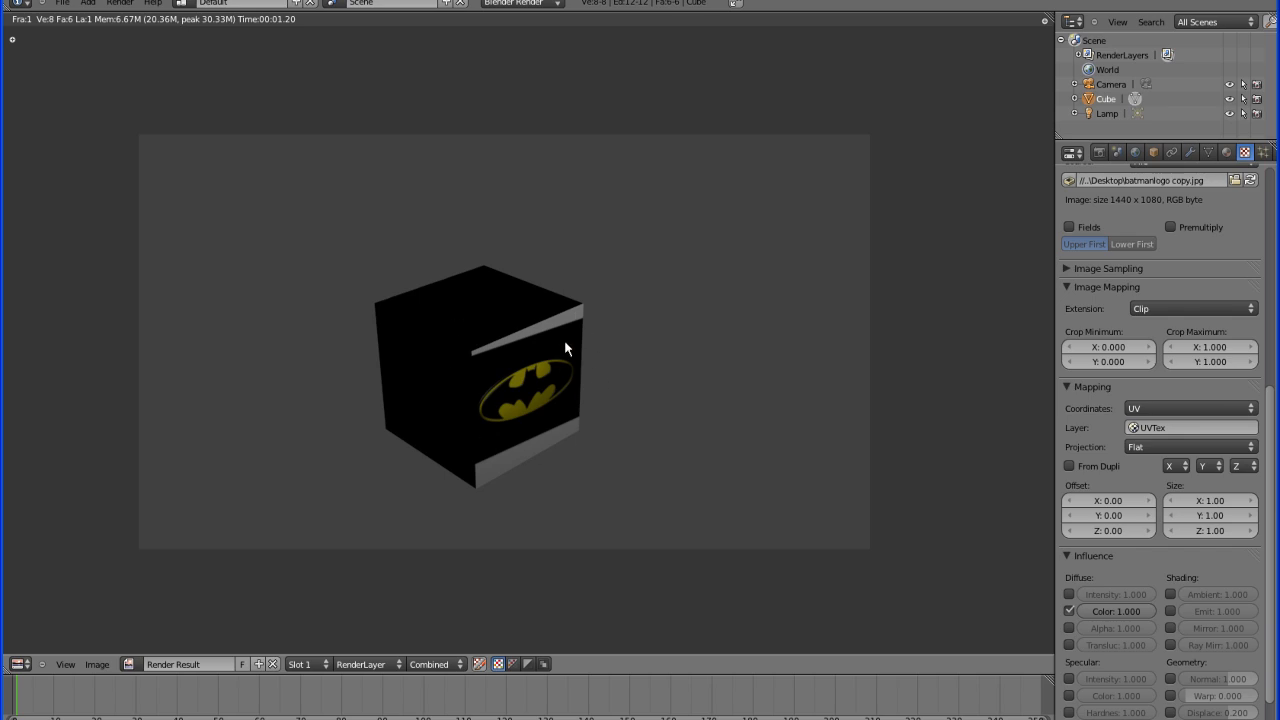
mouse_move(564, 336)
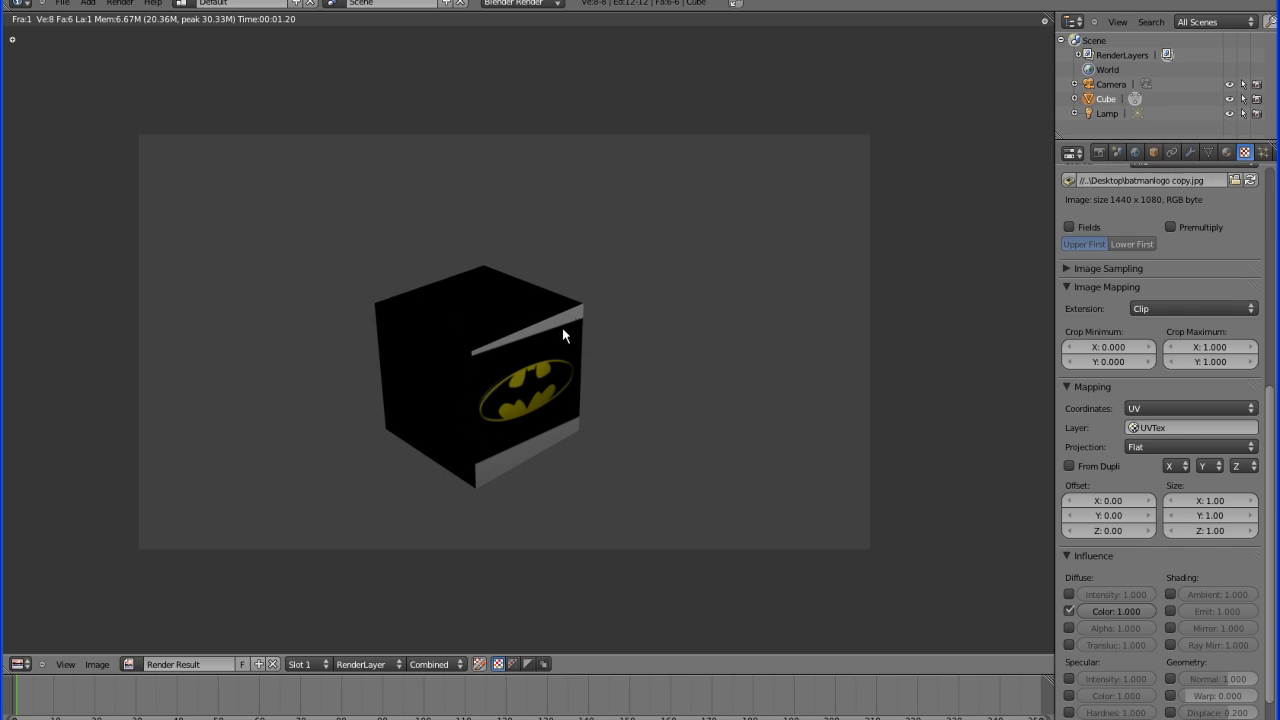
mouse_move(788, 196)
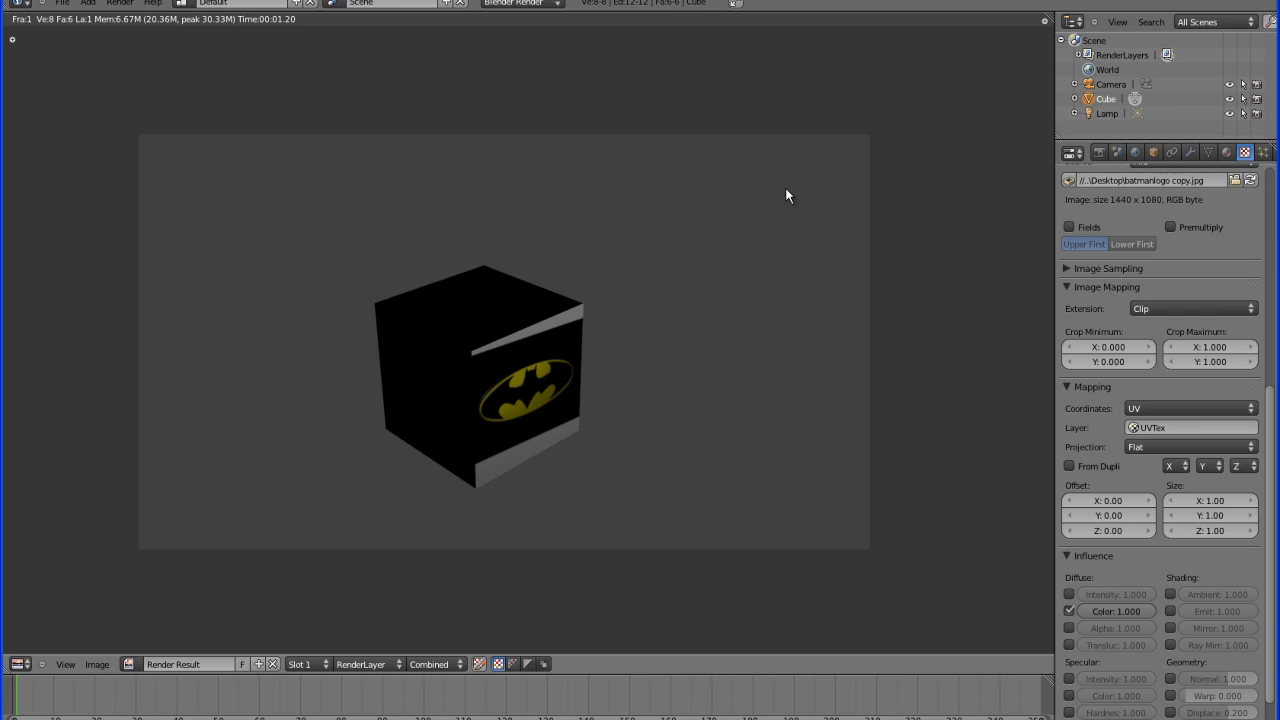
mouse_move(492, 298)
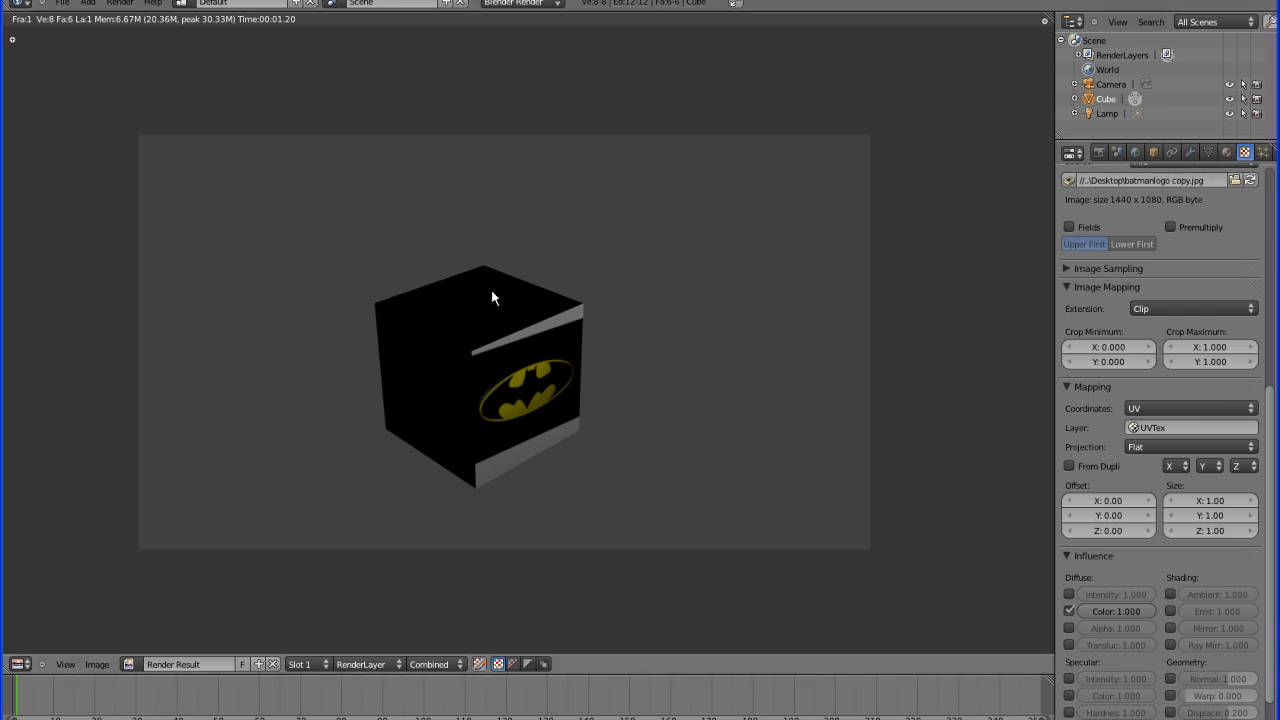
click(116, 4)
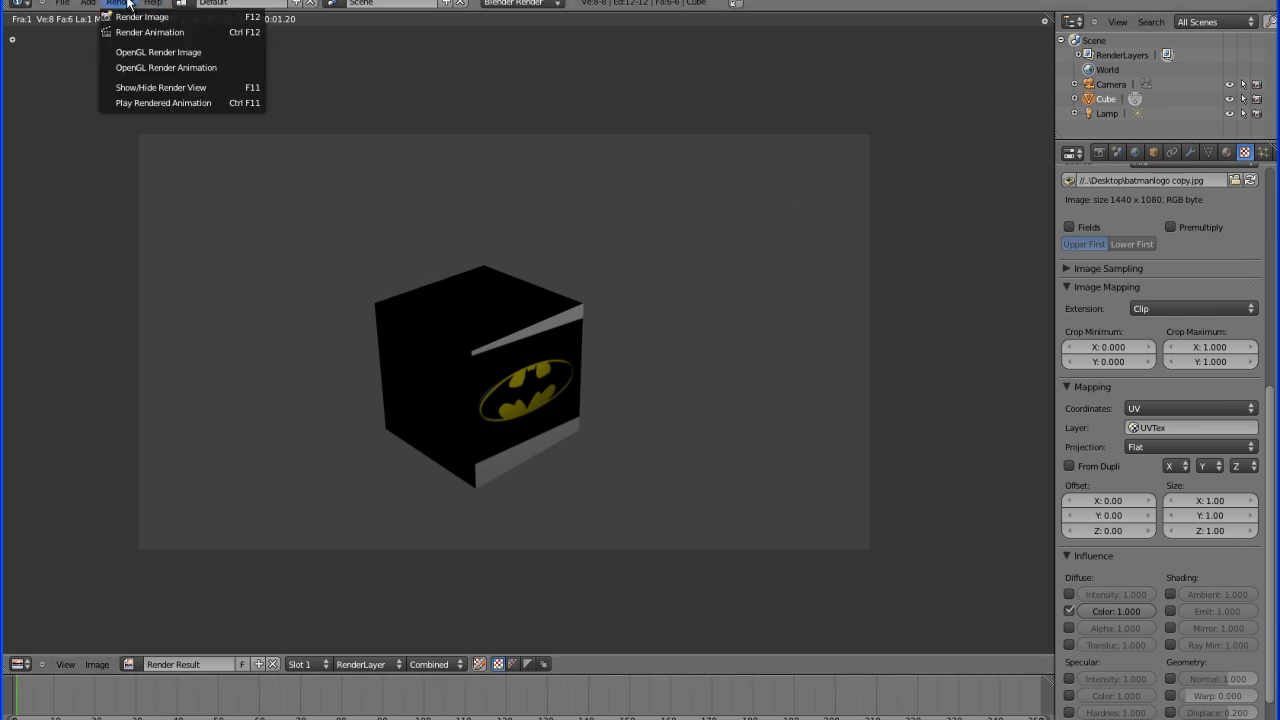
mouse_move(160, 88)
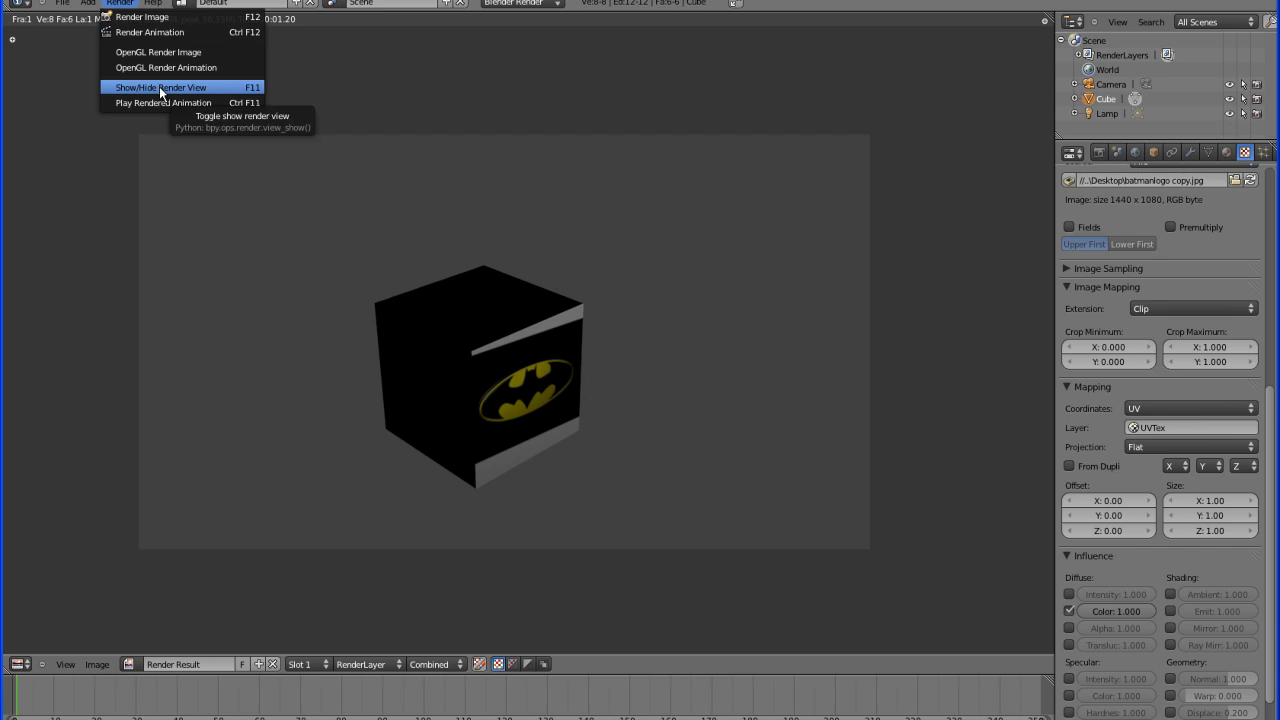
click(160, 88)
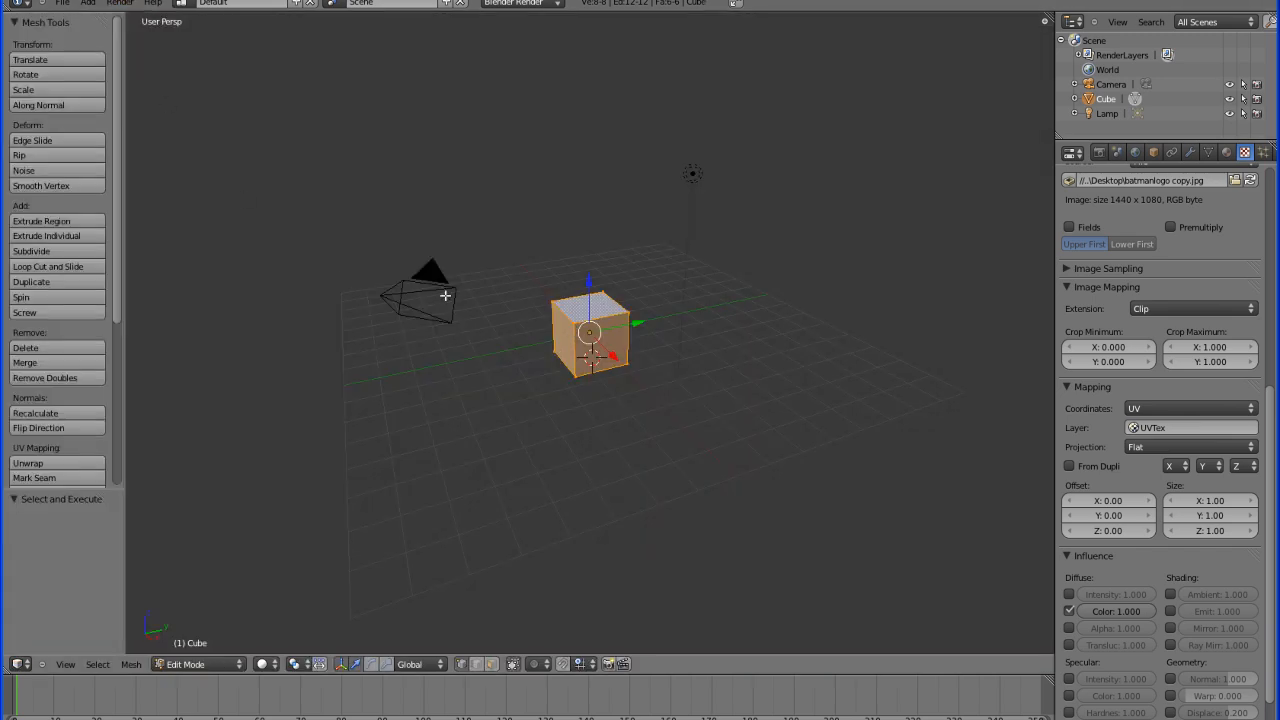
Step: Switch to the UV Editing layout, then scale and move the face's UVs over the logo
click(216, 4)
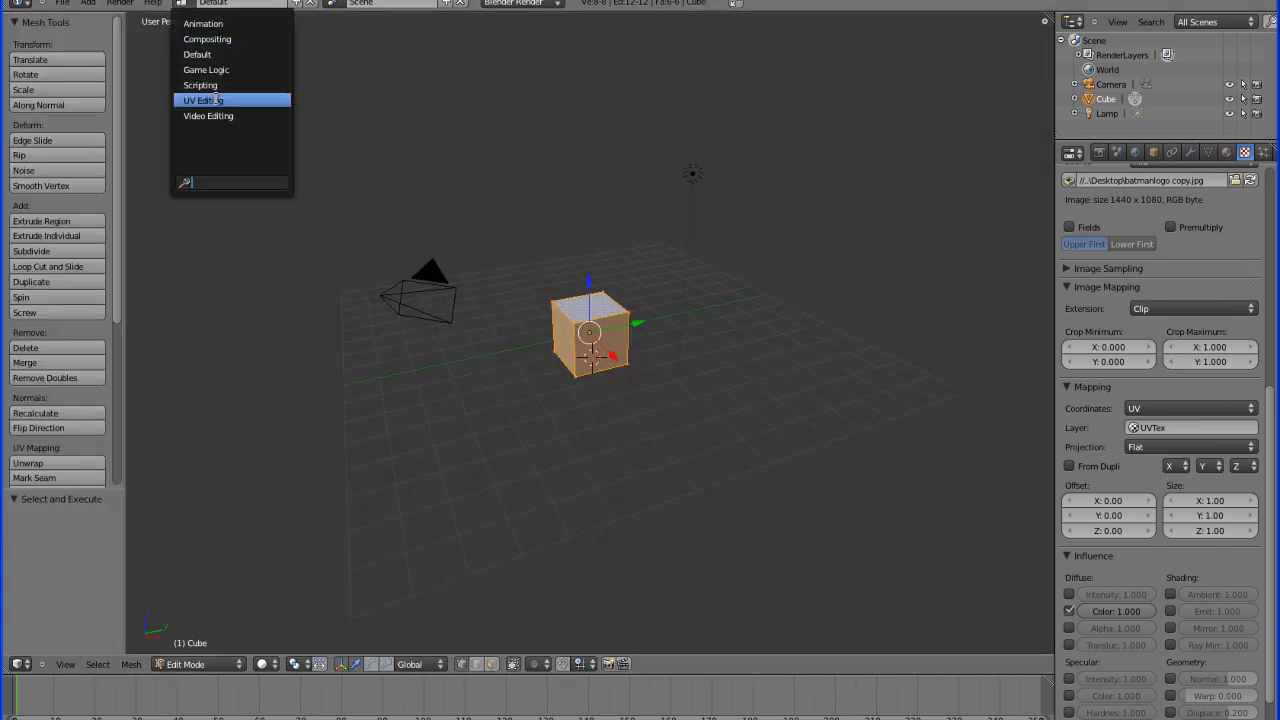
click(204, 100)
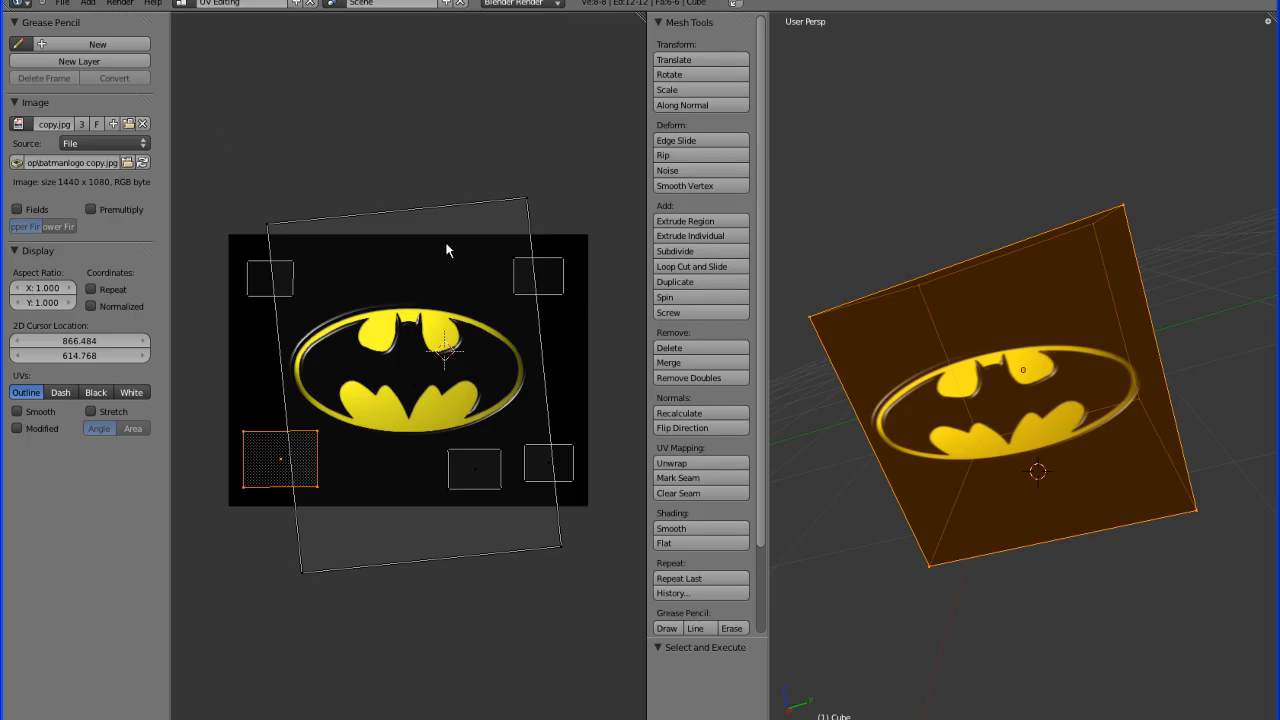
mouse_move(388, 300)
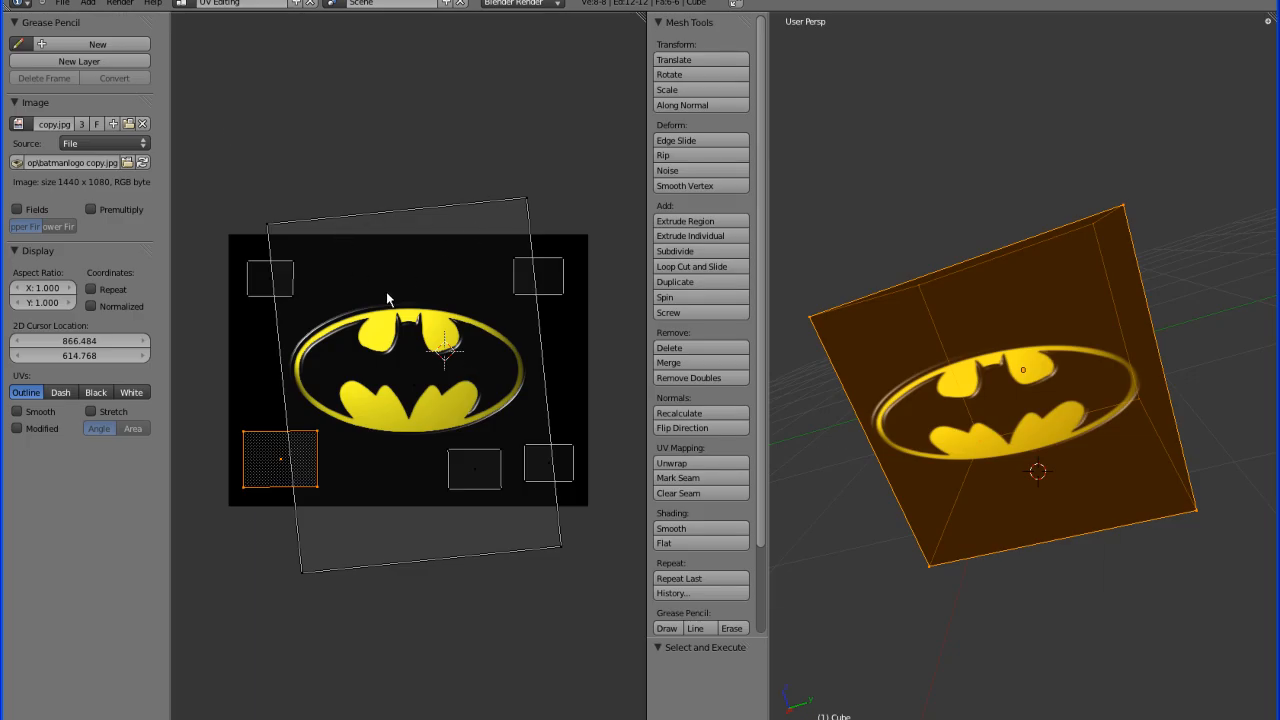
mouse_move(546, 268)
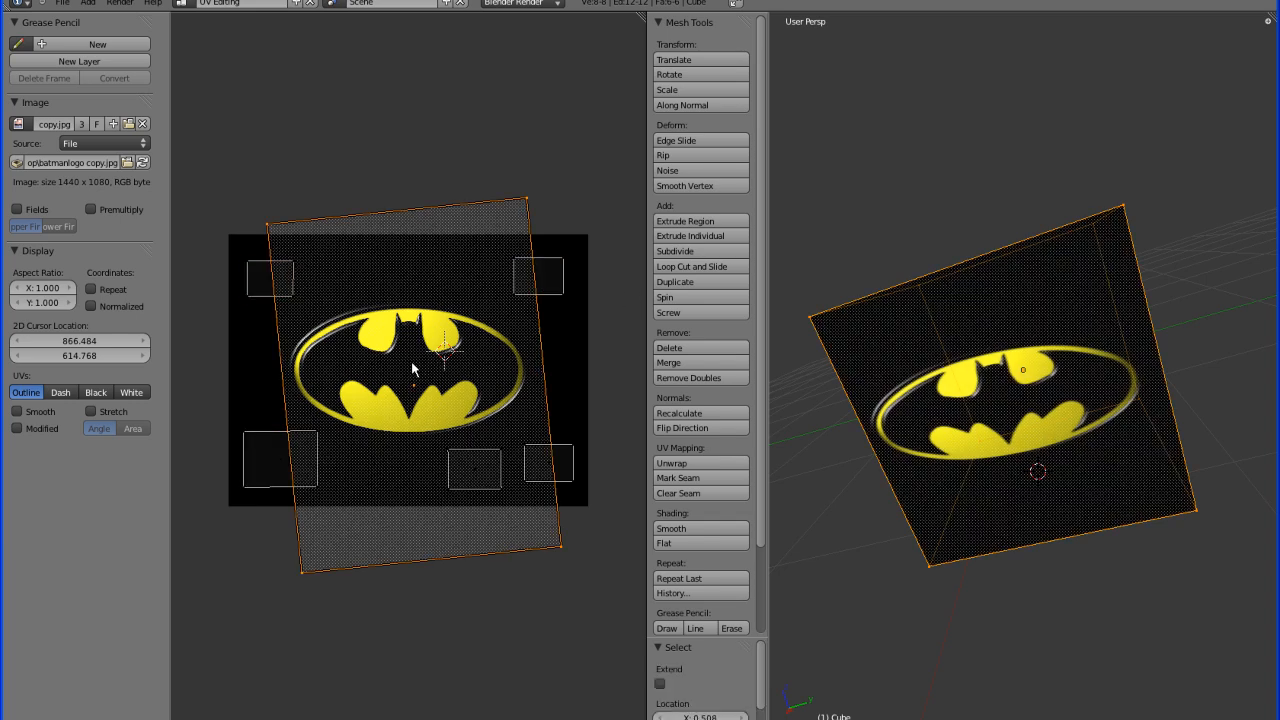
mouse_move(418, 402)
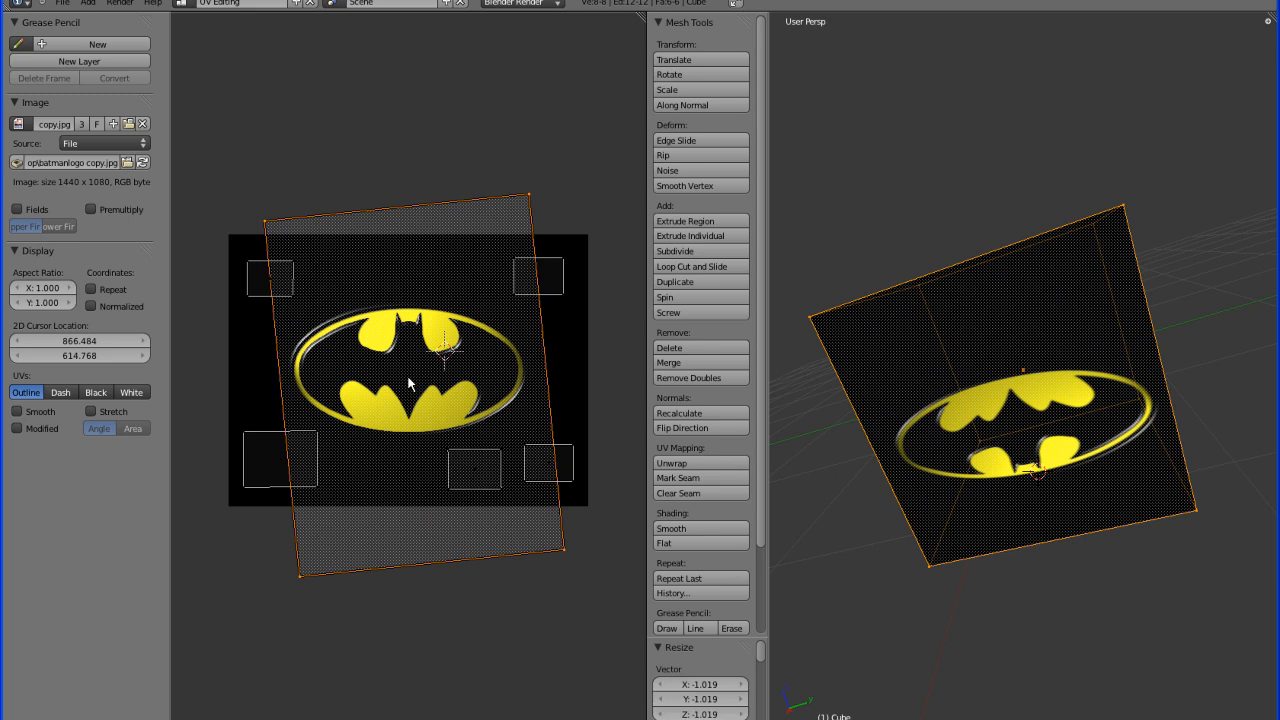
click(270, 278)
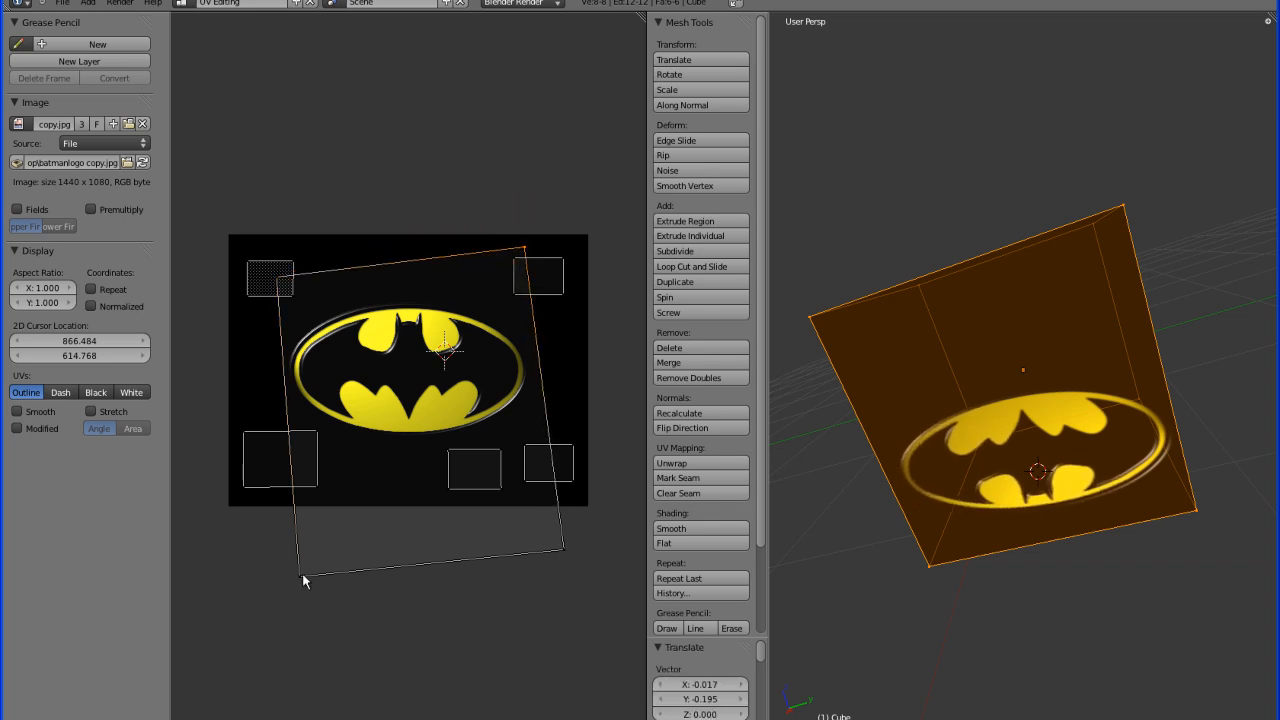
drag(304, 580, 300, 500)
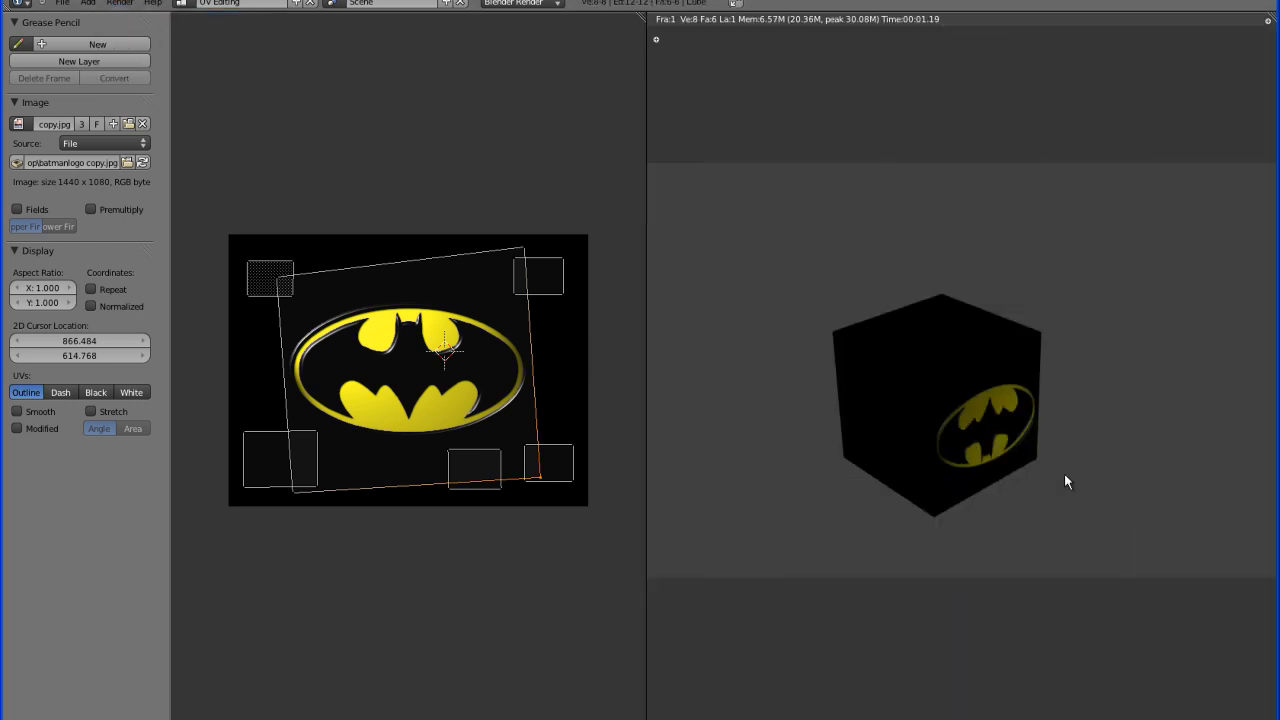
mouse_move(496, 258)
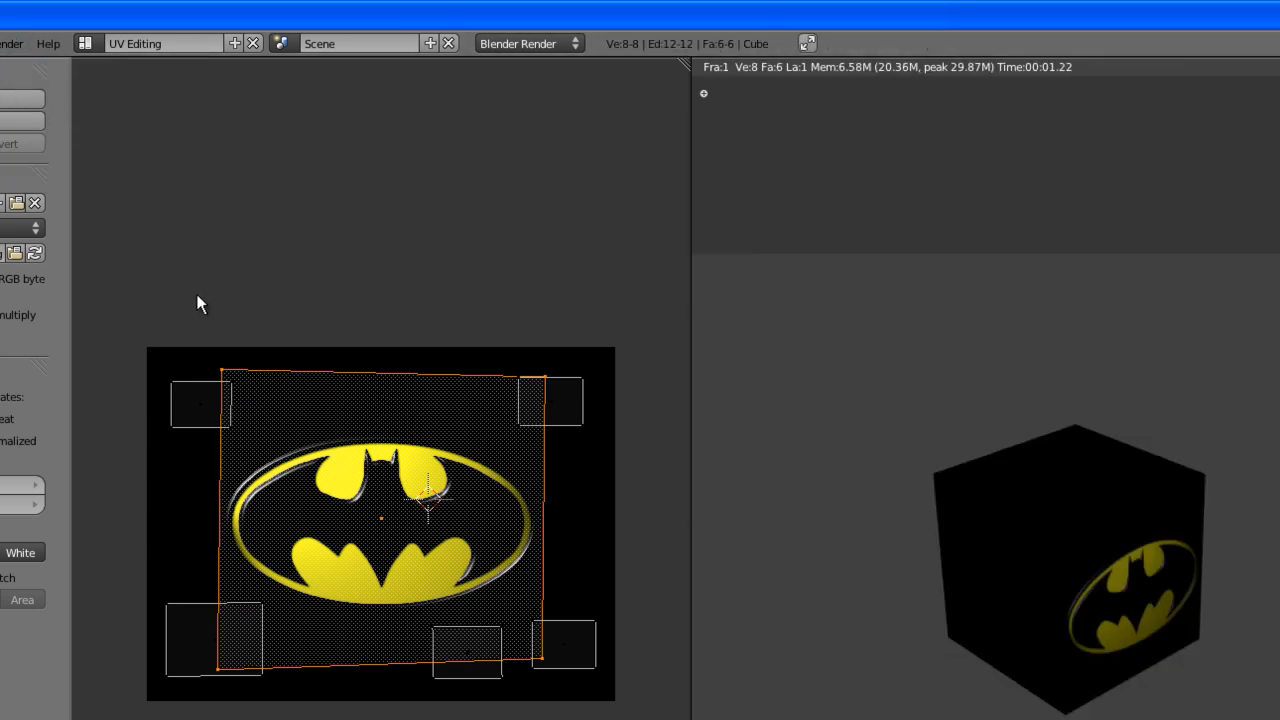
mouse_move(1148, 478)
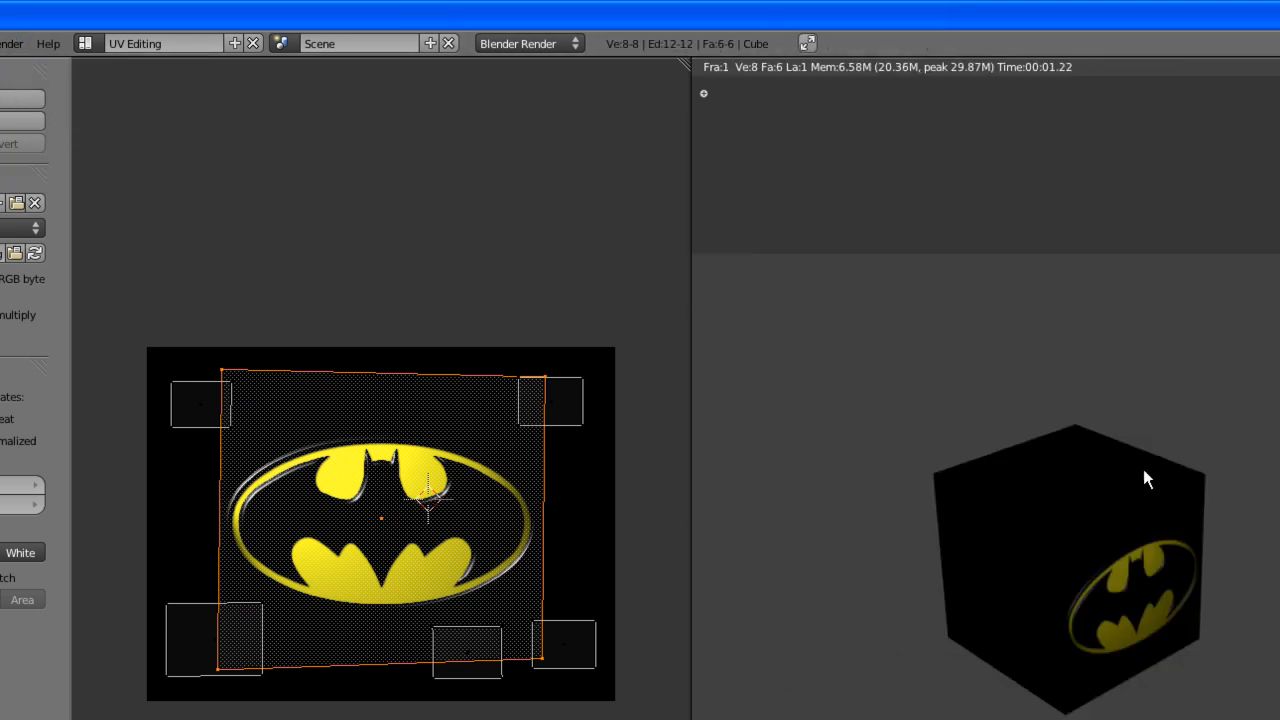
mouse_move(1200, 572)
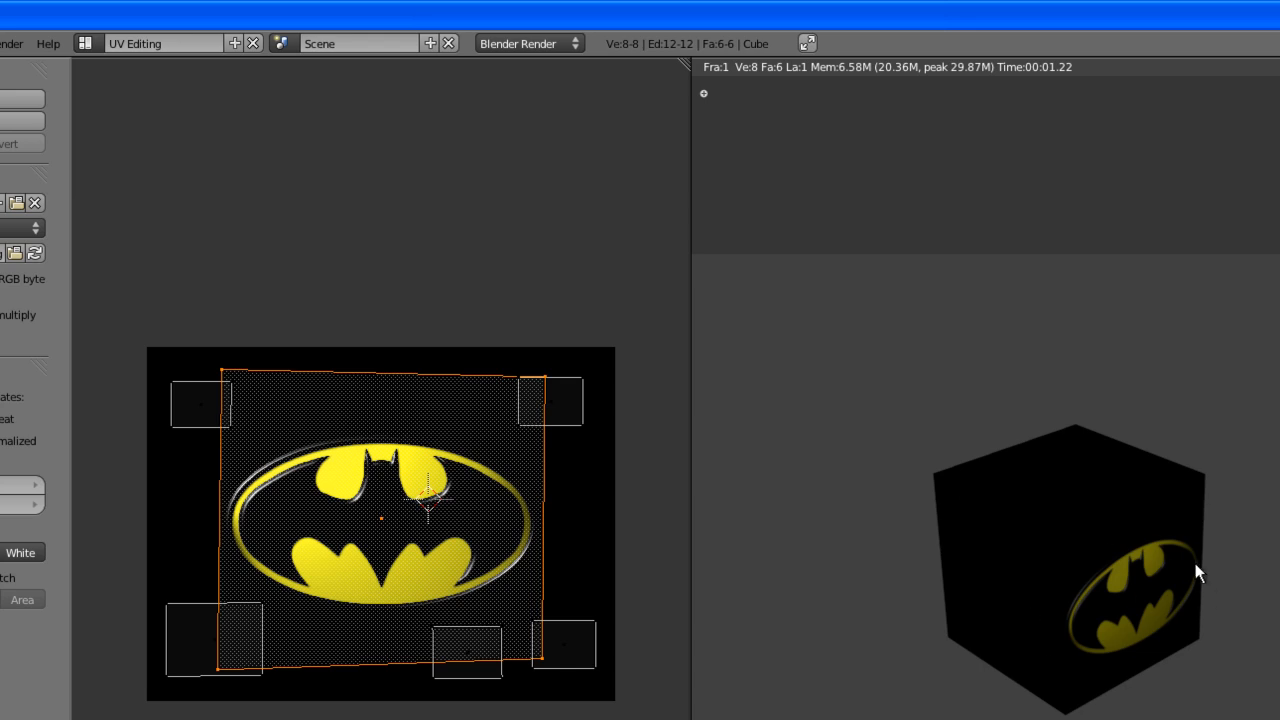
mouse_move(210, 578)
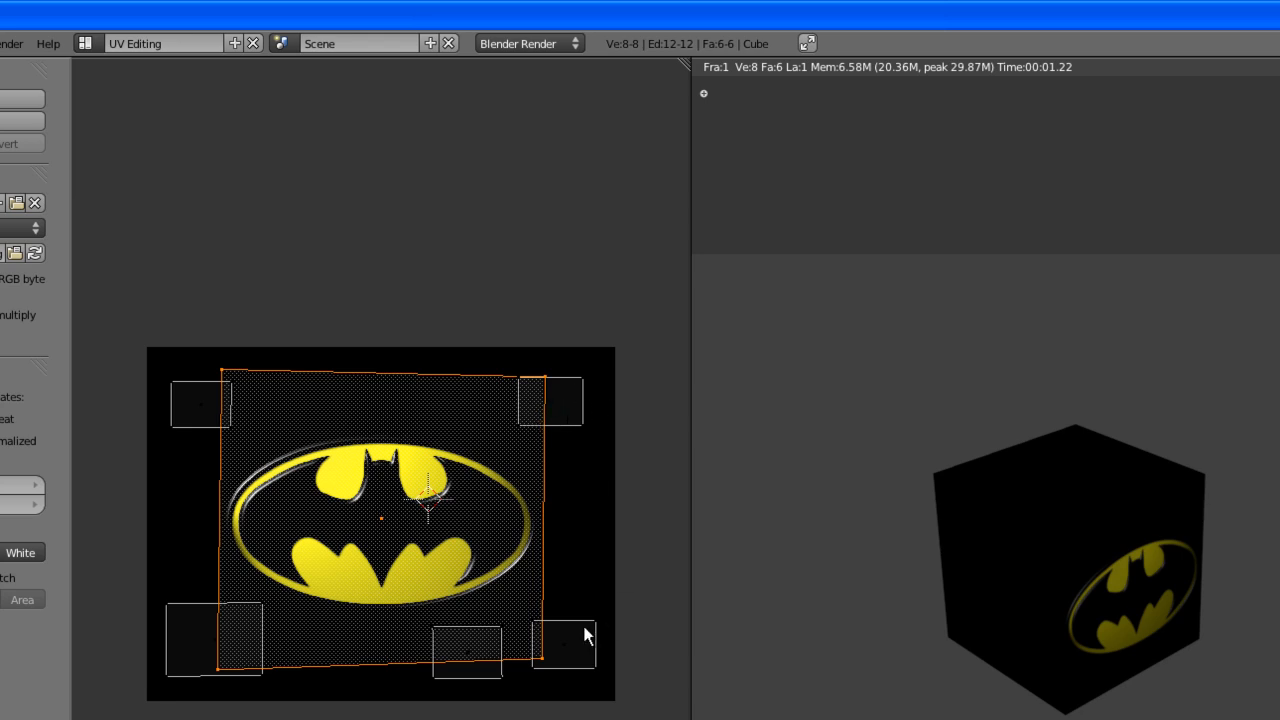
mouse_move(348, 614)
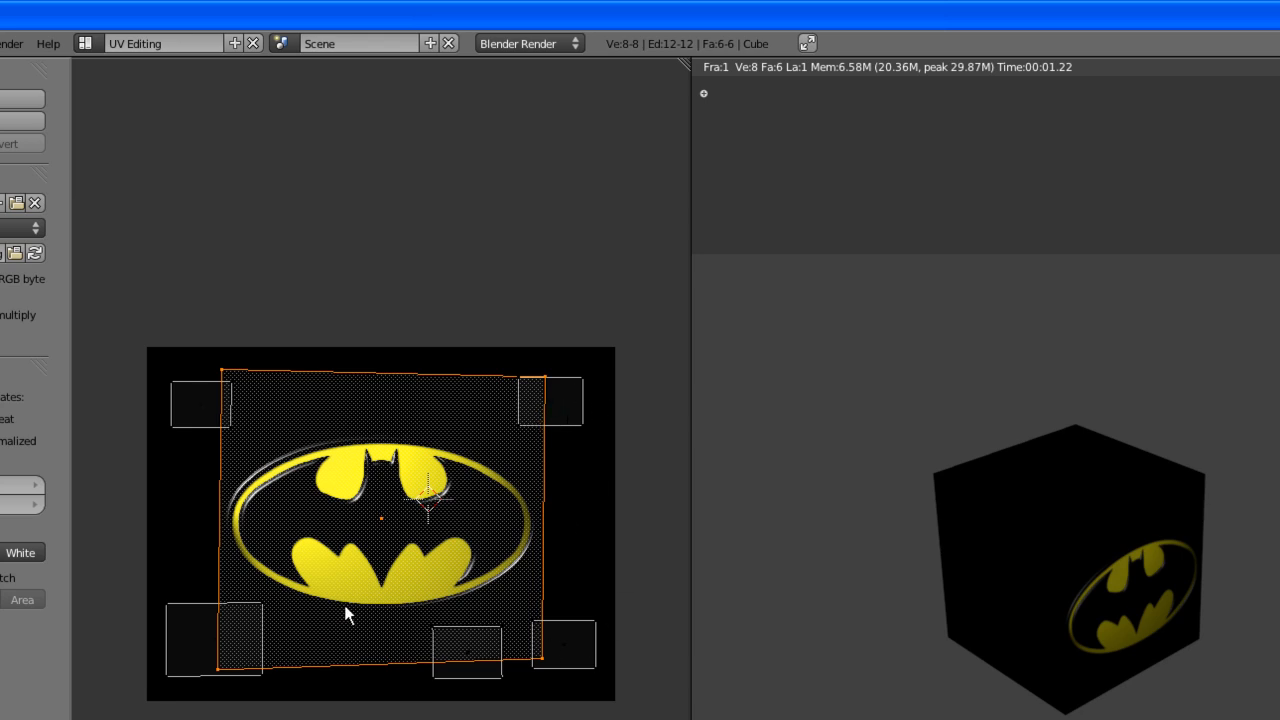
mouse_move(68, 144)
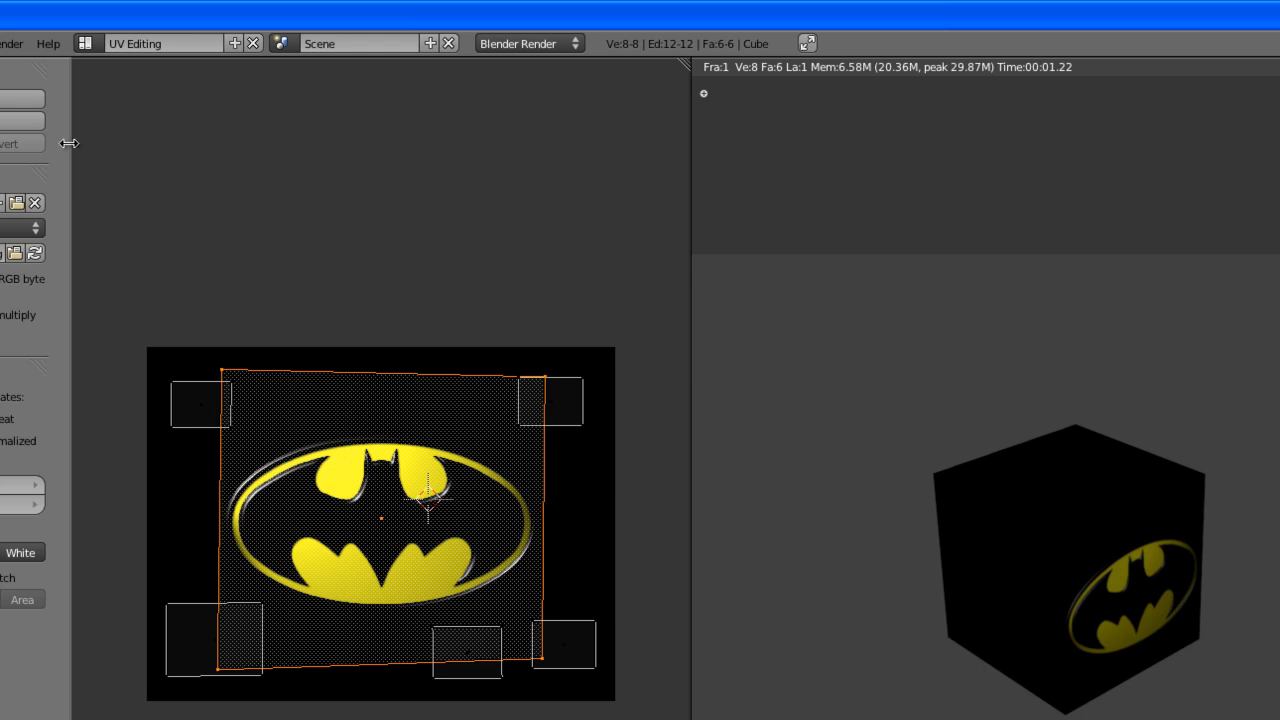